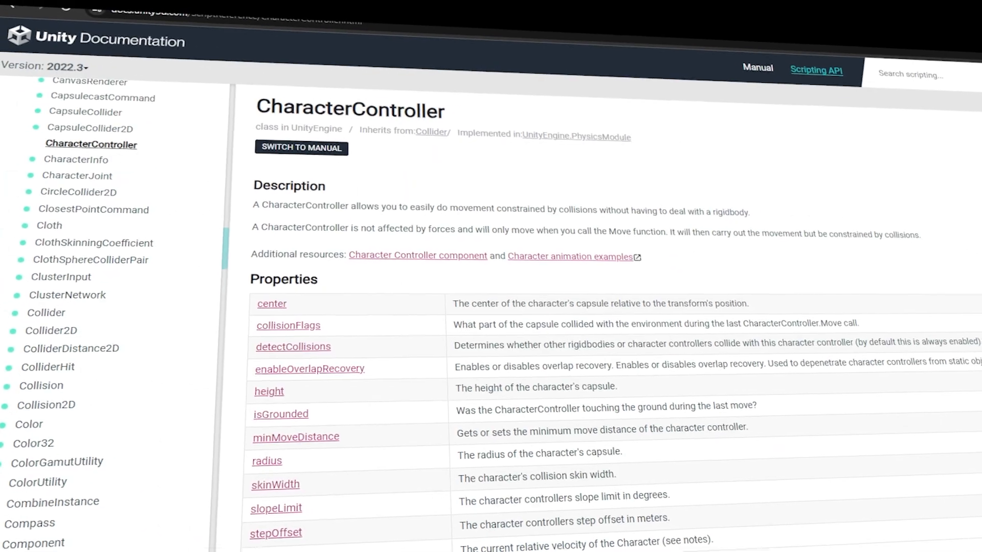
- Rename the empty object to Player and give it a default Character Controller
{"action": "scroll", "scroll_direction": "down", "scroll_amount": 3}
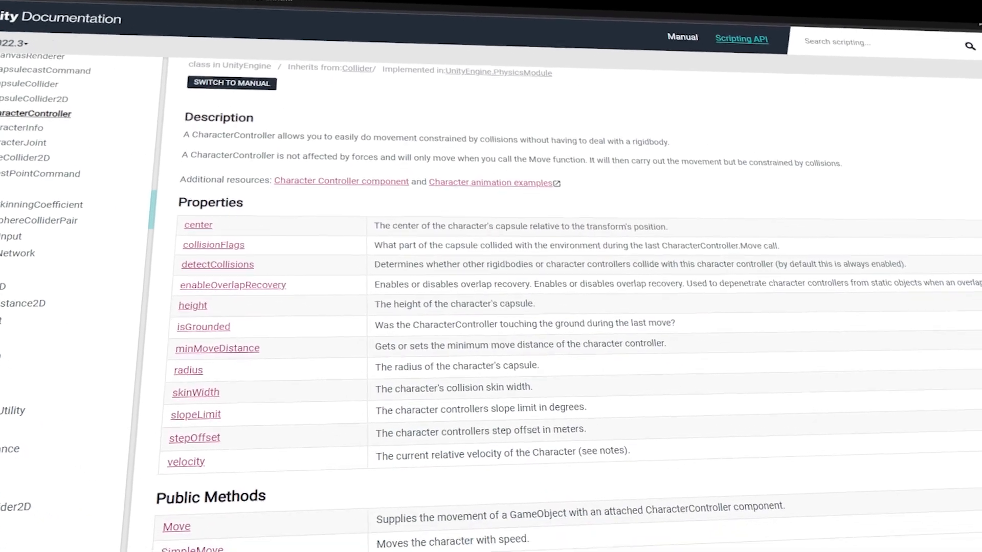
{"action": "scroll", "scroll_direction": "down", "scroll_amount": 3}
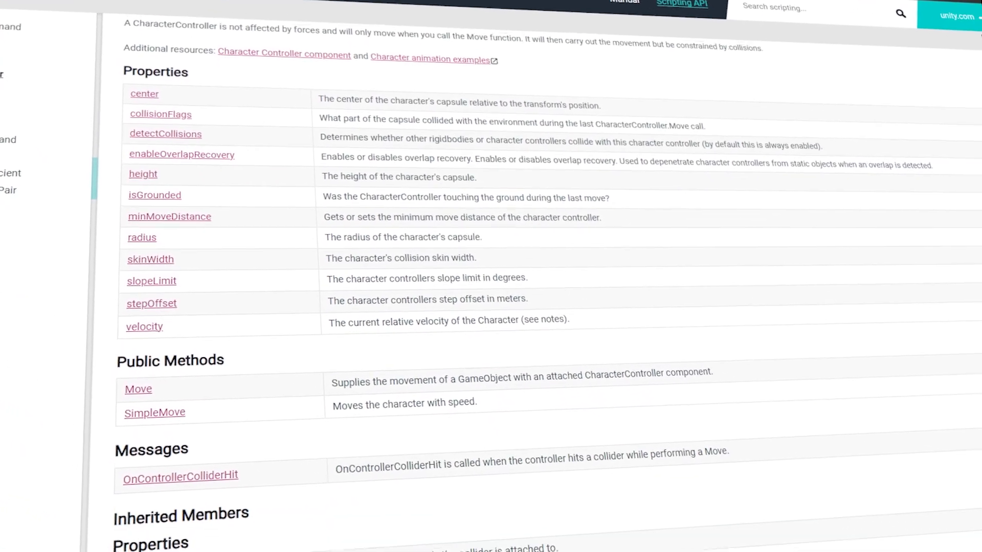
{"action": "scroll", "scroll_direction": "down", "scroll_amount": 3}
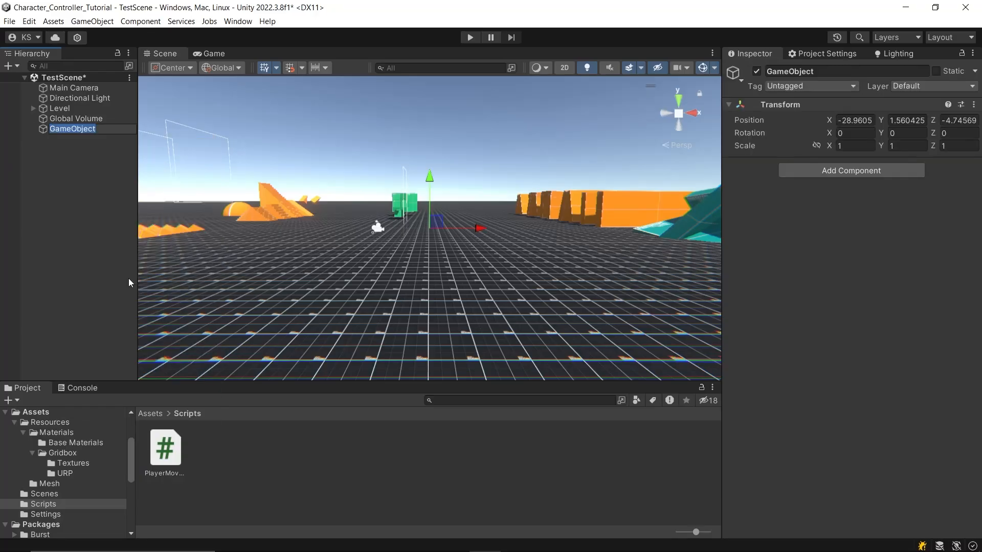
{"action": "type", "text": "Player"}
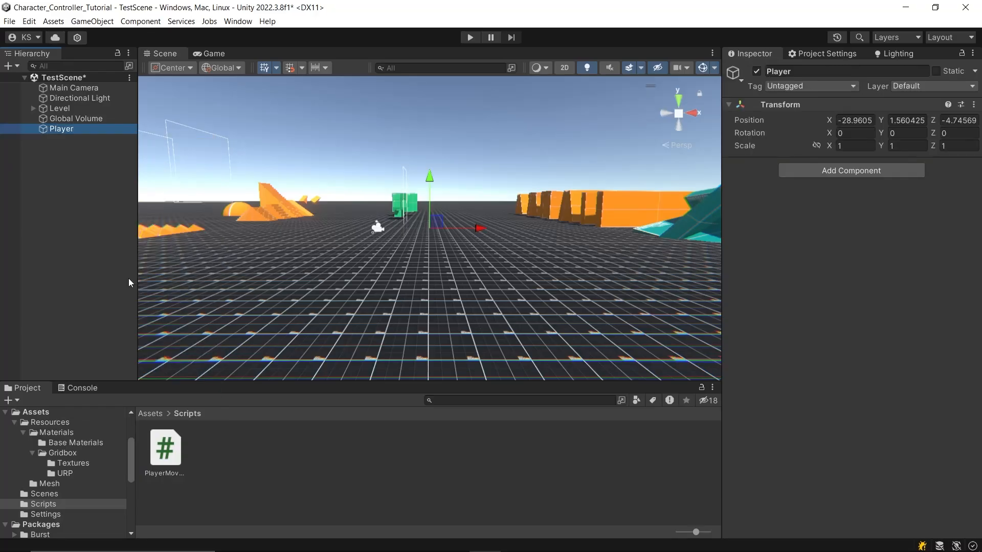
{"action": "left_click", "coordinate": [851, 170]}
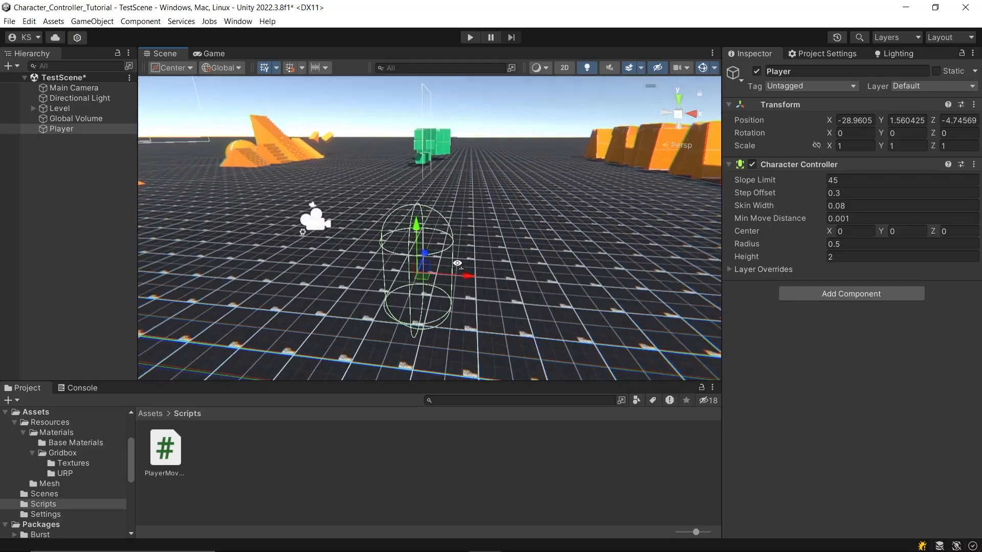
{"action": "right_click", "coordinate": [61, 129]}
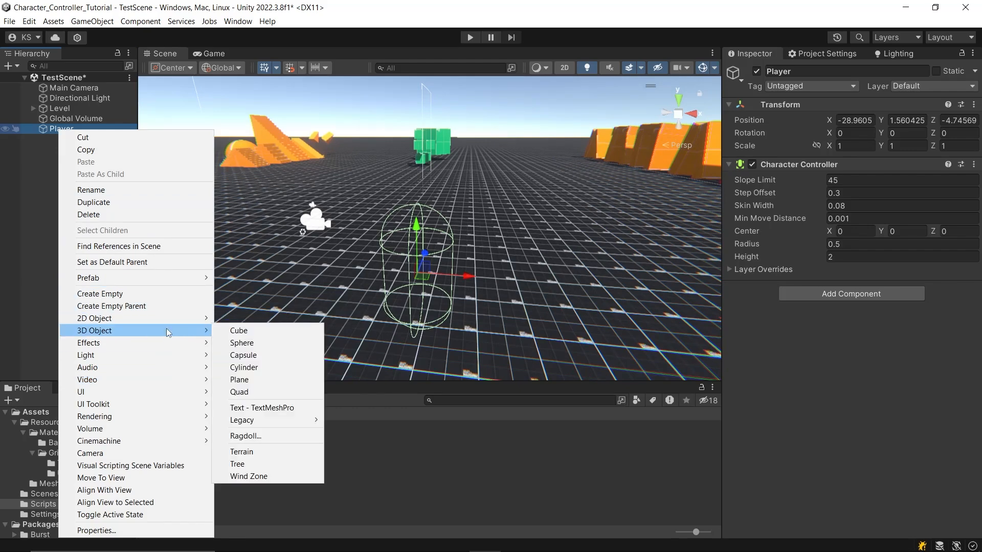
- Give Player a collider-less capsule Body, a small sideways capsule eye, and orange material
{"action": "left_click", "coordinate": [243, 356]}
{"action": "type", "text": "Body"}
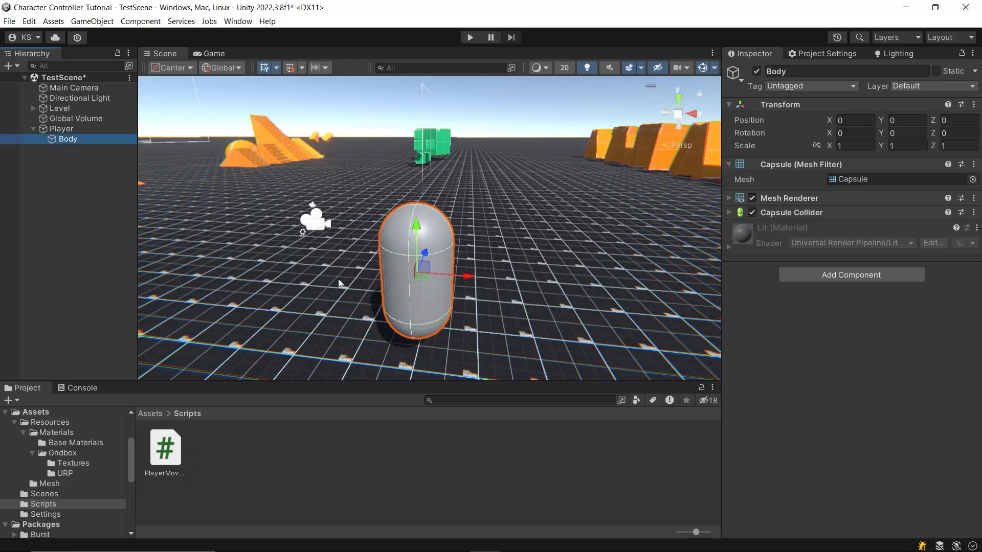
{"action": "mouse_move", "coordinate": [975, 213]}
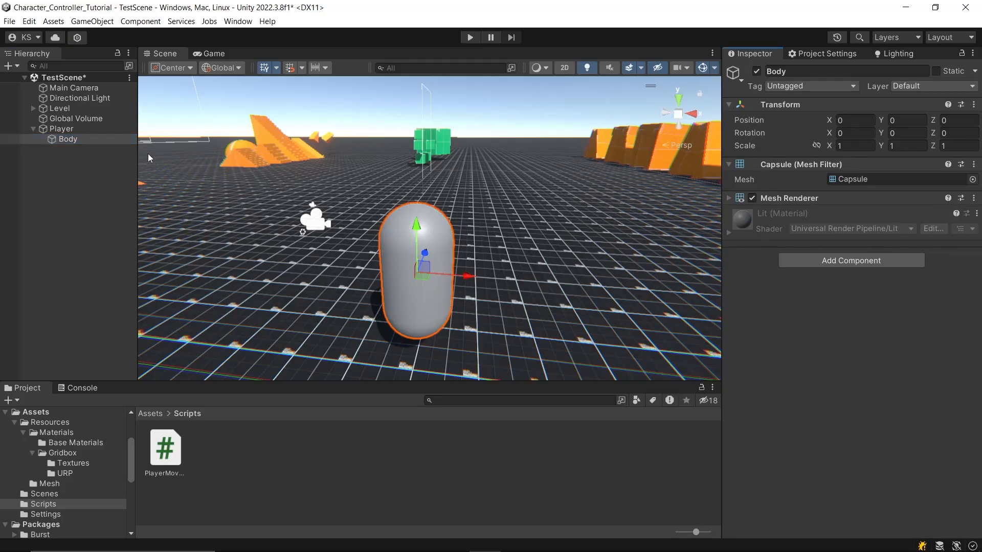
{"action": "left_click", "coordinate": [82, 150]}
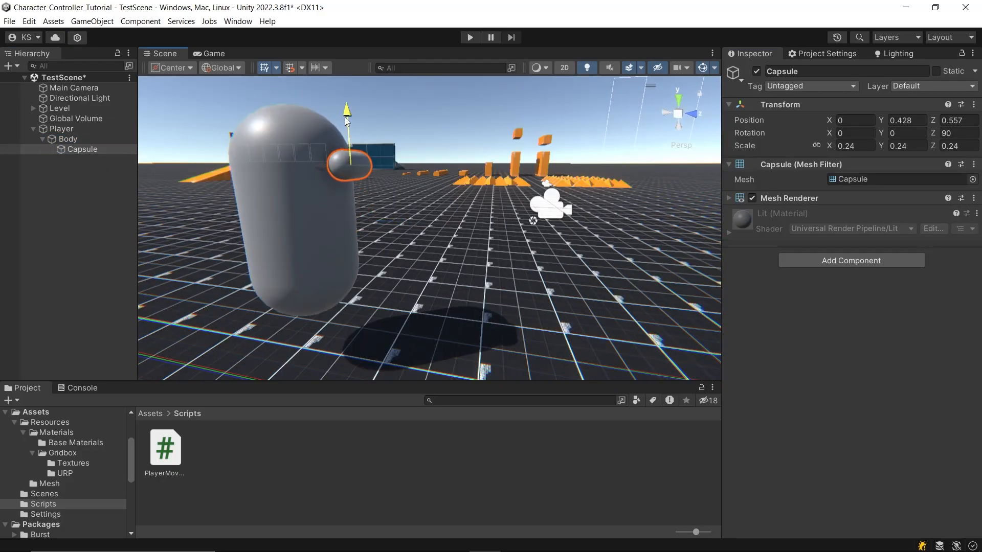
{"action": "left_click", "coordinate": [65, 473]}
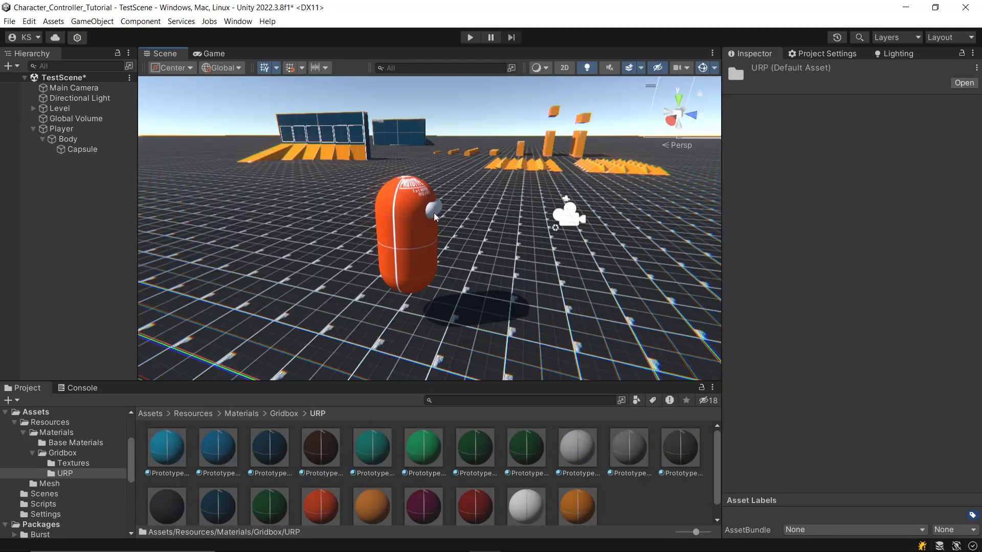
{"action": "left_click", "coordinate": [62, 129]}
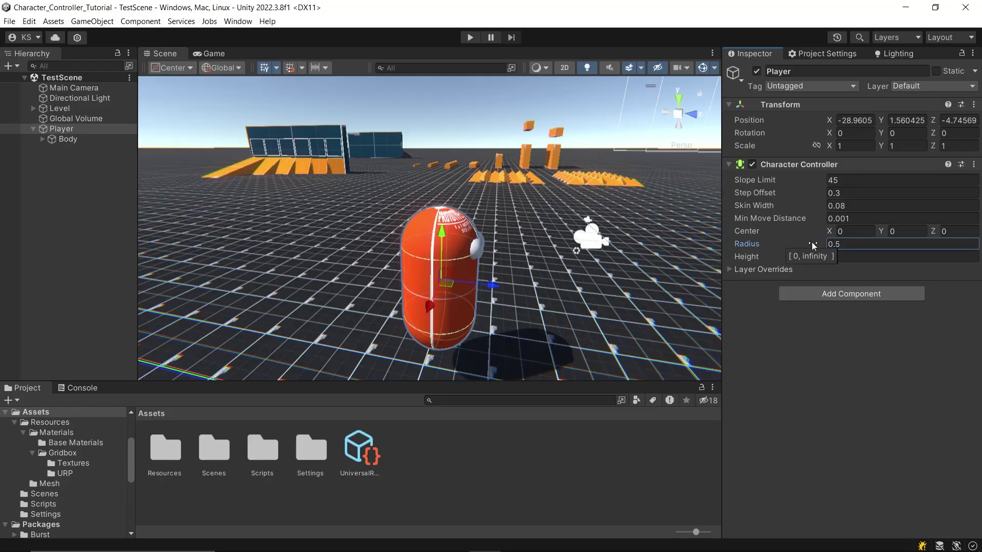
- Create a PlayerController C# script in Scripts and open it in Visual Studio
{"action": "left_click", "coordinate": [903, 257]}
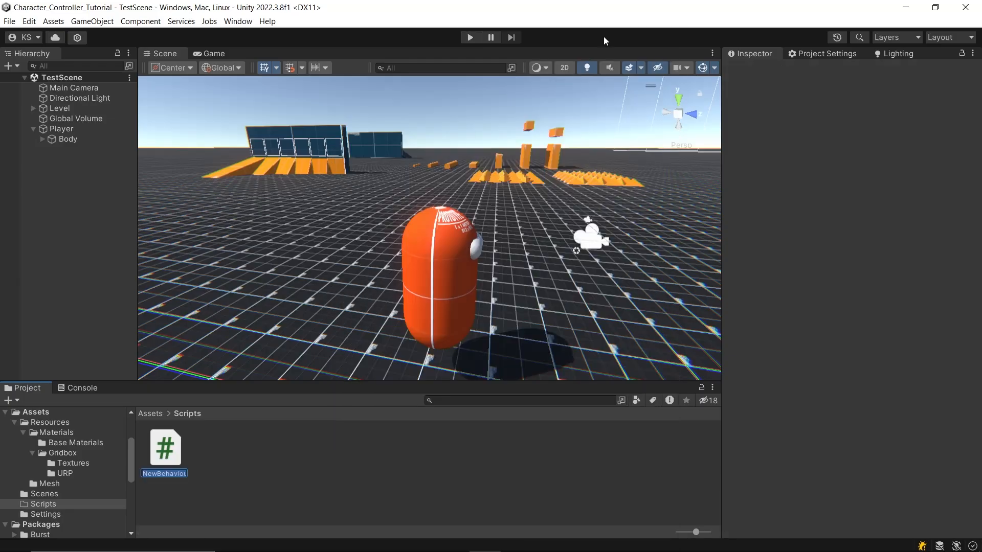
{"action": "type", "text": "PlayerController"}
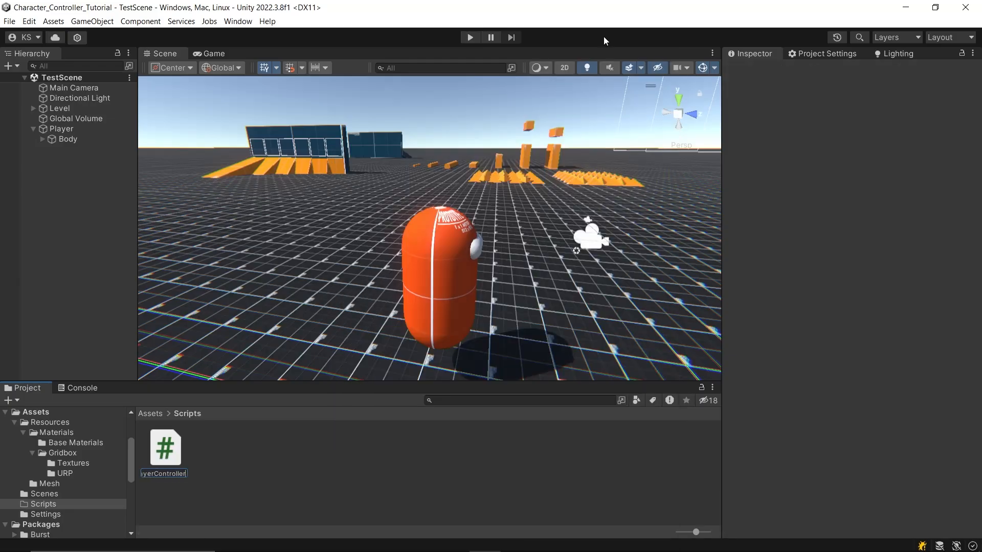
{"action": "double_click", "coordinate": [165, 447]}
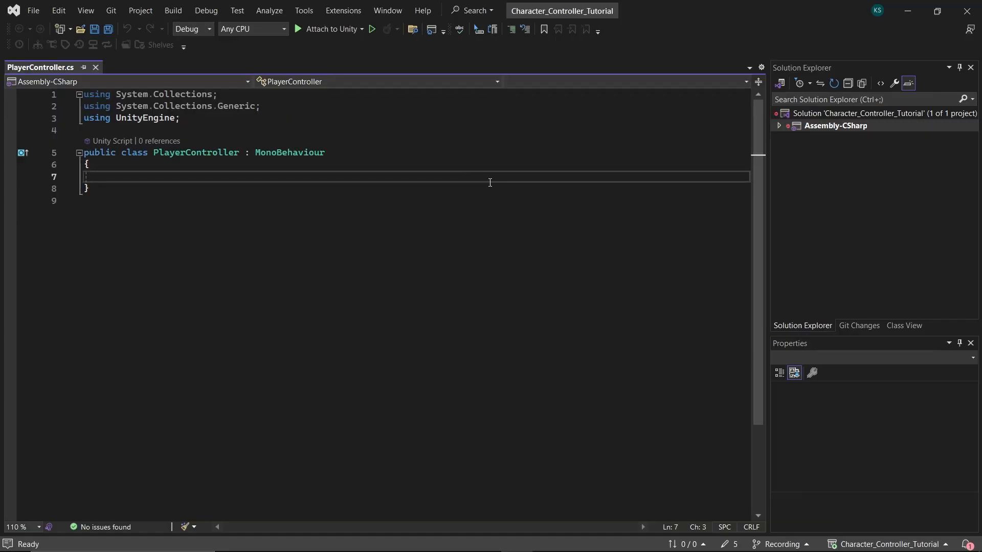
- Declare float fields moveInput and turnInput under an Input header
{"action": "type", "text": "[Header]"}
{"action": "type", "text": "private f"}
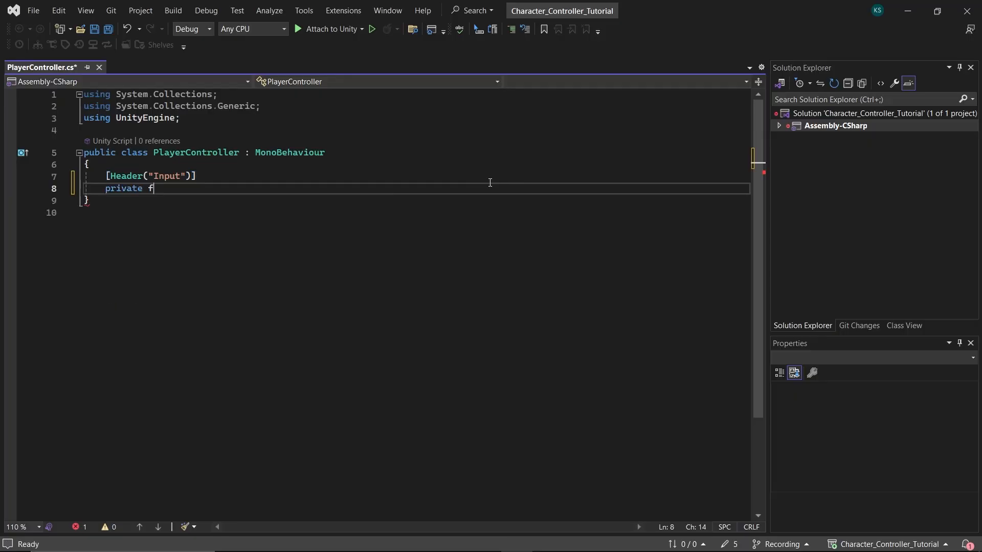
{"action": "type", "text": "loat moveInput;"}
{"action": "type", "text": "private float "}
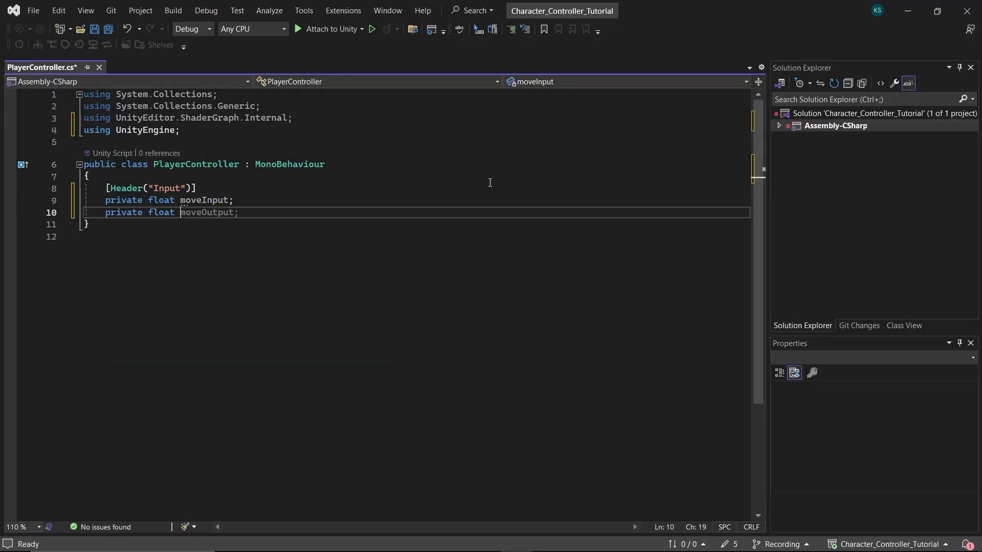
{"action": "type", "text": "turnInput;"}
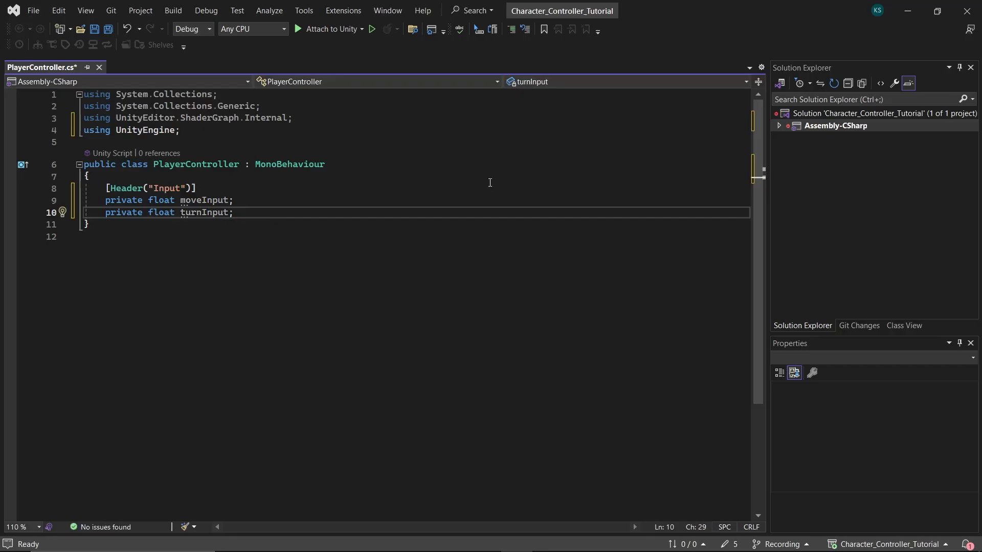
{"action": "type", "text": "private float turnSpeed;"}
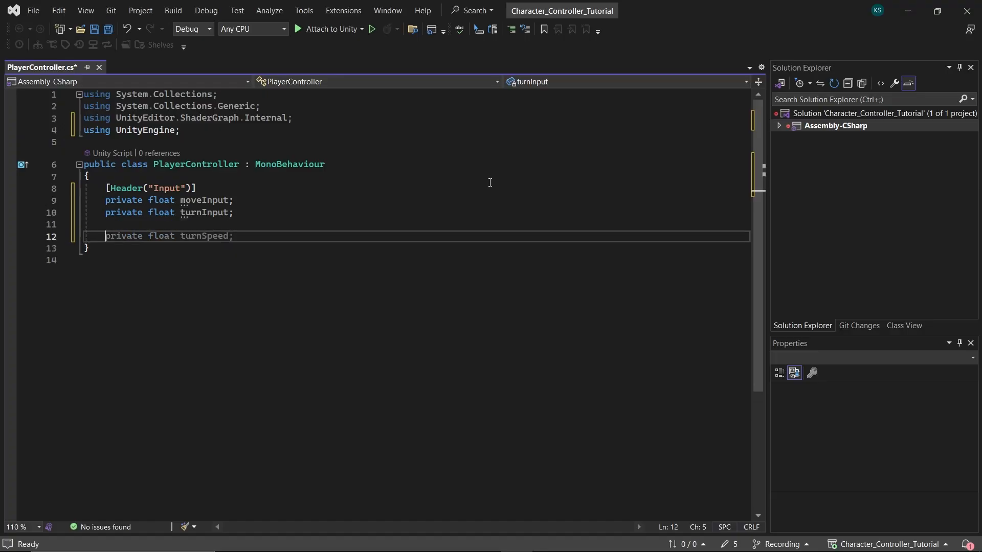
- Add InputManagement reading the Vertical and Horizontal axes, and call it from Update
{"action": "type", "text": "private void In"}
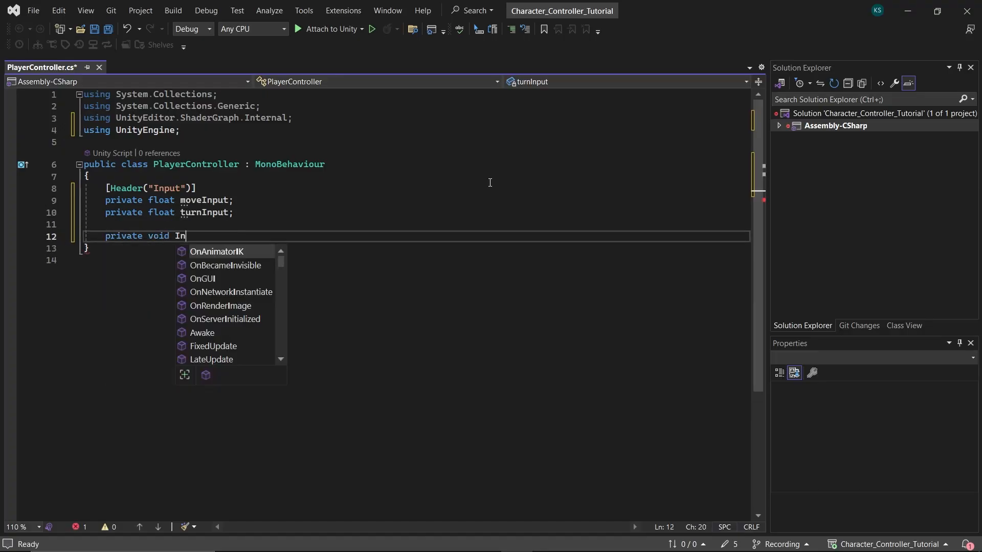
{"action": "type", "text": "putManagement("}
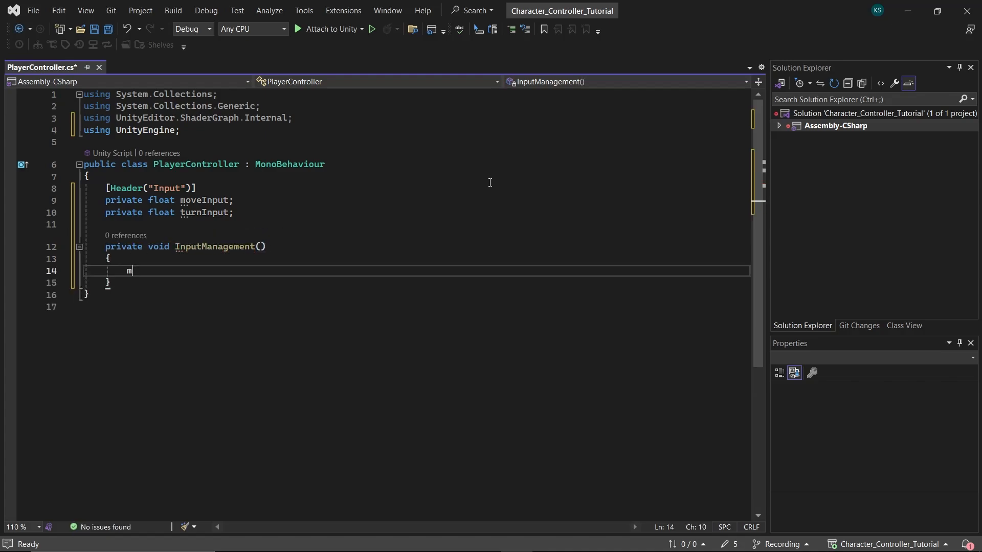
{"action": "type", "text": "oveInput = input.GetAxis(\""}
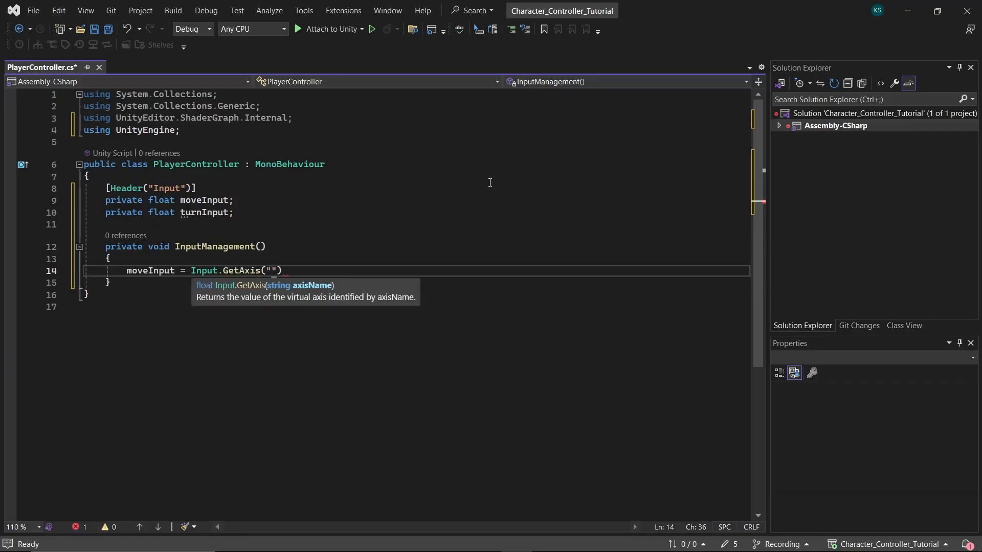
{"action": "type", "text": "Vertical"}
{"action": "type", "text": "turnInput ="}
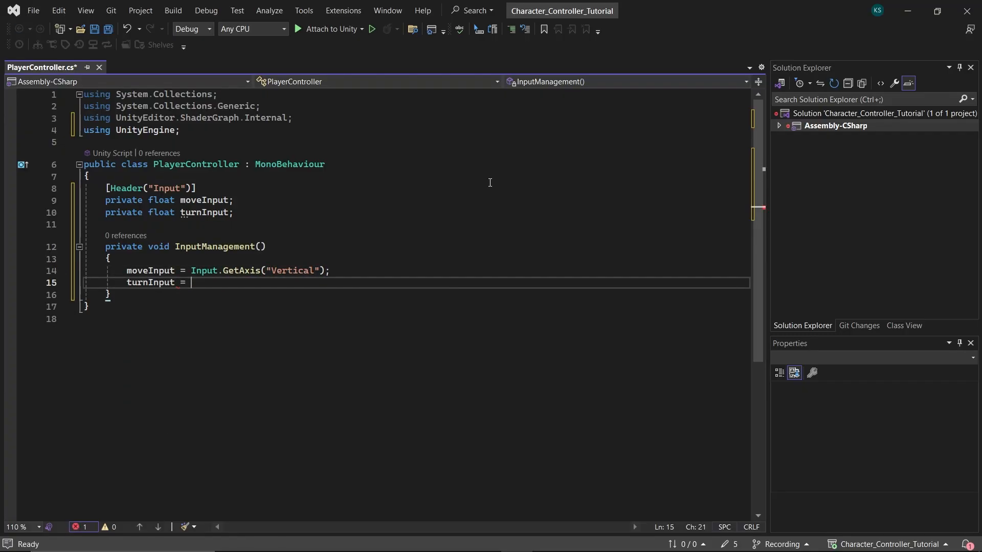
{"action": "type", "text": "Input.GetAxis("}
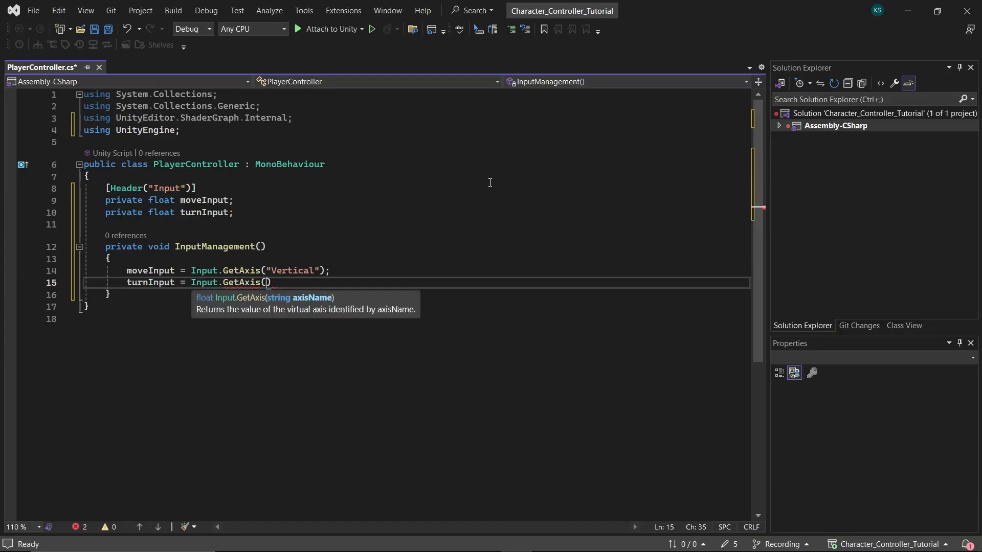
{"action": "type", "text": "\"Horizon"}
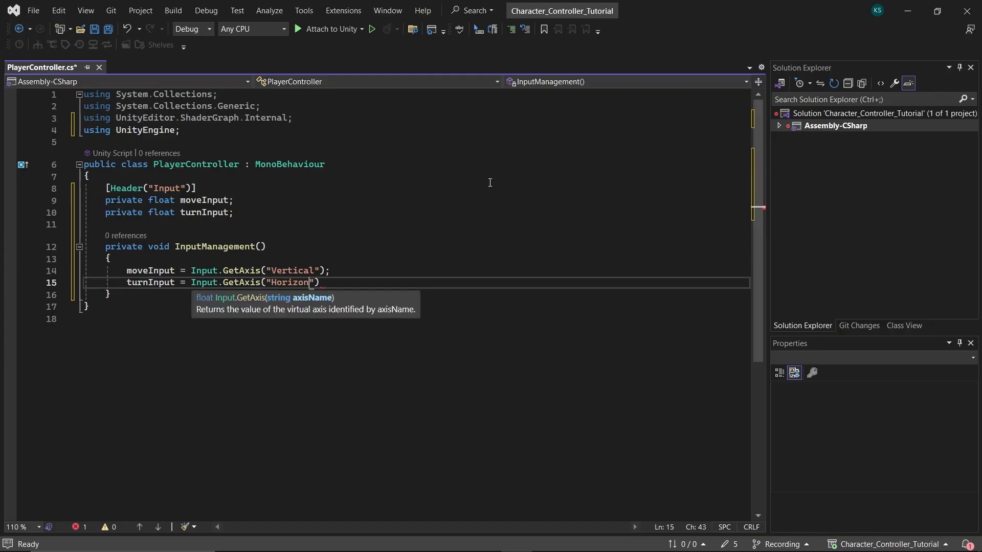
{"action": "type", "text": "tal\");"}
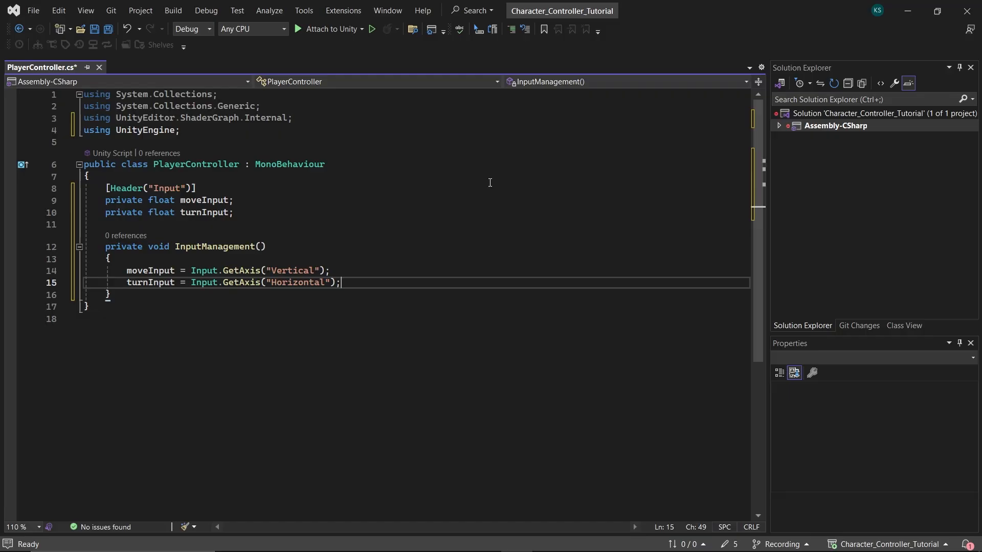
{"action": "type", "text": "update("}
{"action": "type", "text": "inputm"}
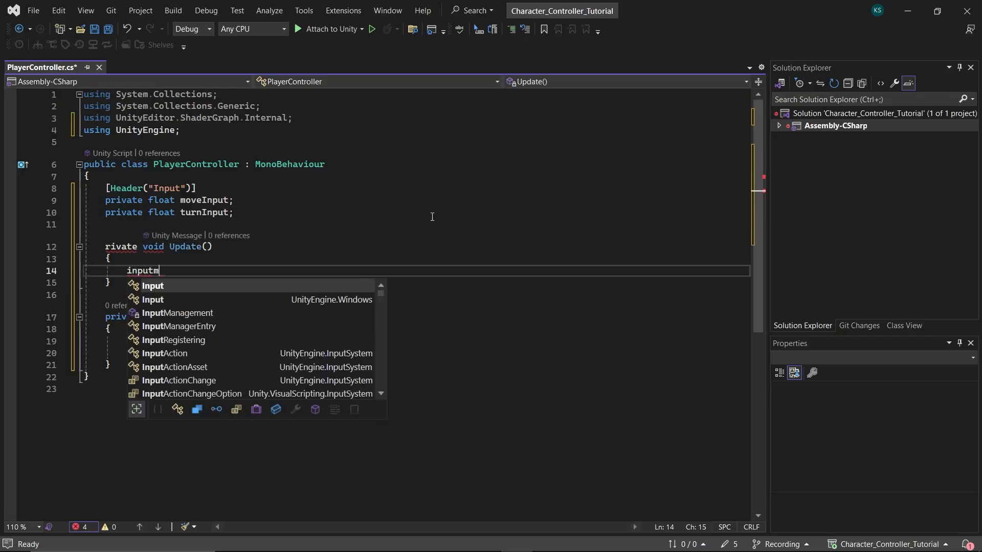
{"action": "type", "text": "InputManagement();"}
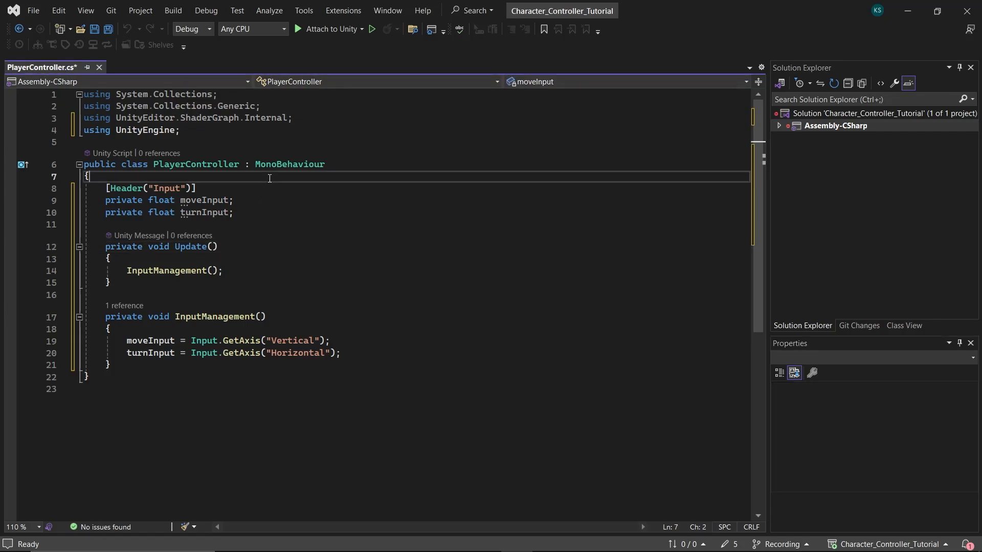
- Add a header with a private CharacterController controller field
{"action": "key", "text": "Enter"}
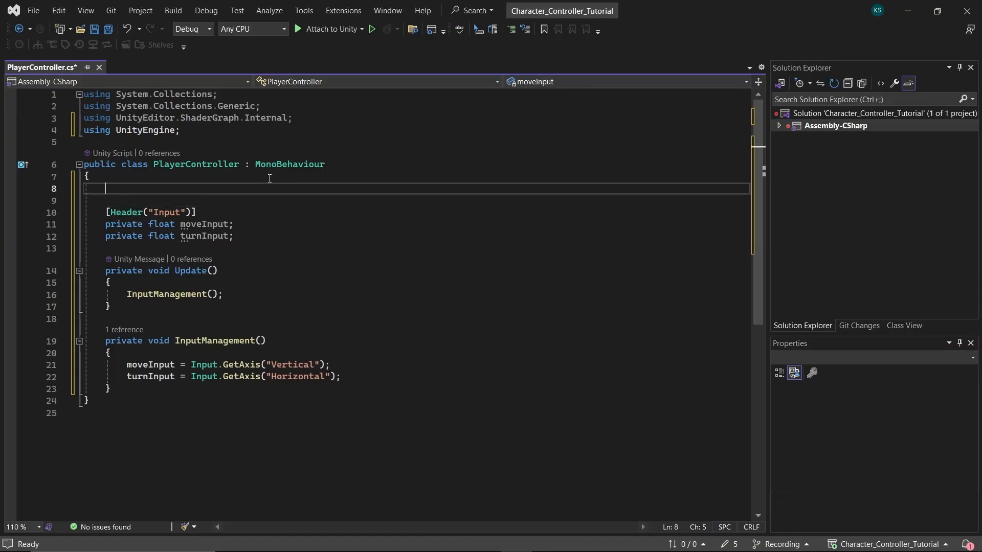
{"action": "type", "text": "[Header]"}
{"action": "type", "text": "private "}
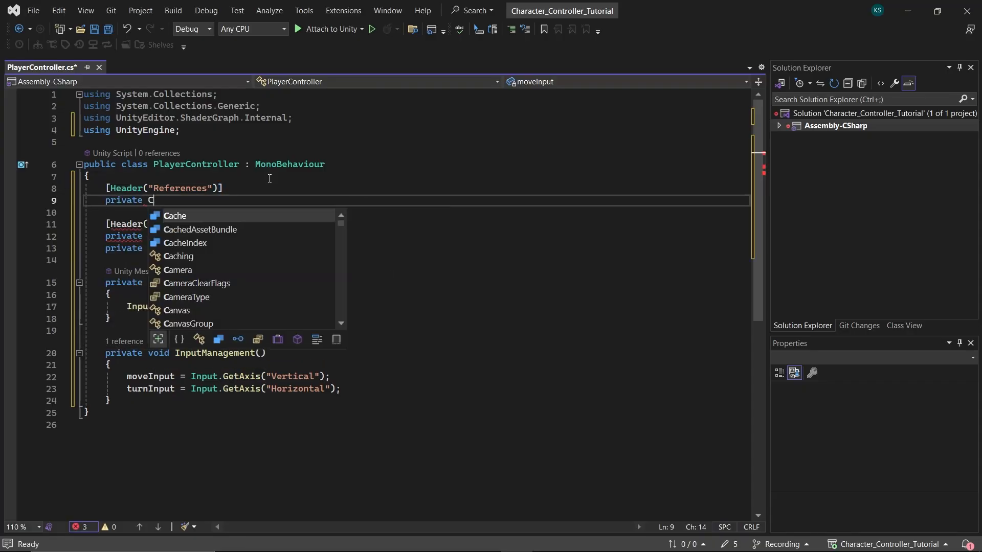
{"action": "type", "text": "CharacterController controller;"}
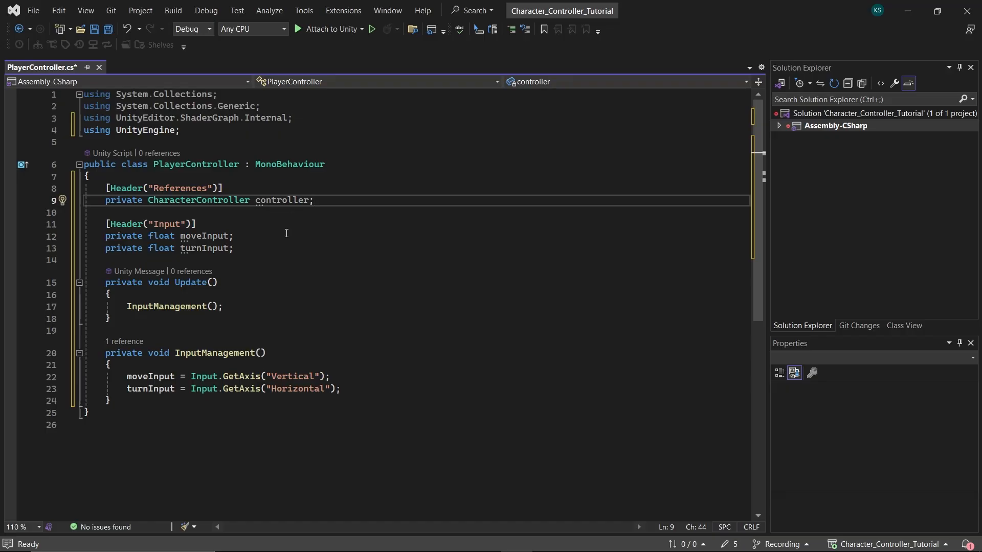
{"action": "mouse_move", "coordinate": [263, 243]}
{"action": "type", "text": "[Header(\"M"}
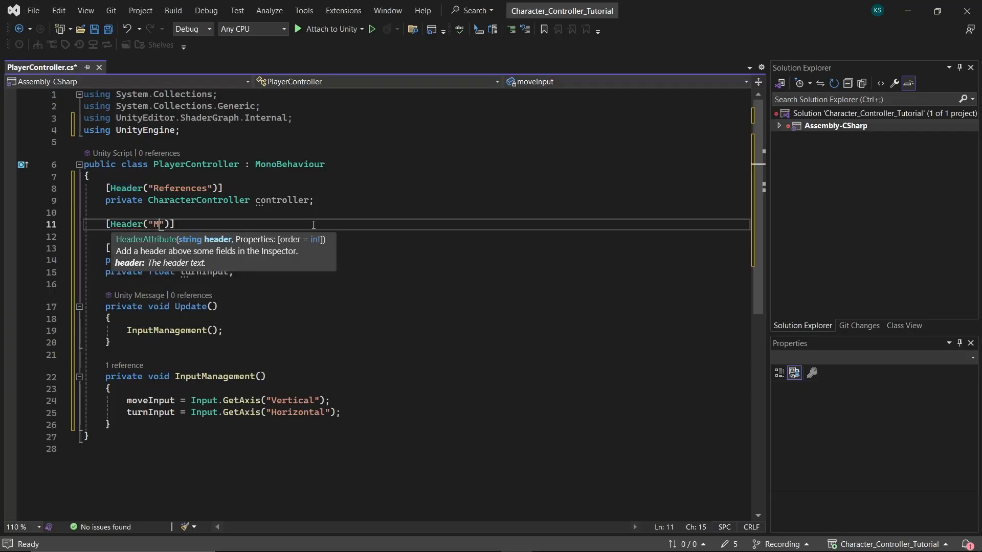
- Add a Movement Settings header with a serialized walkSpeed of 5f
{"action": "type", "text": "ovement Settings"}
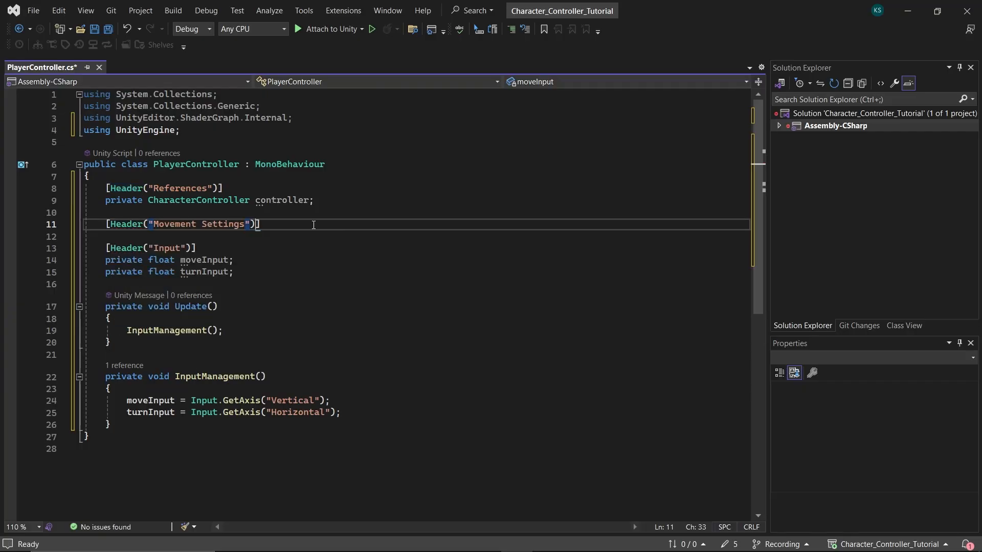
{"action": "type", "text": "[SerializeField] private PlayerController playerController;"}
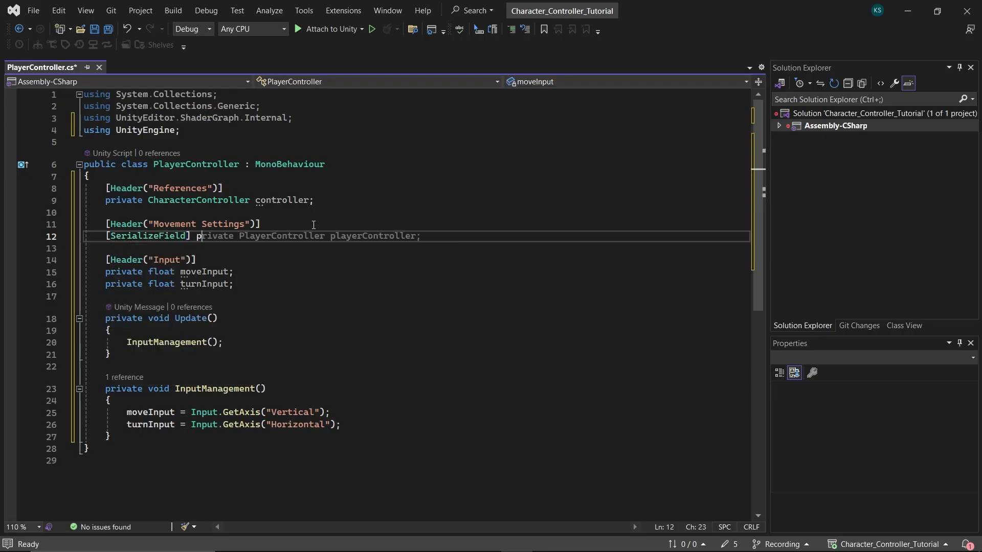
{"action": "type", "text": "private float walkSpeed"}
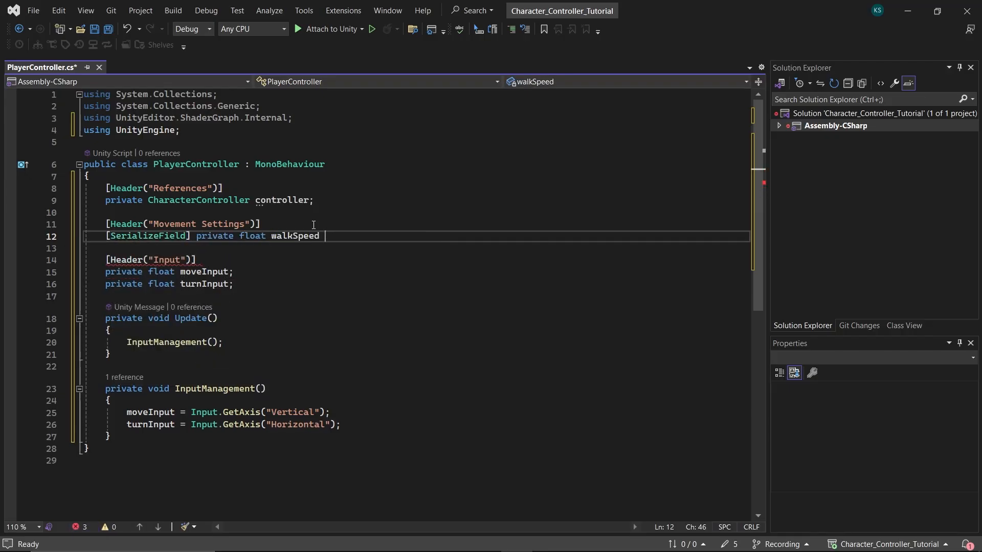
{"action": "type", "text": "= 5f;"}
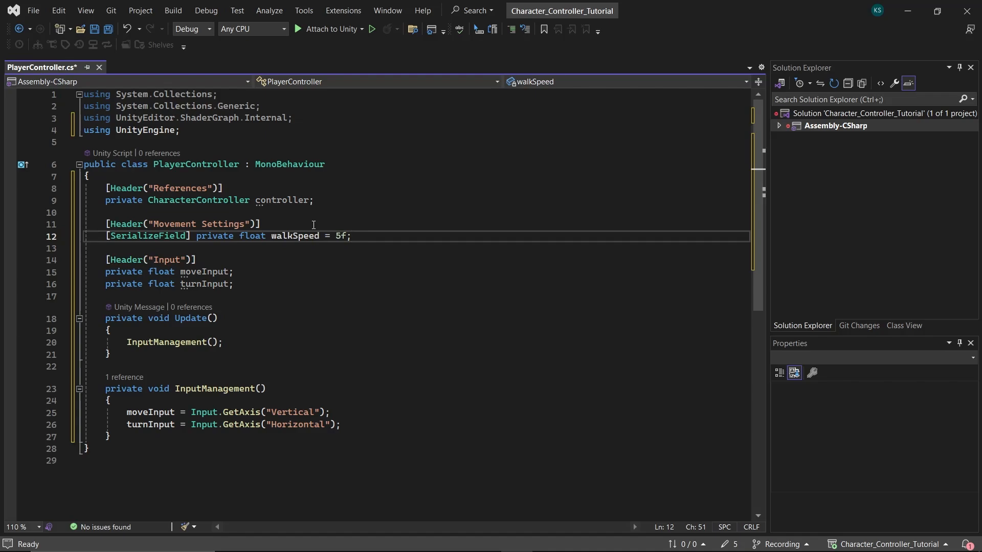
{"action": "left_click", "coordinate": [274, 285]}
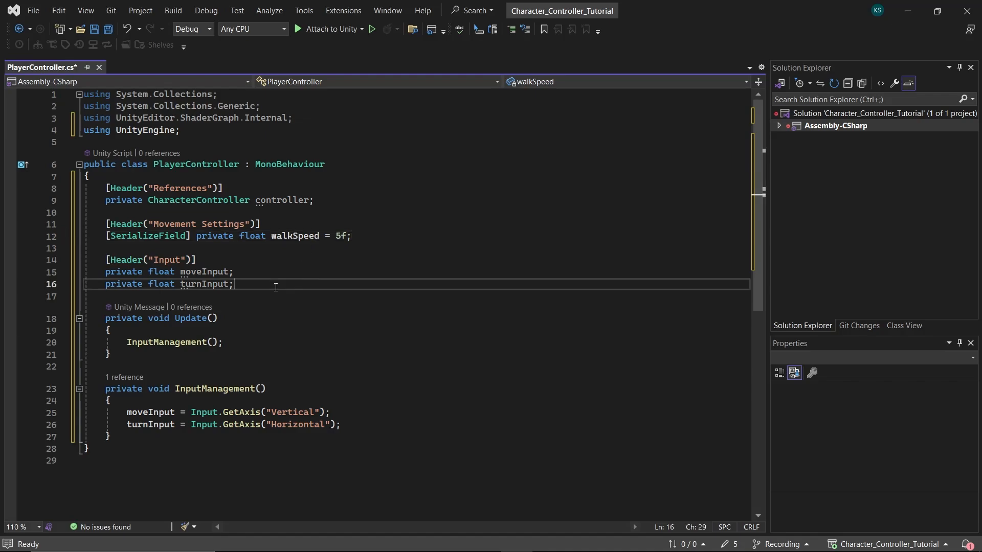
- Add a Start method setting controller = GetComponent<CharacterController>()
{"action": "type", "text": "star"}
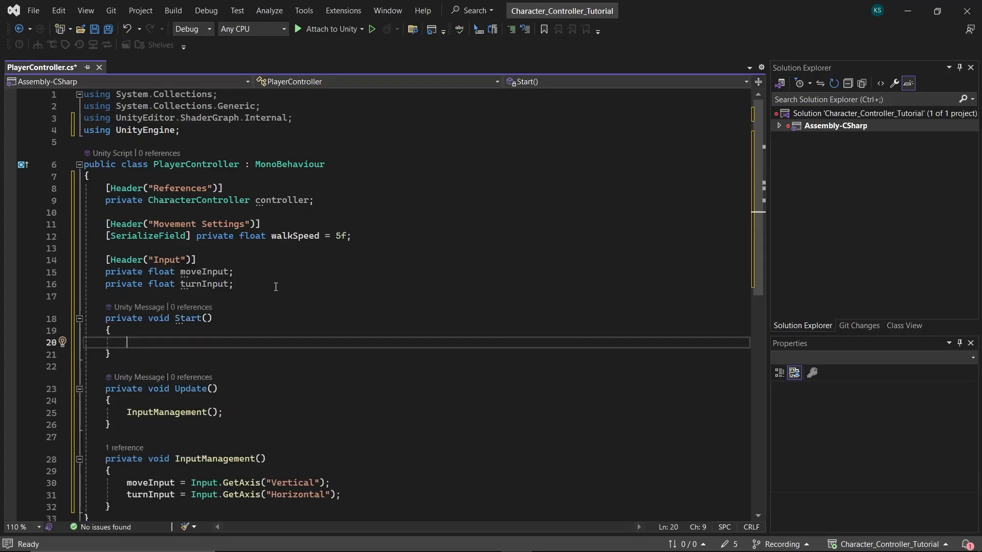
{"action": "type", "text": "controller = GetComponent<CharacterController>();"}
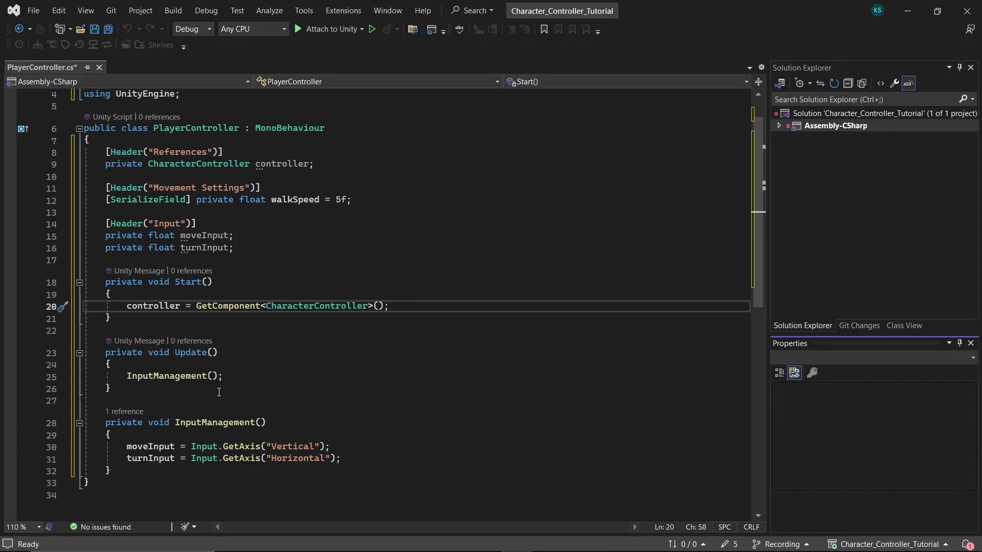
{"action": "type", "text": "private void GroundMovement("}
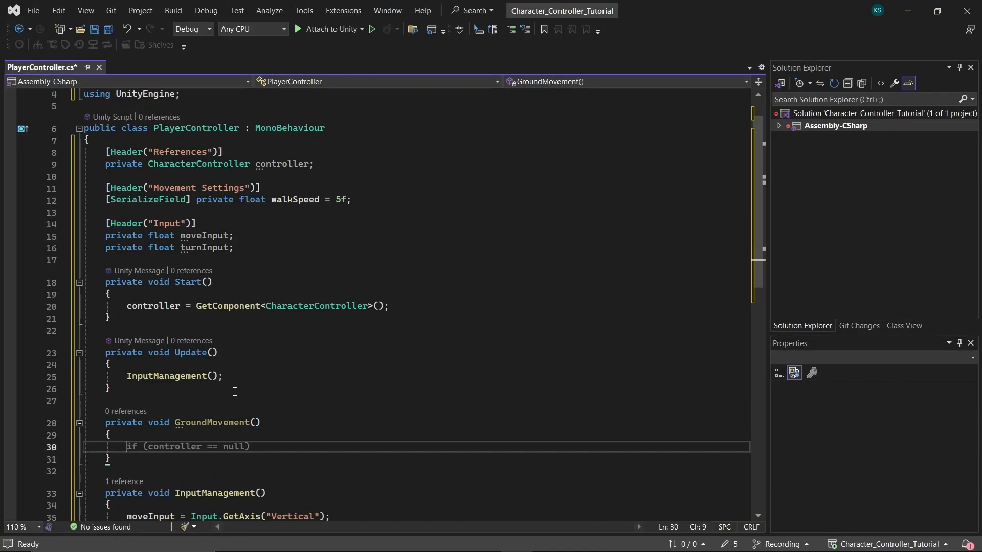
- Build a move vector from input, zero y, scale by walkSpeed, and call controller.Move with deltaTime
{"action": "type", "text": "Vector3 move ="}
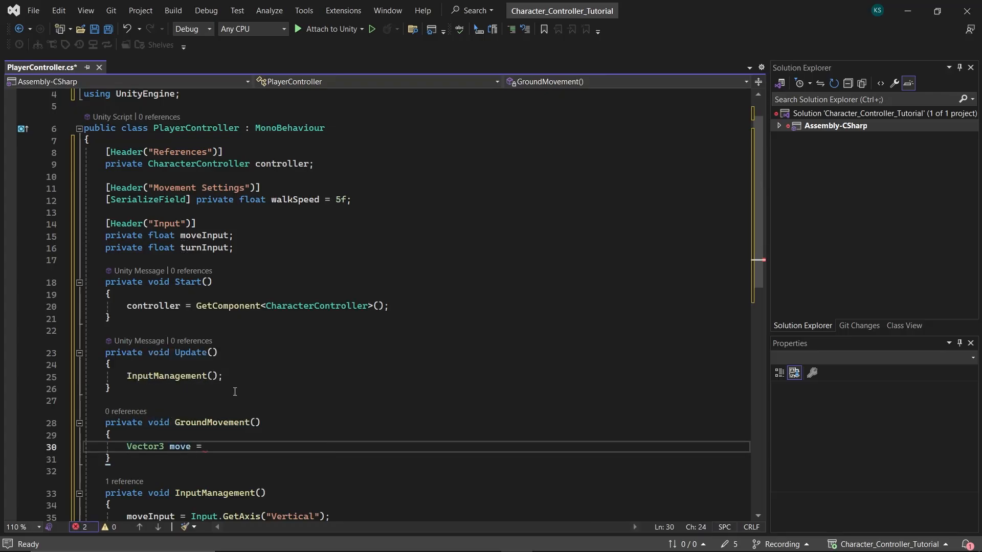
{"action": "type", "text": "new Vector3(moveInput, turnInput);"}
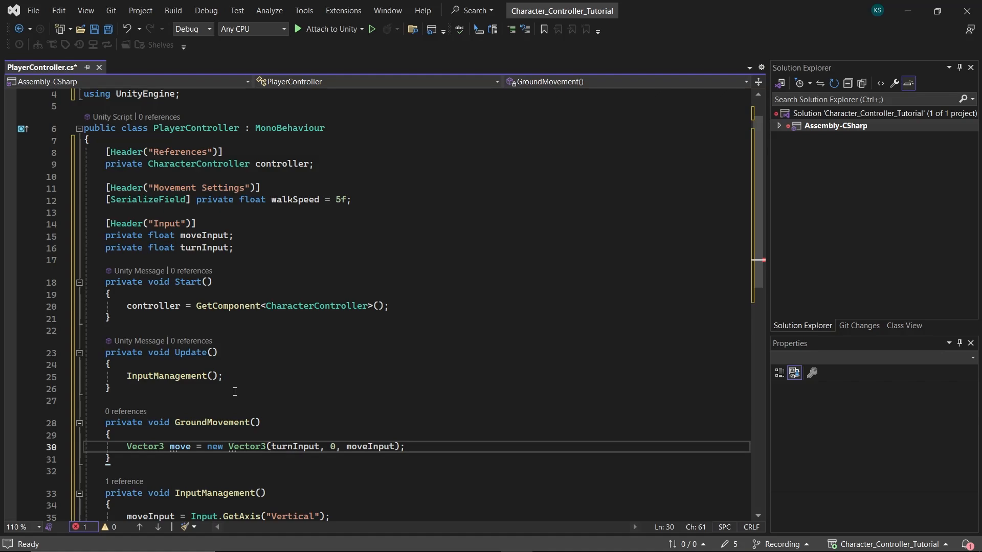
{"action": "key", "text": "Enter"}
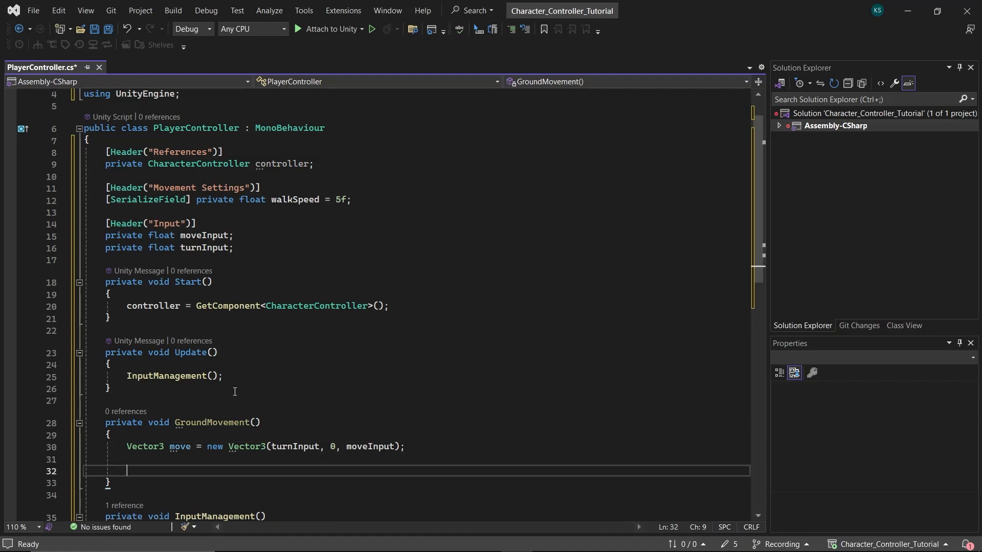
{"action": "type", "text": "move.y = 0;"}
{"action": "type", "text": "move *="}
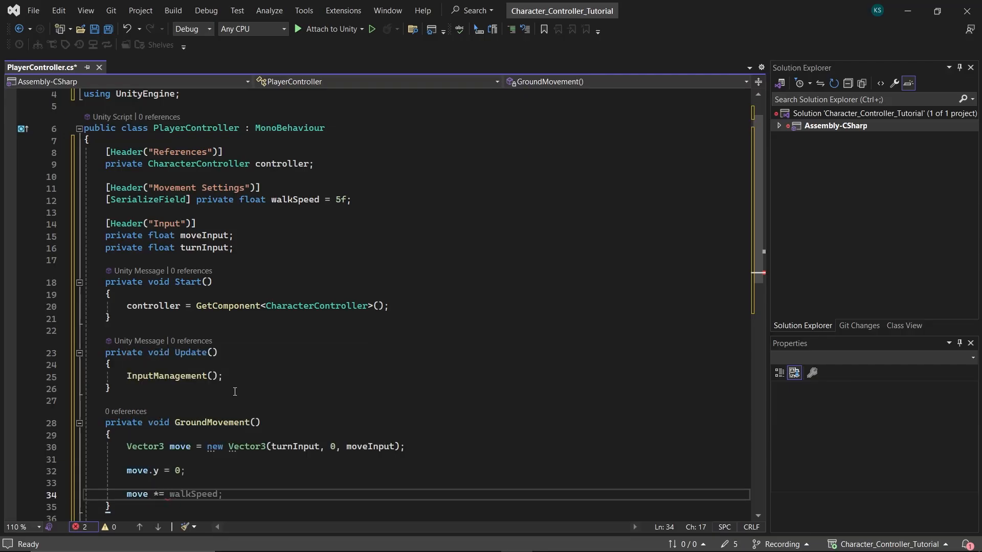
{"action": "type", "text": "con"}
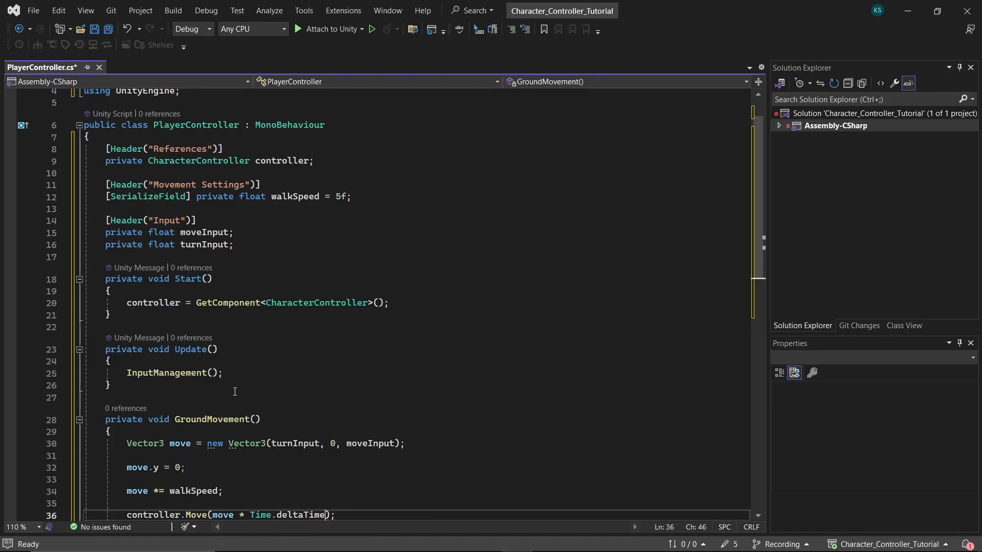
{"action": "double_click", "coordinate": [303, 515]}
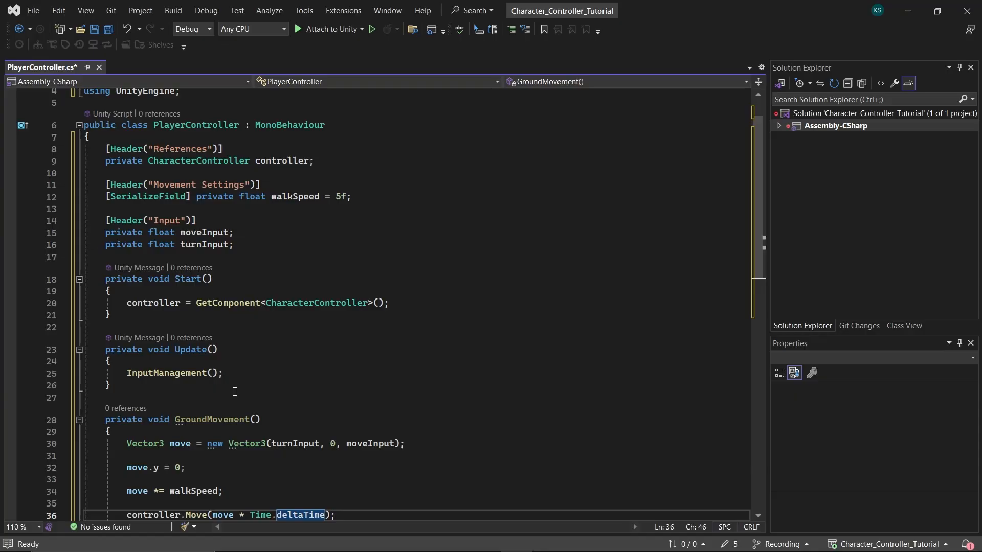
{"action": "mouse_move", "coordinate": [185, 400]}
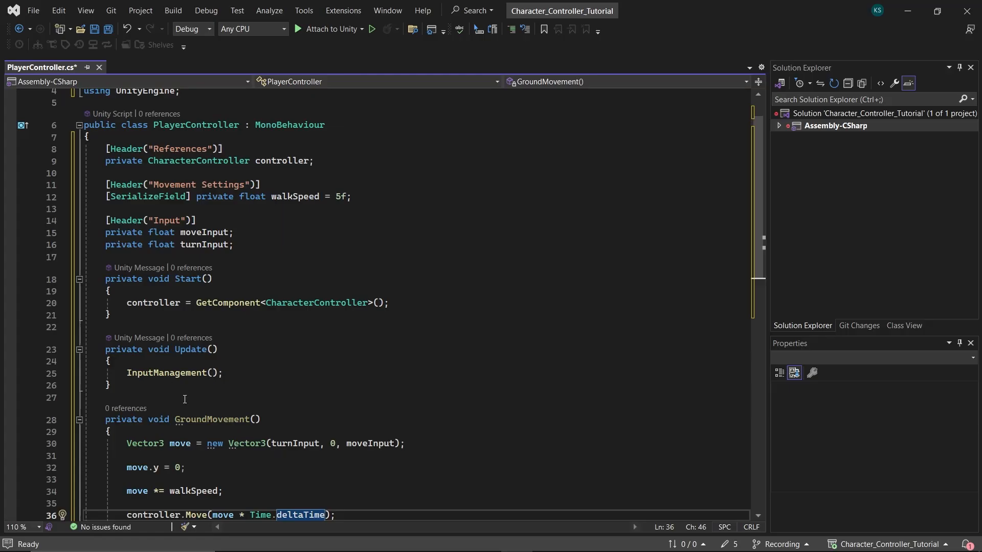
- Add a private Movement() method that calls GroundMovement()
{"action": "type", "text": "private void Movement("}
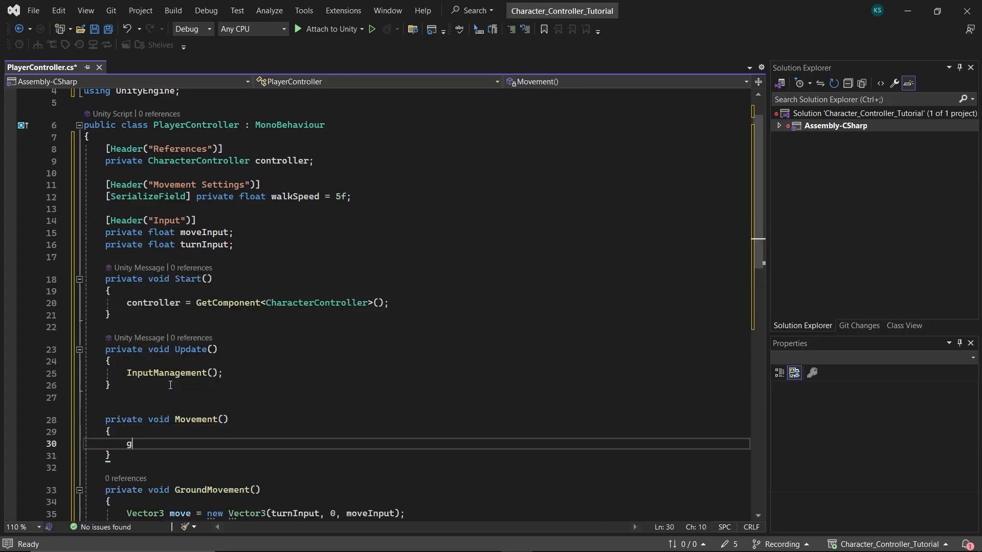
{"action": "type", "text": "GroundMovement();"}
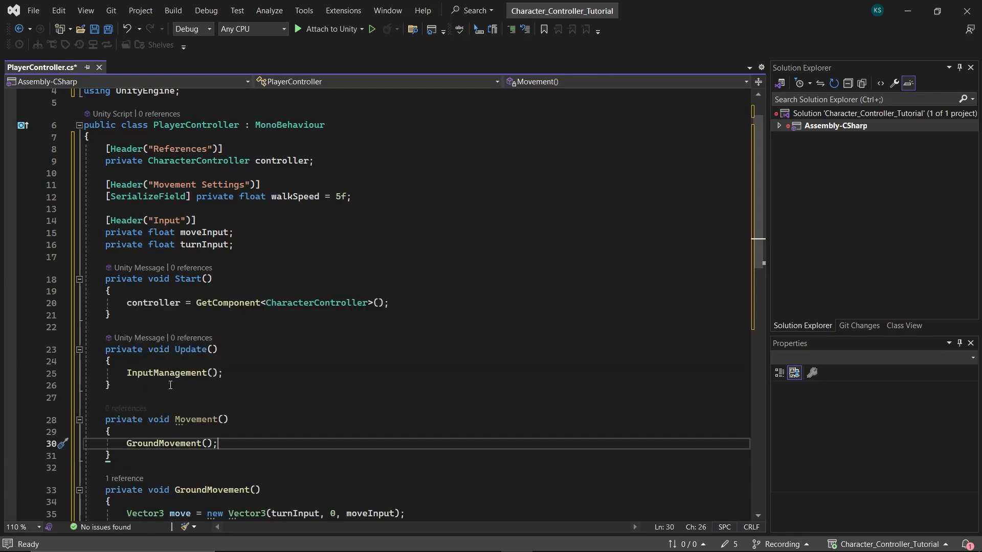
{"action": "type", "text": "Mo"}
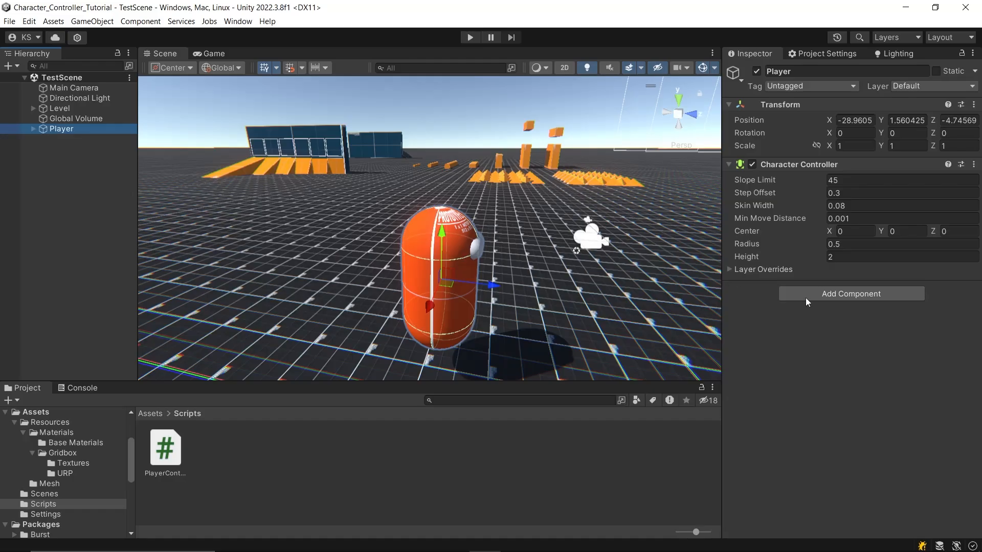
- Attach the PlayerController script to Player, showing Walk Speed 5
{"action": "left_click", "coordinate": [850, 294]}
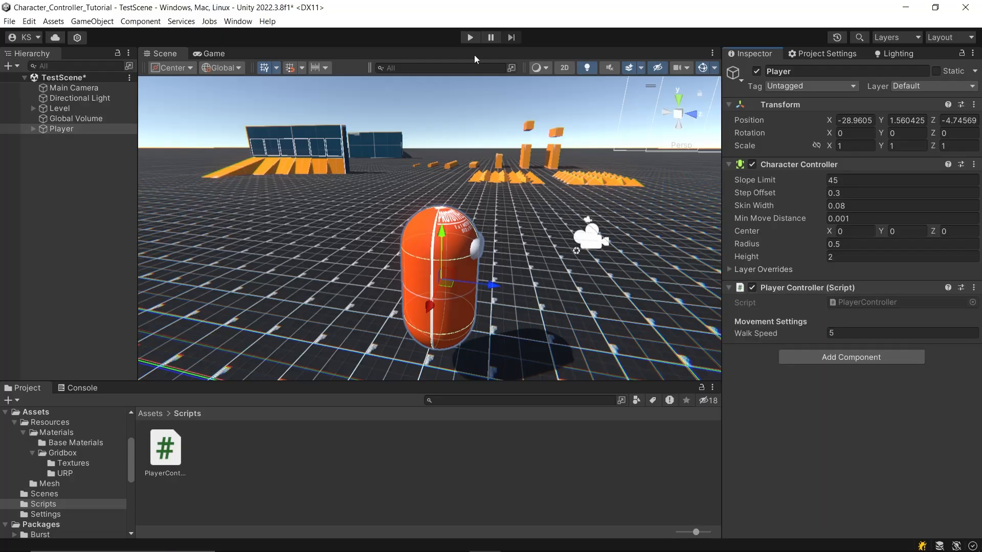
{"action": "left_click", "coordinate": [470, 37]}
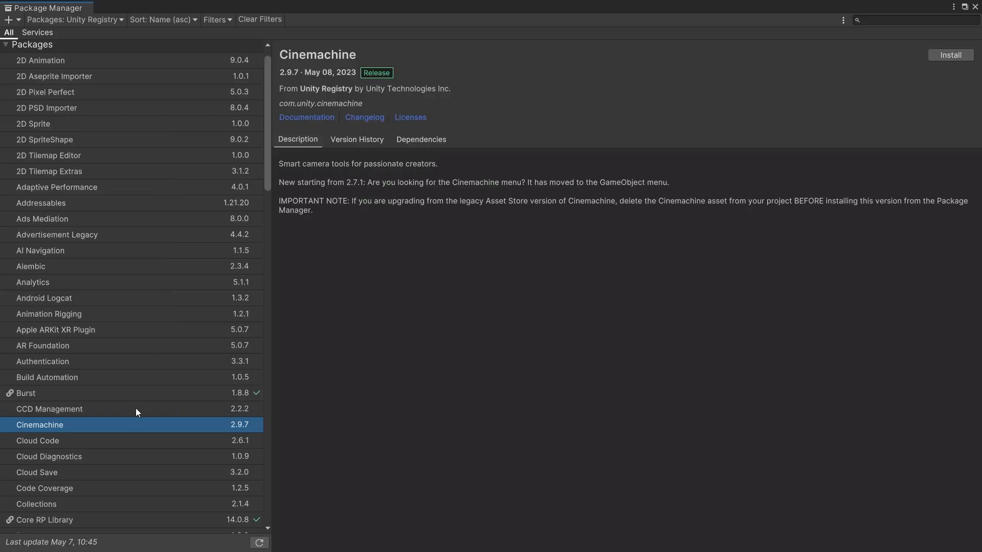
{"action": "mouse_move", "coordinate": [962, 63]}
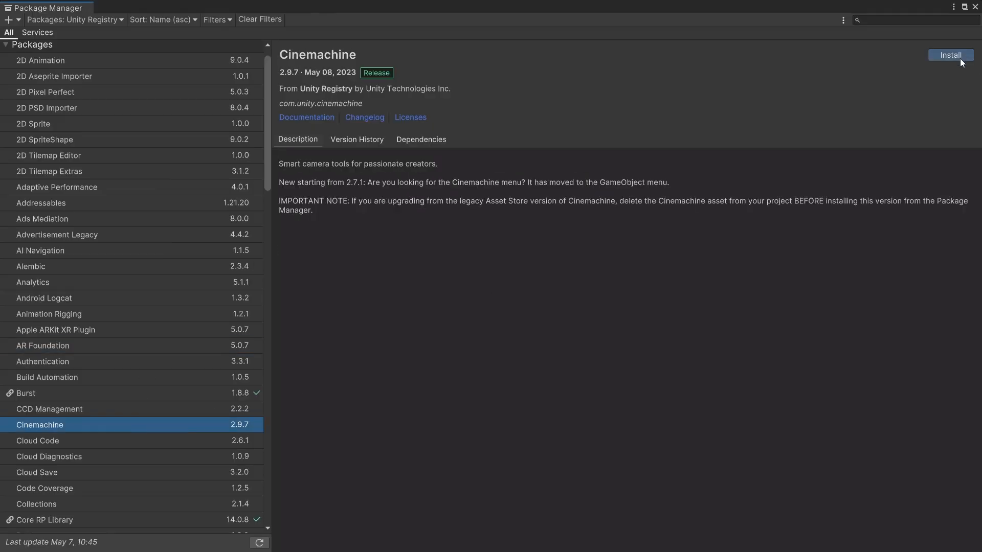
- Install the Cinemachine 2.9.7 package from the Package Manager
{"action": "left_click", "coordinate": [951, 54]}
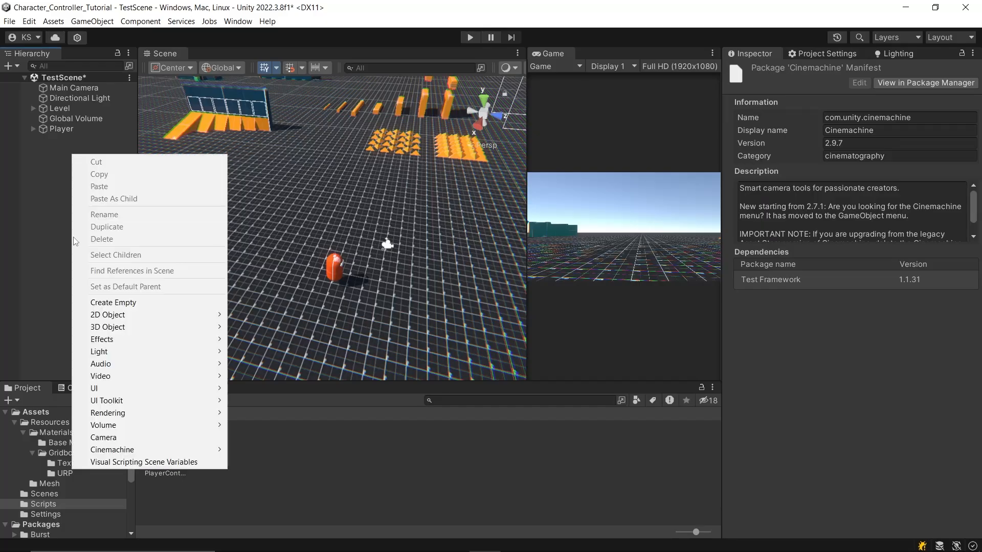
{"action": "mouse_move", "coordinate": [112, 450]}
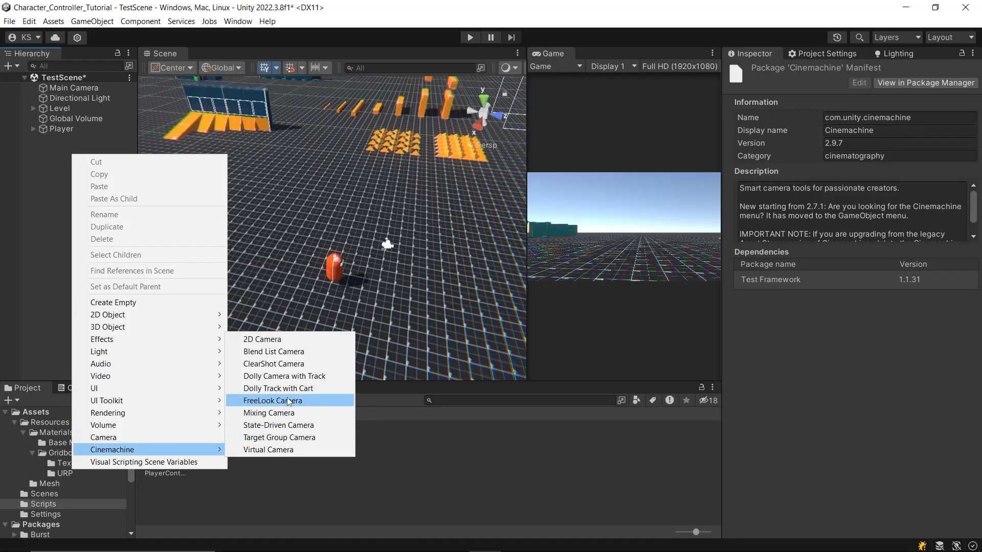
- Add a Cinemachine FreeLook Camera to TestScene from the Hierarchy context menu
{"action": "left_click", "coordinate": [273, 400]}
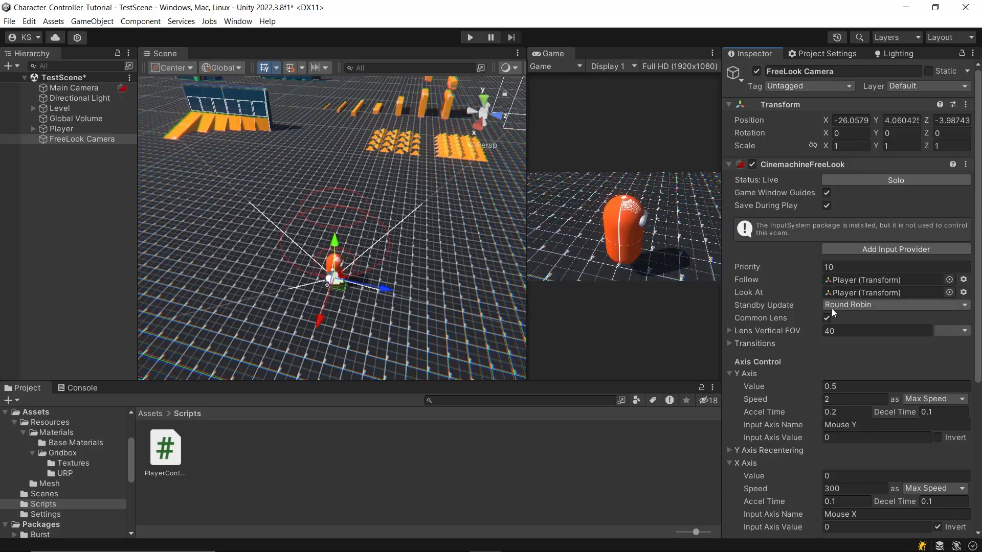
- Set the FreeLook X axis speed to 175, Y axis speed 1, and top rig height 3.46, radius 3.66
{"action": "scroll", "scroll_direction": "down", "scroll_amount": 3}
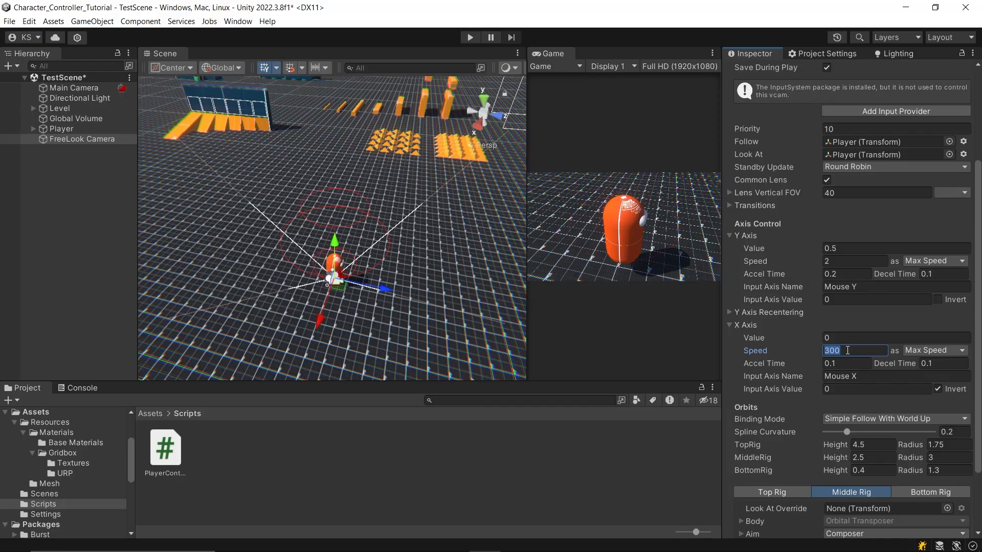
{"action": "type", "text": "175"}
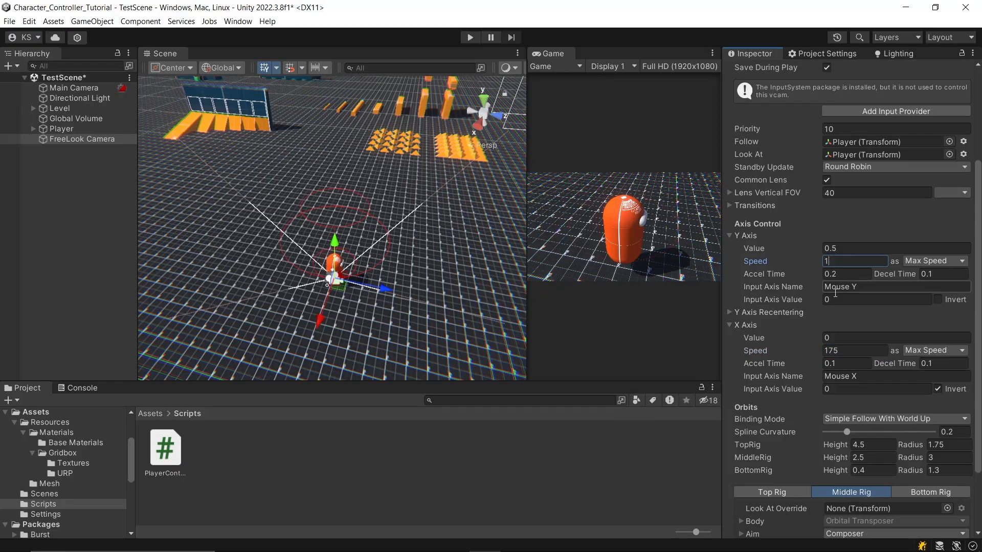
{"action": "scroll", "scroll_direction": "down", "scroll_amount": 3}
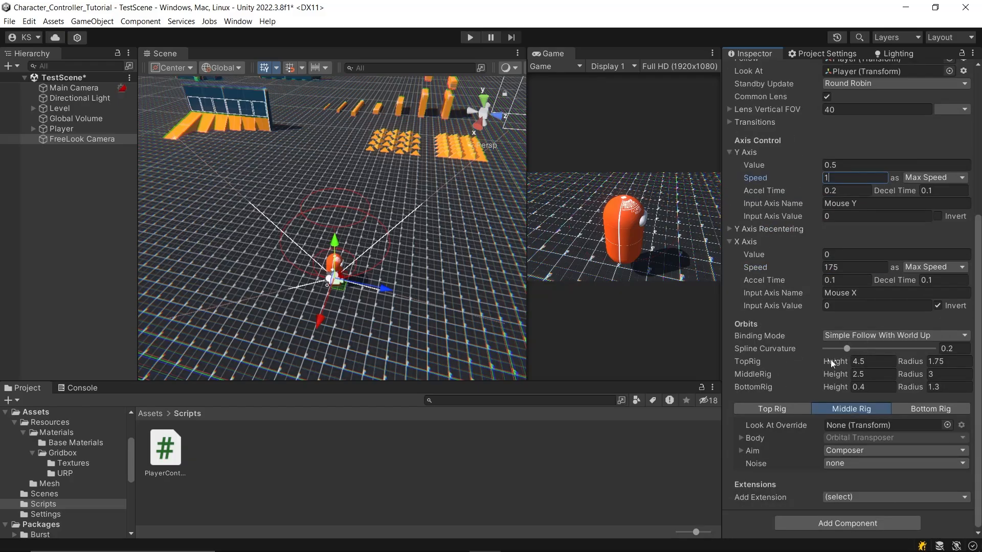
{"action": "left_click", "coordinate": [771, 409]}
{"action": "type", "text": "3.6"}
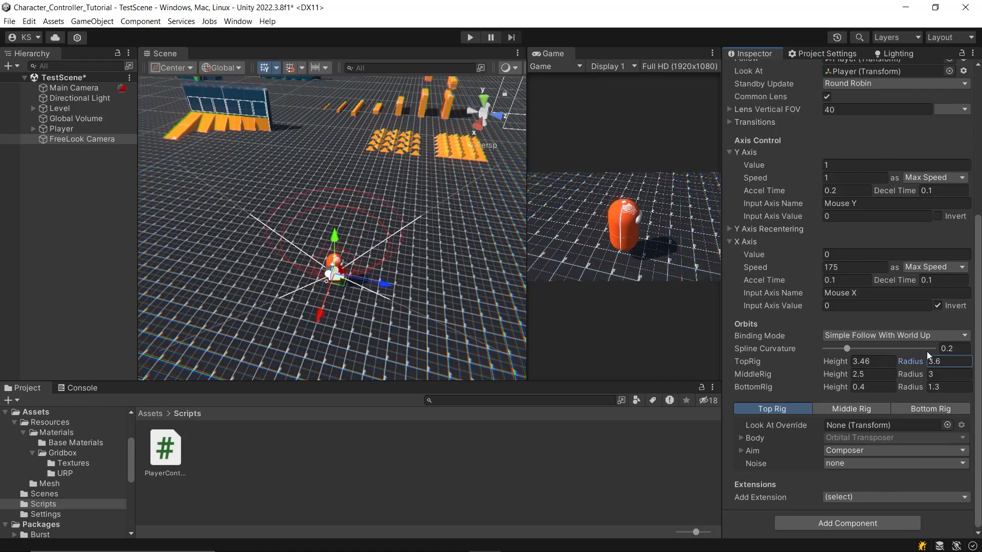
- Maximize the Game view and keep the Simple Follow With World Up binding mode
{"action": "left_click", "coordinate": [211, 53]}
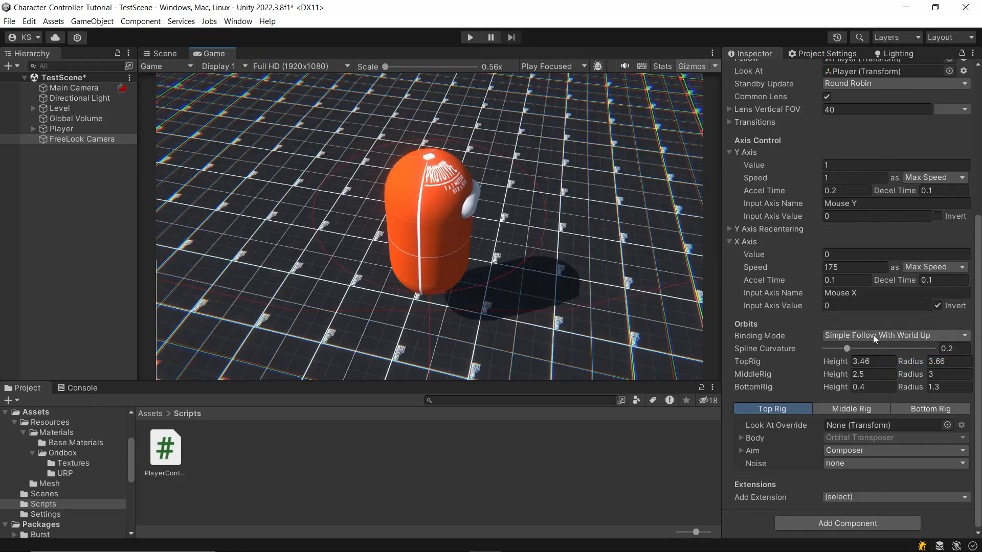
{"action": "left_click", "coordinate": [895, 336]}
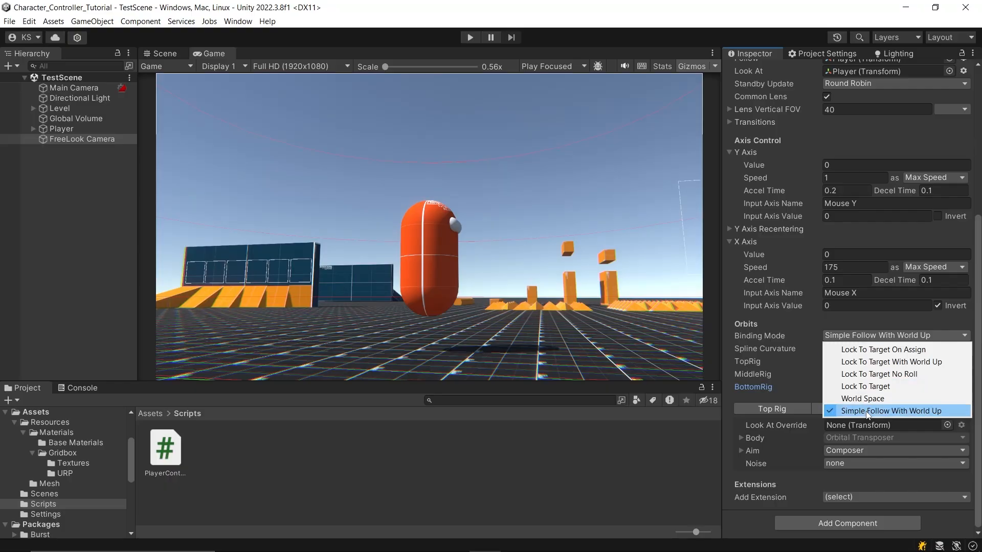
{"action": "left_click", "coordinate": [891, 411]}
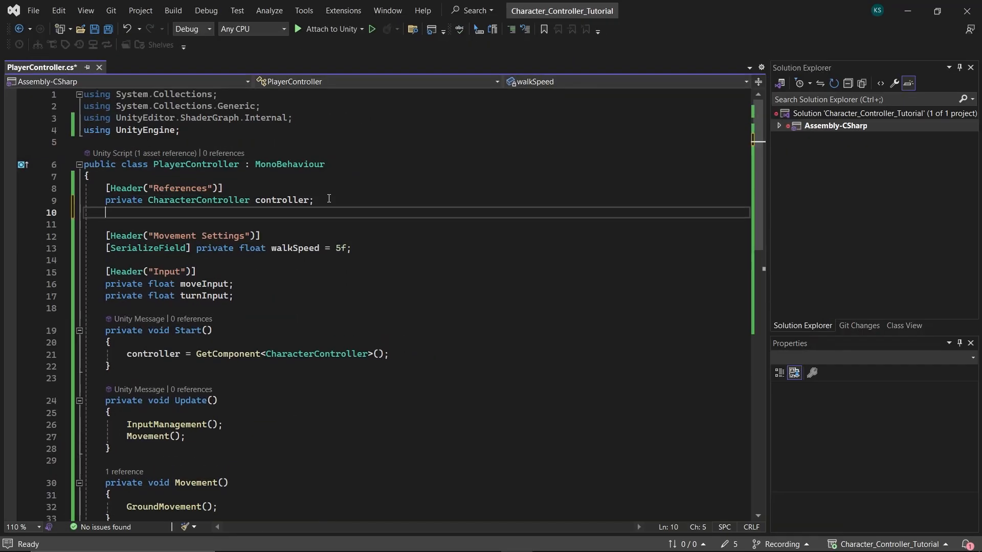
- Declare a serialized camera Transform and a serialized turningSpeed float under walkSpeed
{"action": "type", "text": "[SerializeField]"}
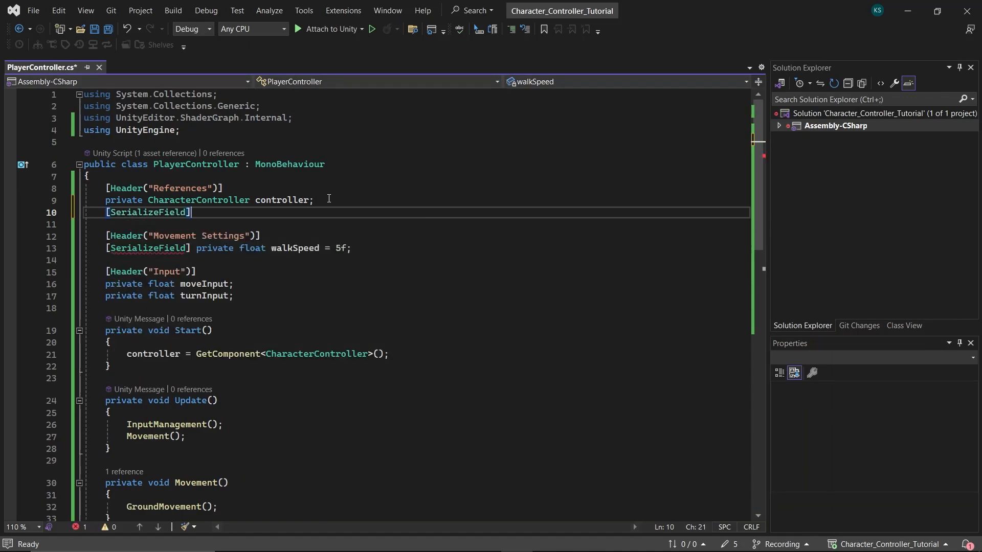
{"action": "type", "text": "private Transform camera;"}
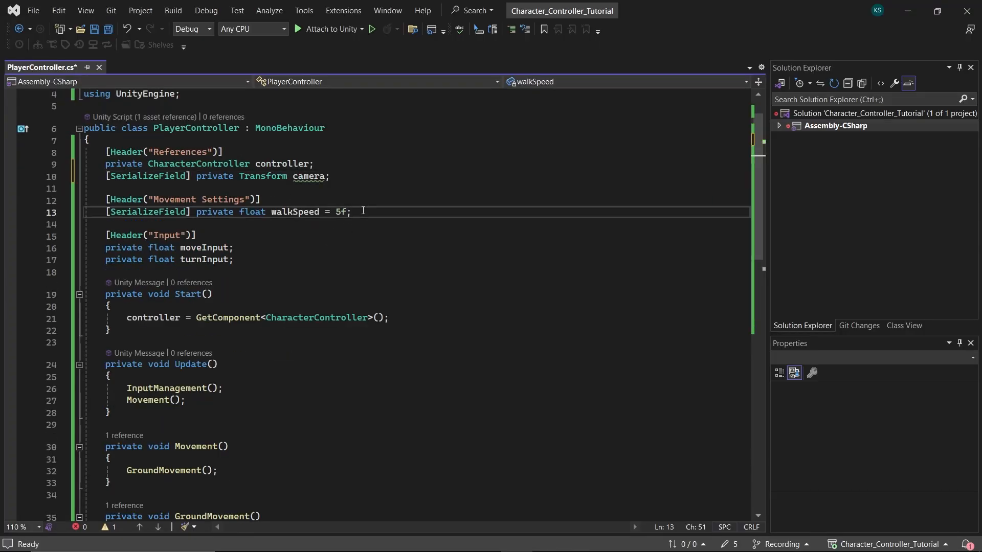
{"action": "type", "text": "[SerializeField] pri"}
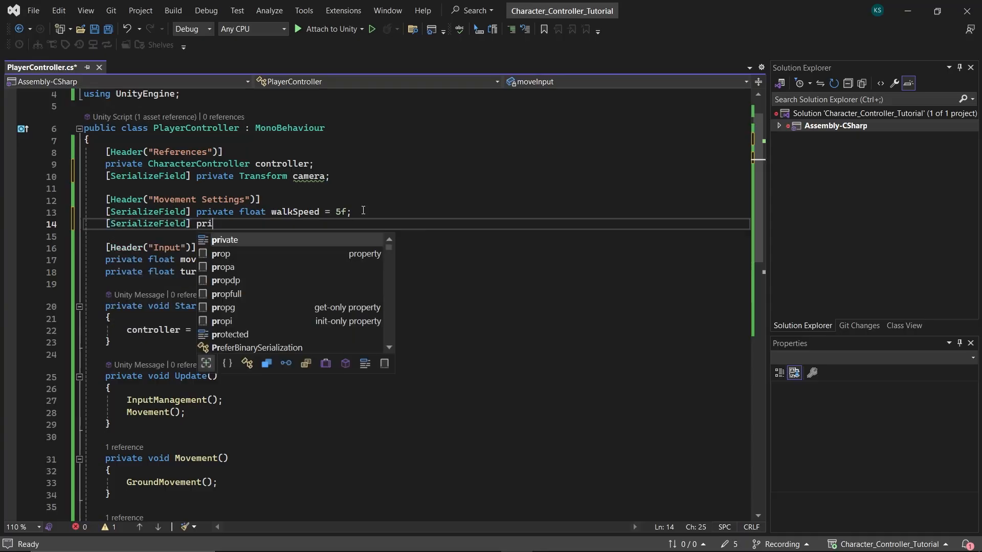
{"action": "type", "text": "vate float turn"}
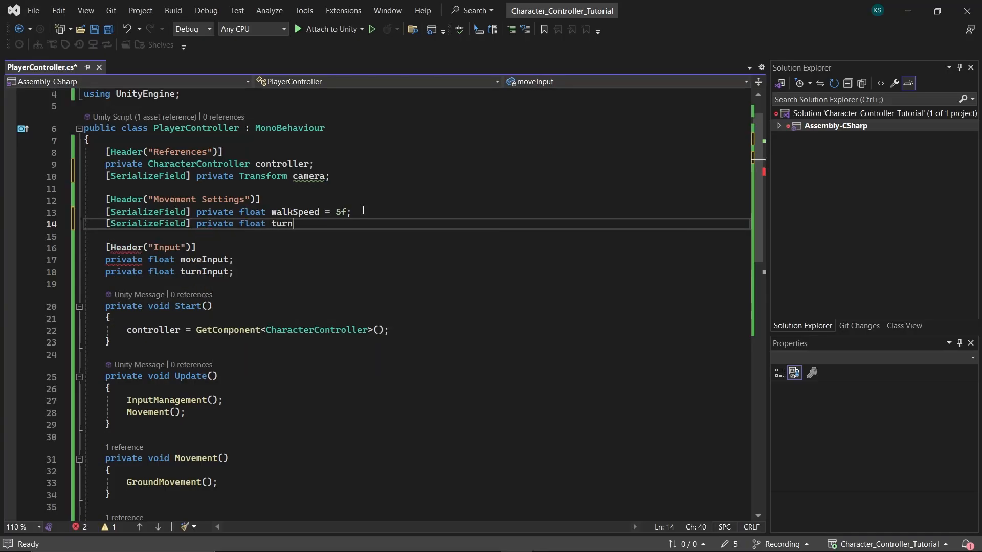
{"action": "type", "text": "ingSpeed = 1f;"}
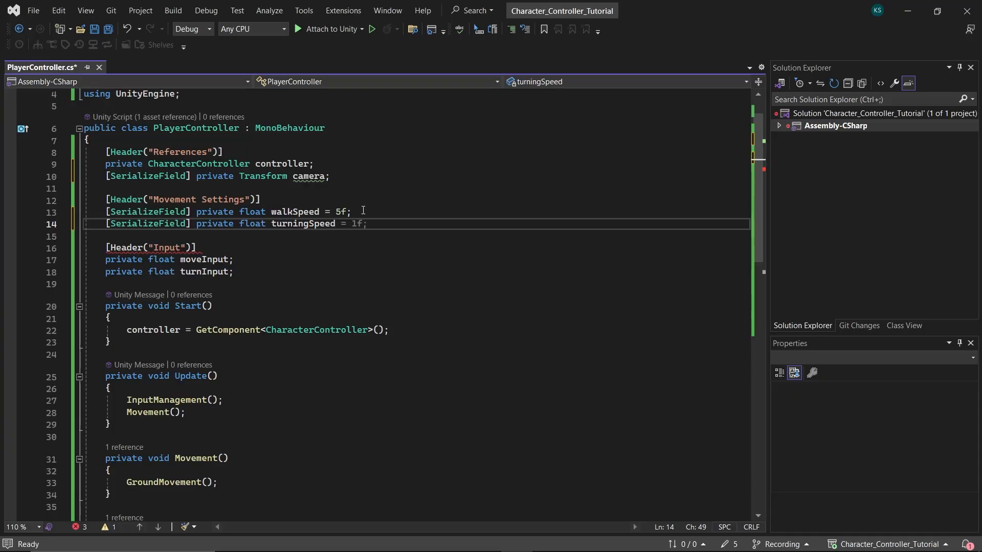
{"action": "type", "text": "2"}
{"action": "type", "text": "private vo"}
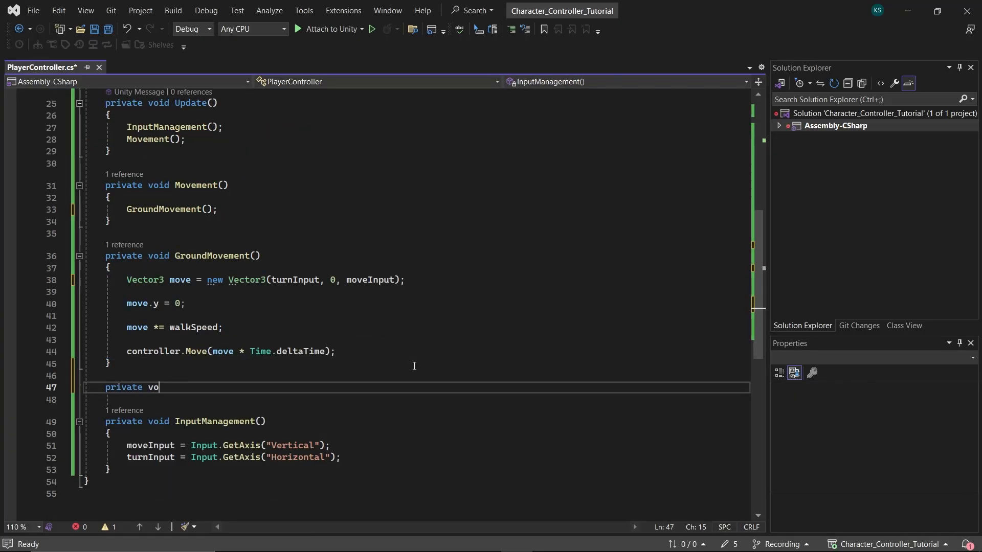
- Start Turn() by flattening the camera's forward direction and building a LookRotation target
{"action": "type", "text": "id Turn()"}
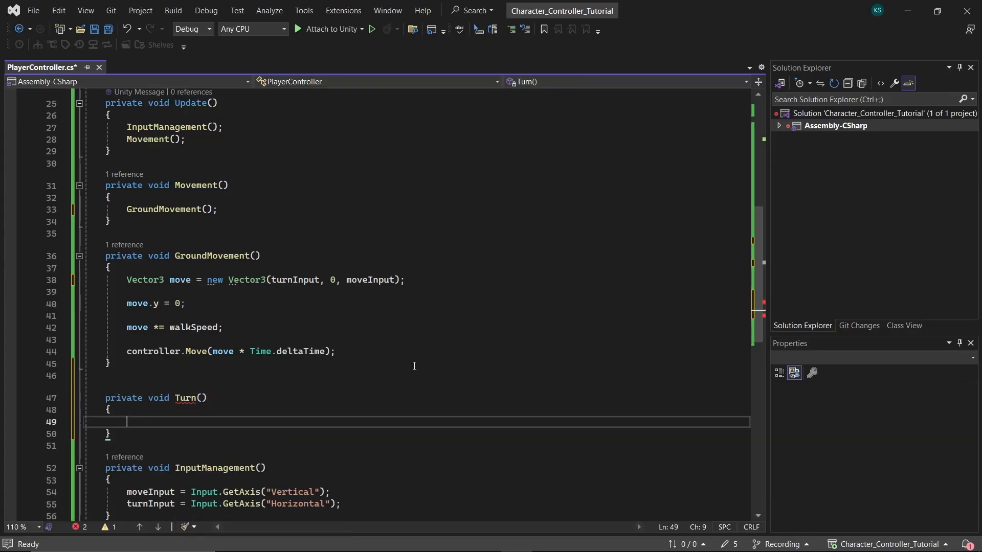
{"action": "type", "text": "Vector3"}
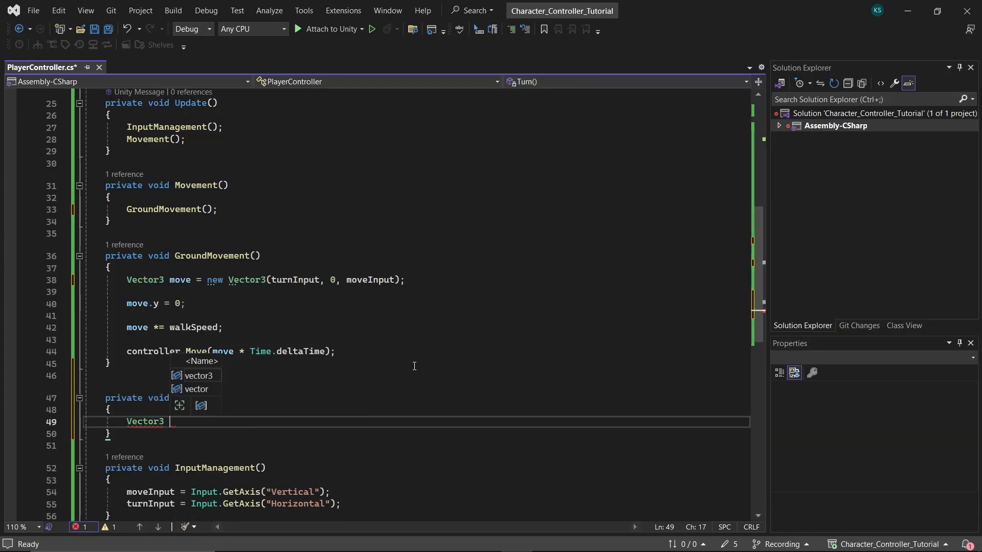
{"action": "type", "text": "currentLookDirection = Camera.main.transform.forward;"}
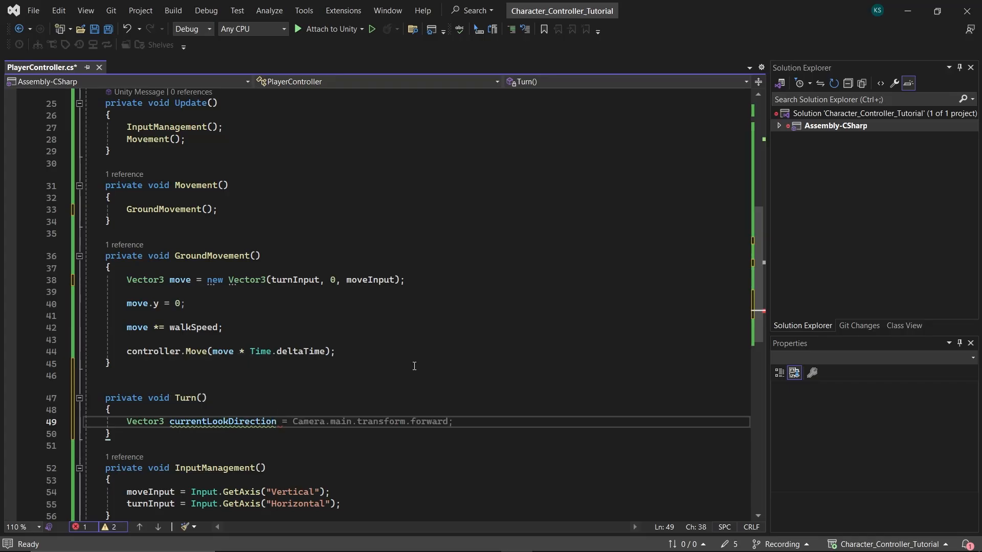
{"action": "type", "text": "camera.forward;"}
{"action": "type", "text": "currentLookDirection"}
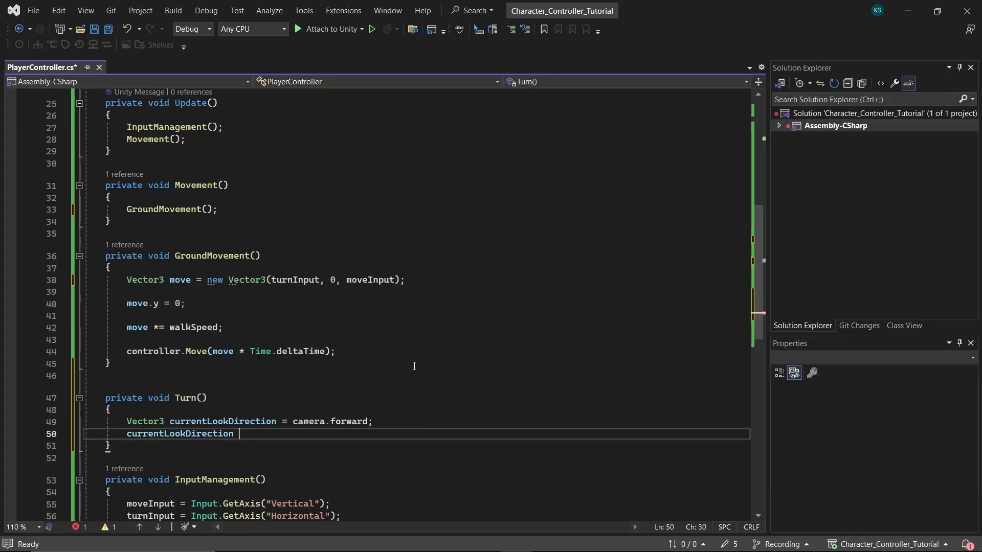
{"action": "type", "text": ".y = 0;"}
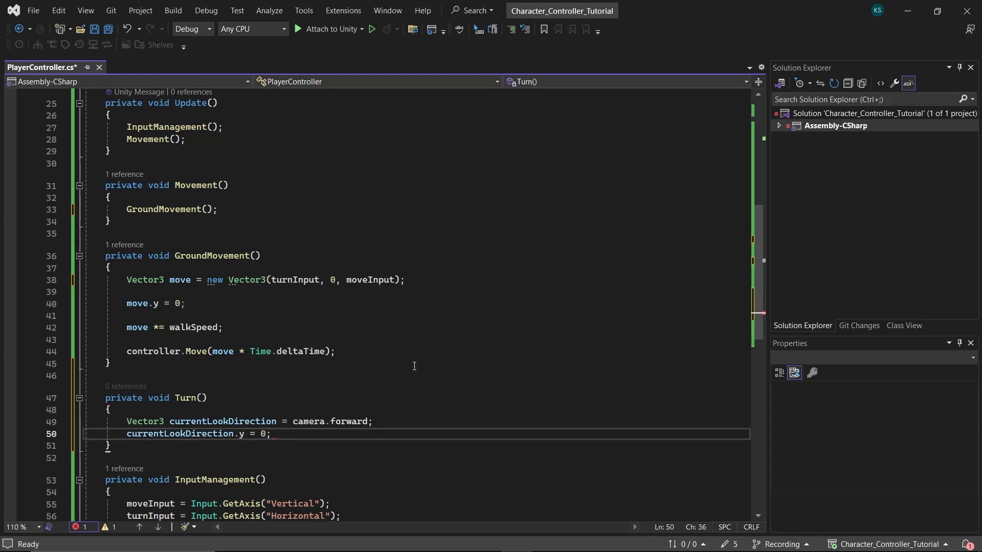
{"action": "type", "text": "Quaternion"}
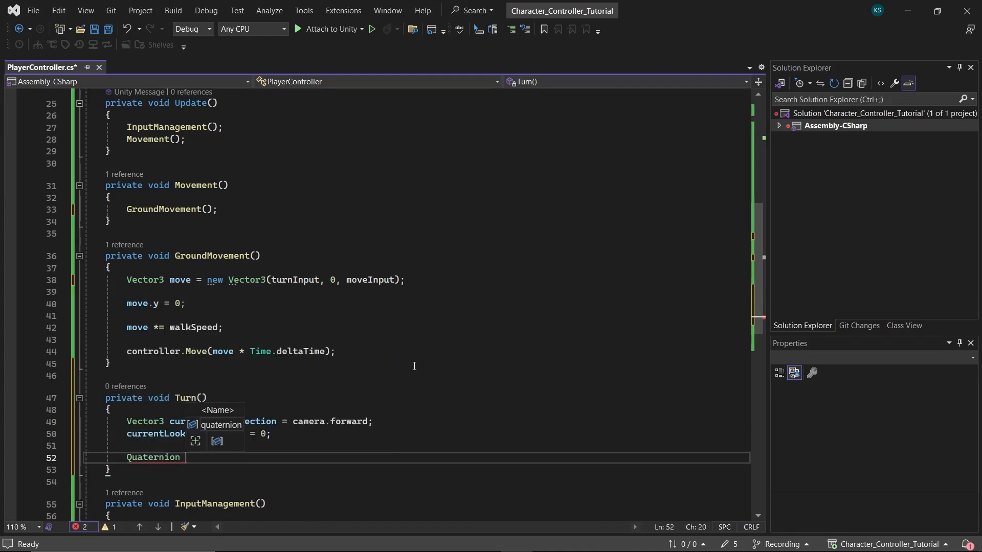
{"action": "type", "text": "targetRotation ="}
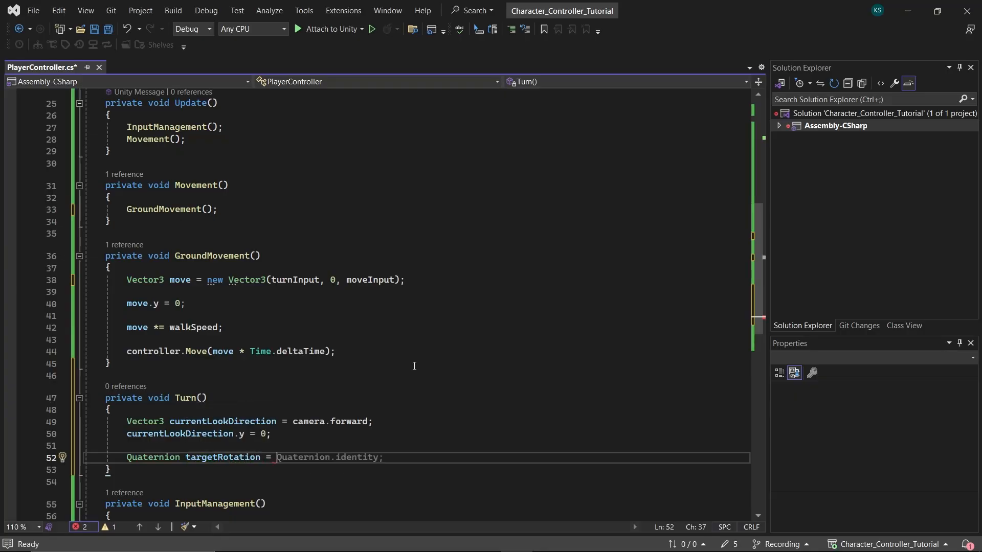
{"action": "type", "text": "Quaternion.loo"}
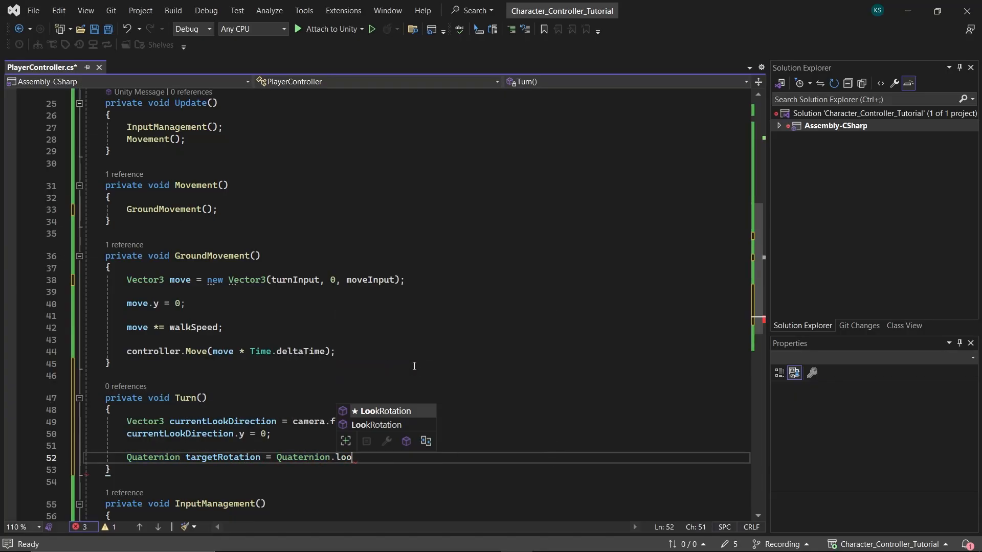
{"action": "type", "text": "kRotation(currentLookDirection);"}
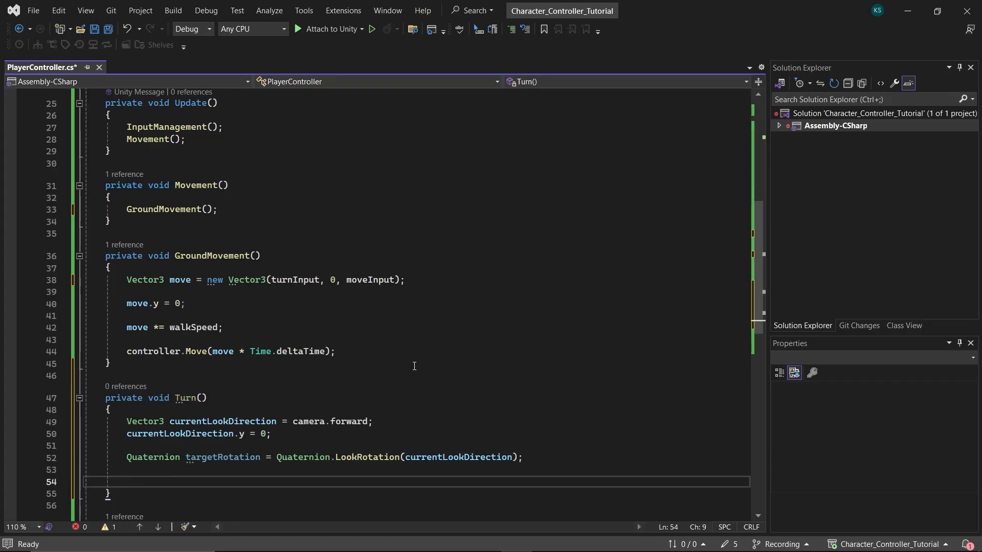
- Slerp transform.rotation toward the target by Time.deltaTime, only when turn or move input is nonzero
{"action": "type", "text": "transform.rotation ="}
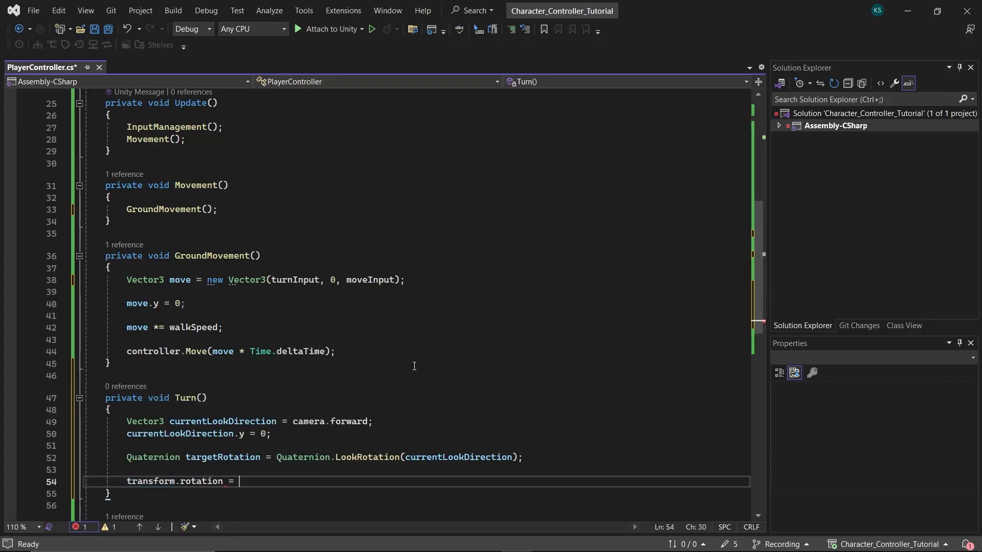
{"action": "type", "text": "Quaternion.Slerp(transform.rotation,"}
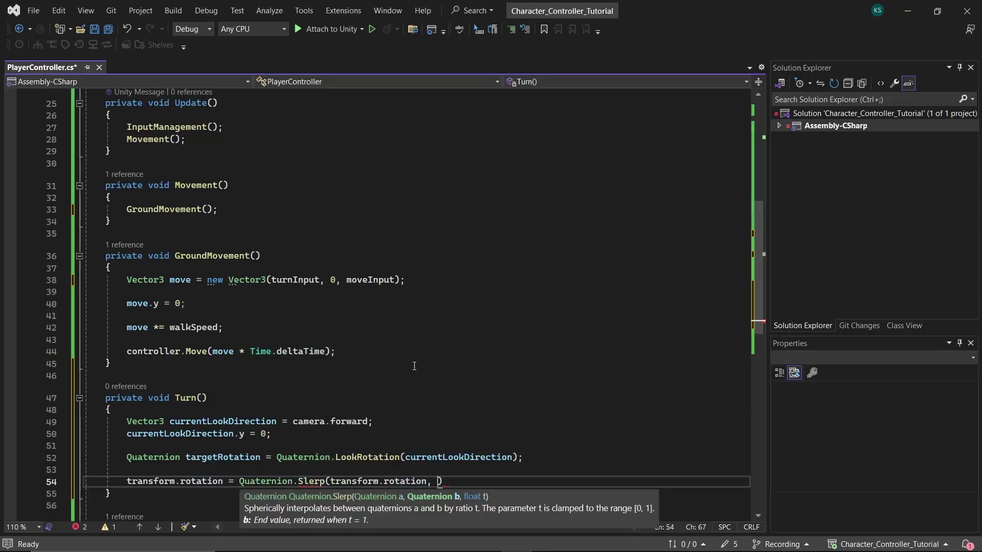
{"action": "type", "text": "targetRotation,"}
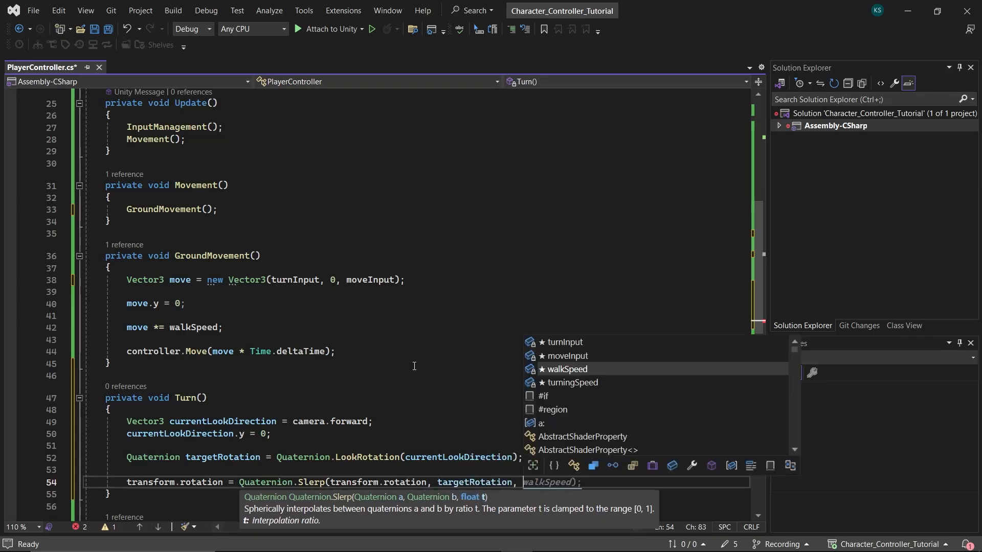
{"action": "type", "text": "Time.deltaTime * turningSpeed);"}
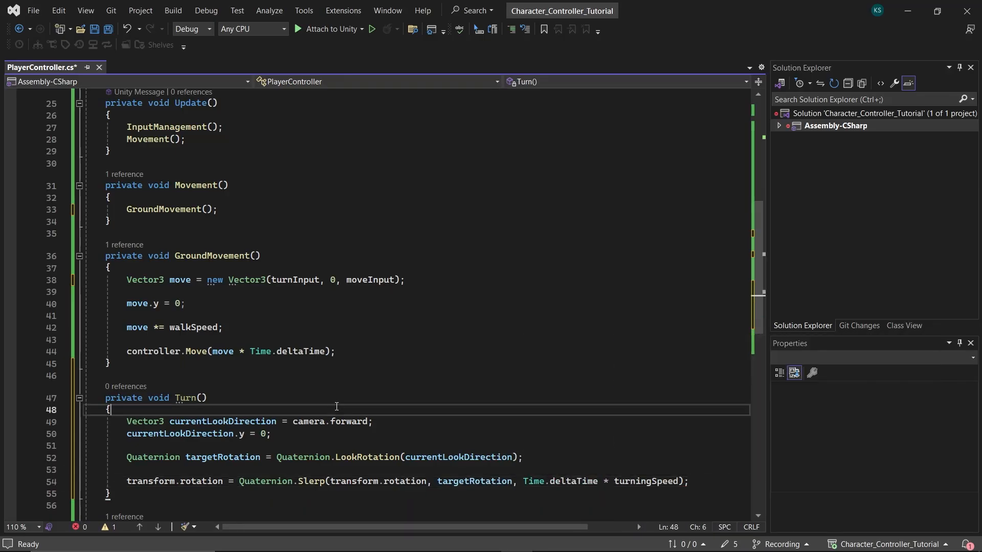
{"action": "type", "text": "if (Mathf.Abs(turnInput) < 0 || )"}
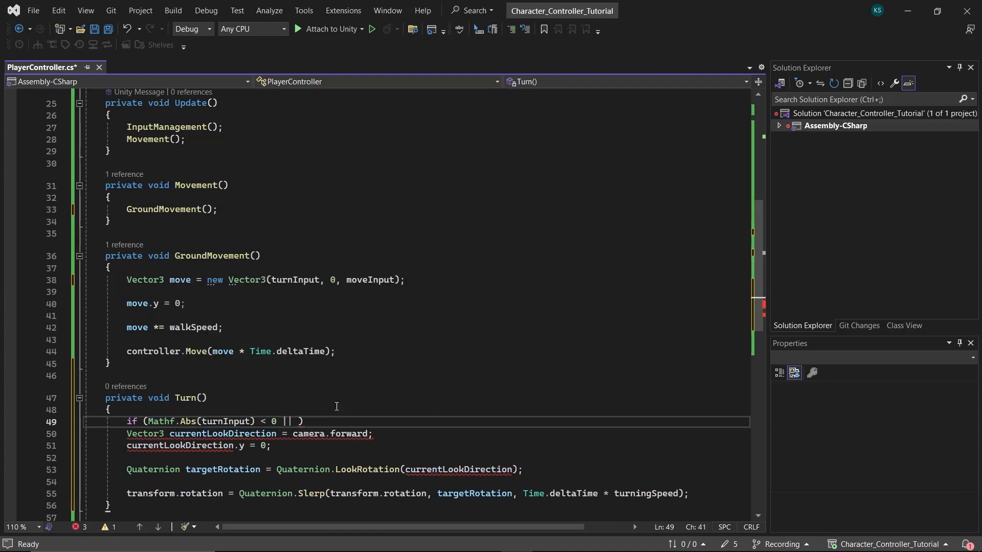
{"action": "type", "text": "Mathf.Abs(moveInput) > 0) { }"}
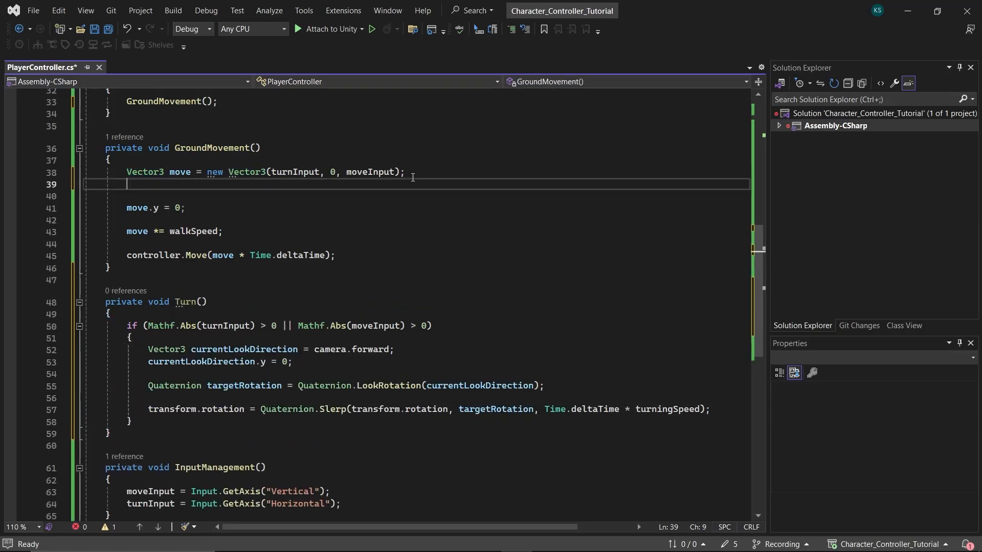
- Convert move with transform.TransformDirection in GroundMovement and call Turn() inside Movement()
{"action": "type", "text": "move"}
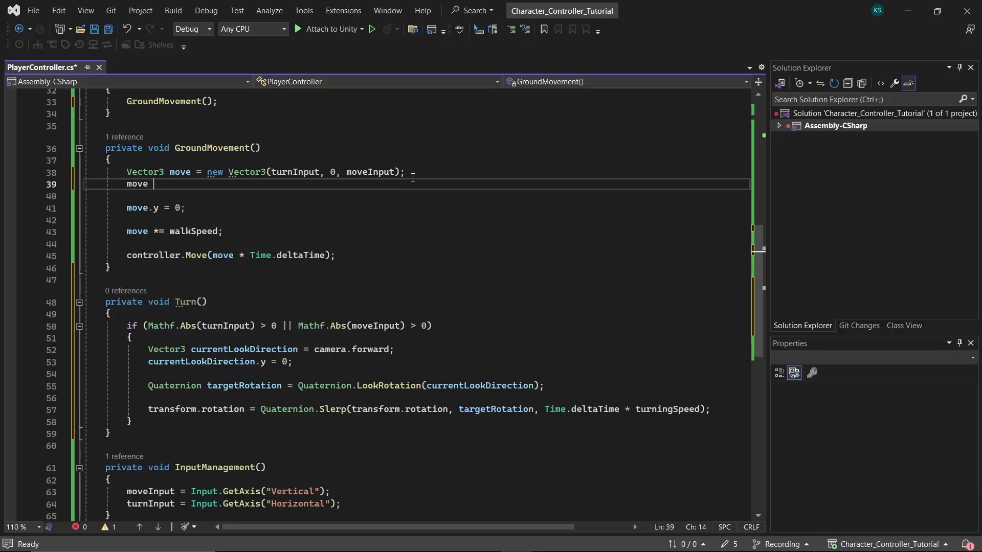
{"action": "type", "text": "="}
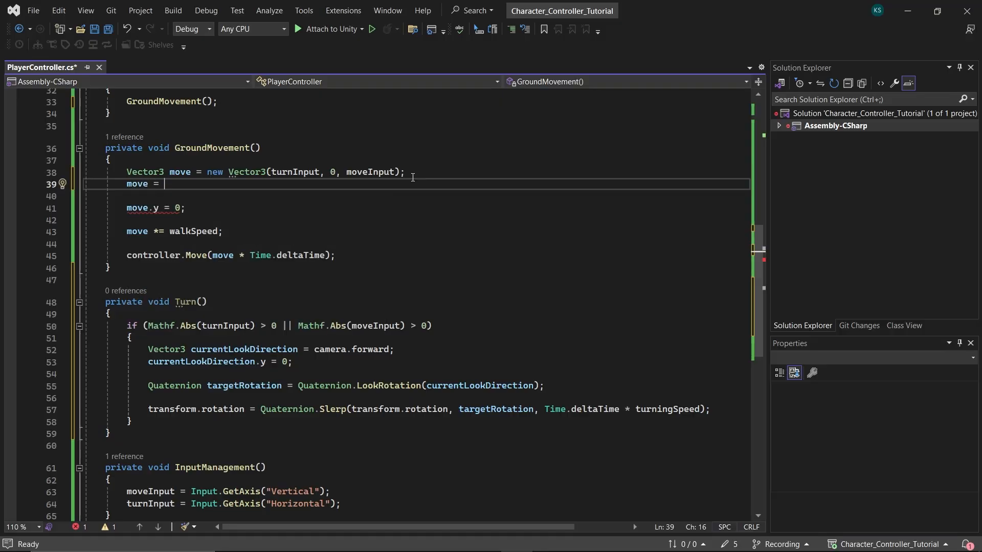
{"action": "type", "text": "transform.TransformDirection(move);"}
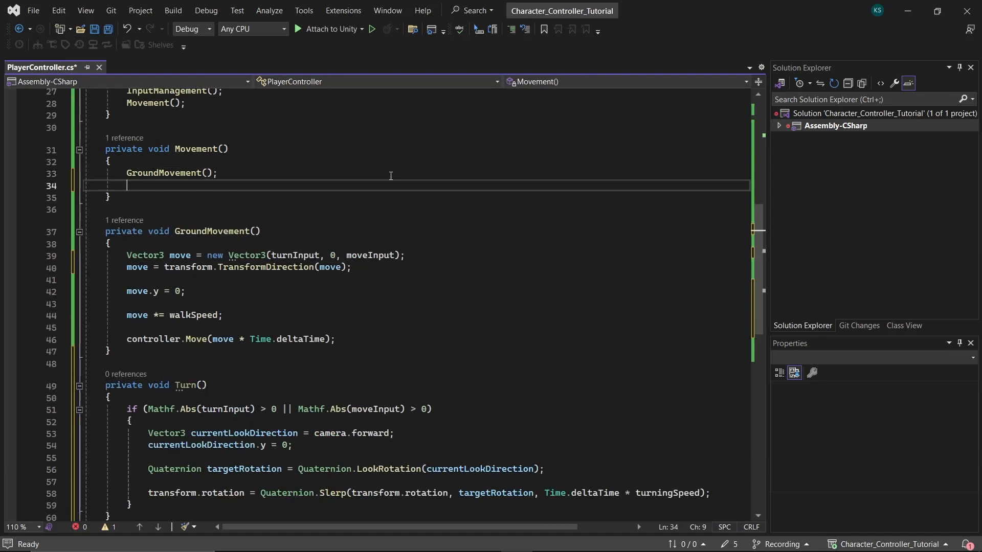
{"action": "type", "text": "Turn();"}
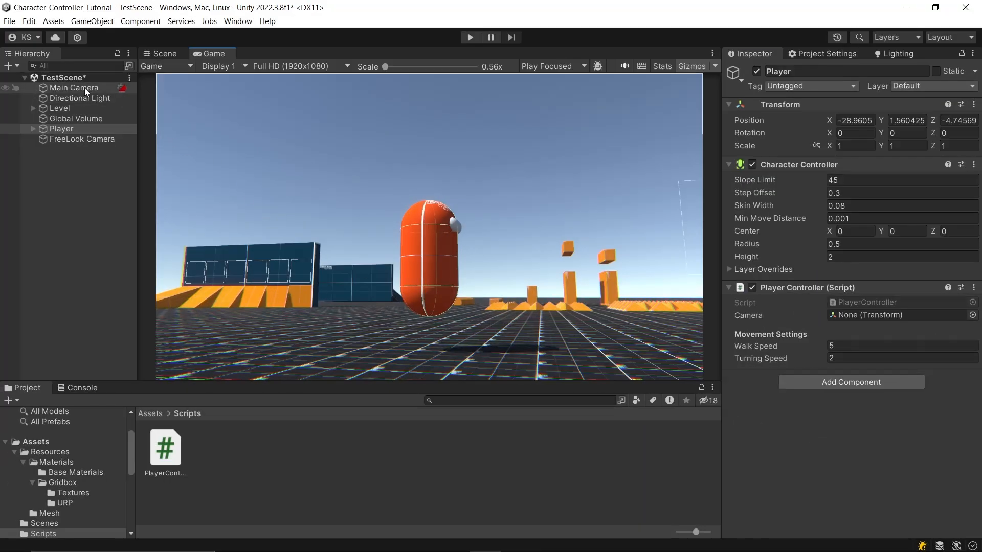
- Assign Main Camera to the Player Controller's Camera field and start Play mode
{"action": "left_click", "coordinate": [76, 88]}
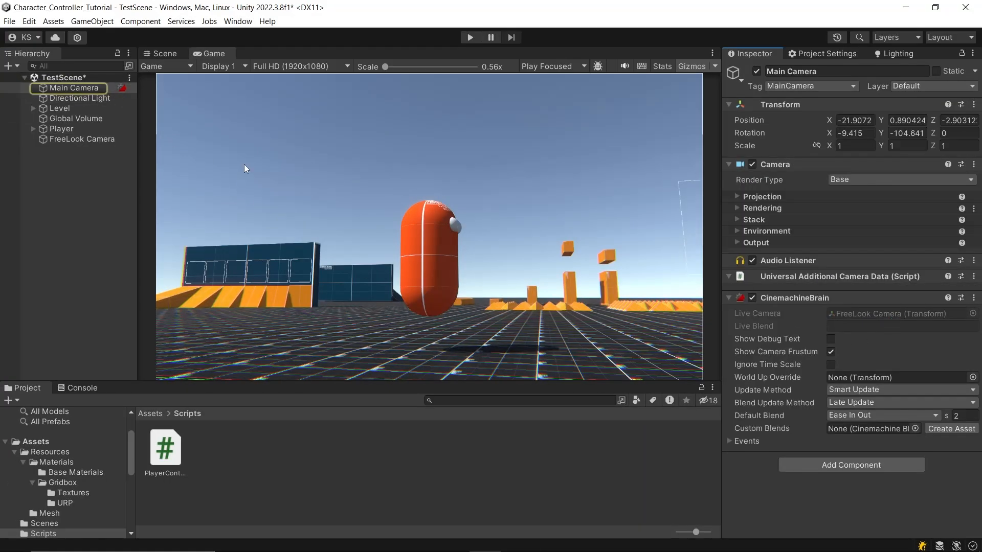
{"action": "left_click", "coordinate": [62, 129]}
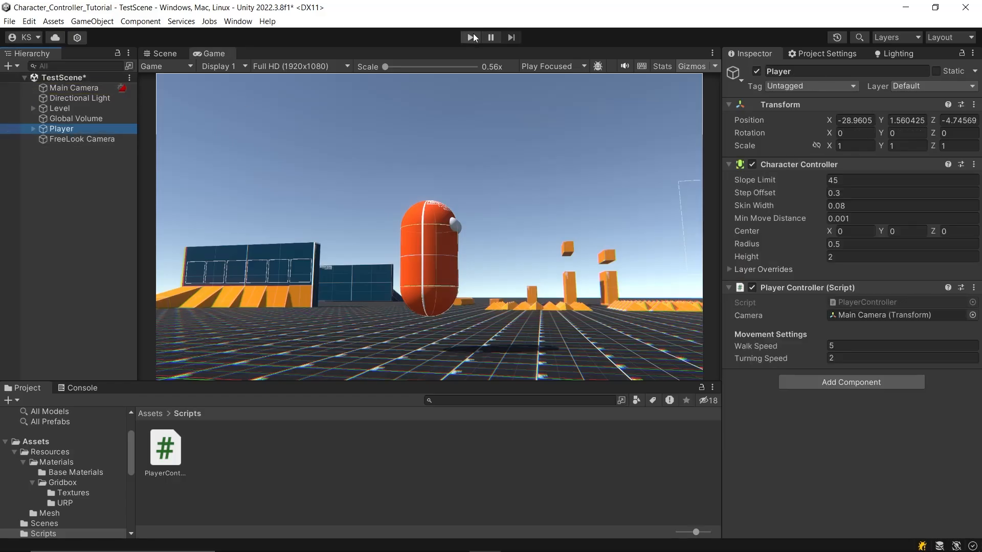
{"action": "left_click", "coordinate": [470, 38]}
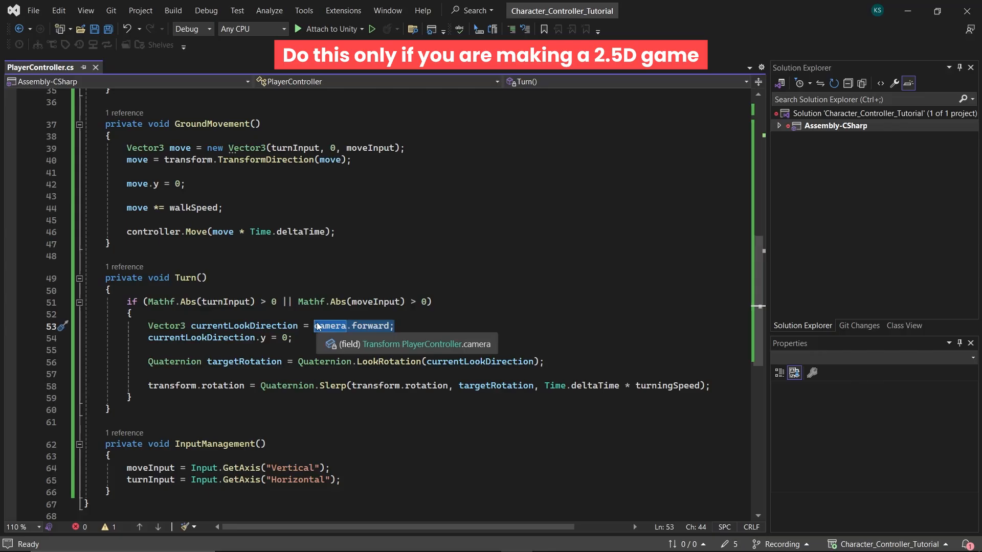
- Use controller.velocity.normalized instead of camera.forward as Turn's look direction
{"action": "type", "text": "controller."}
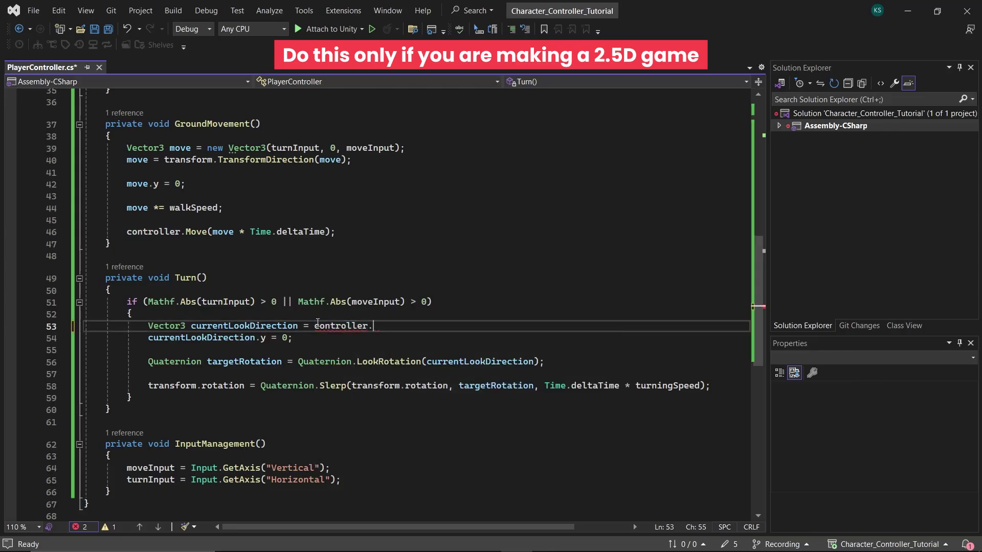
{"action": "type", "text": "velocity.normalized"}
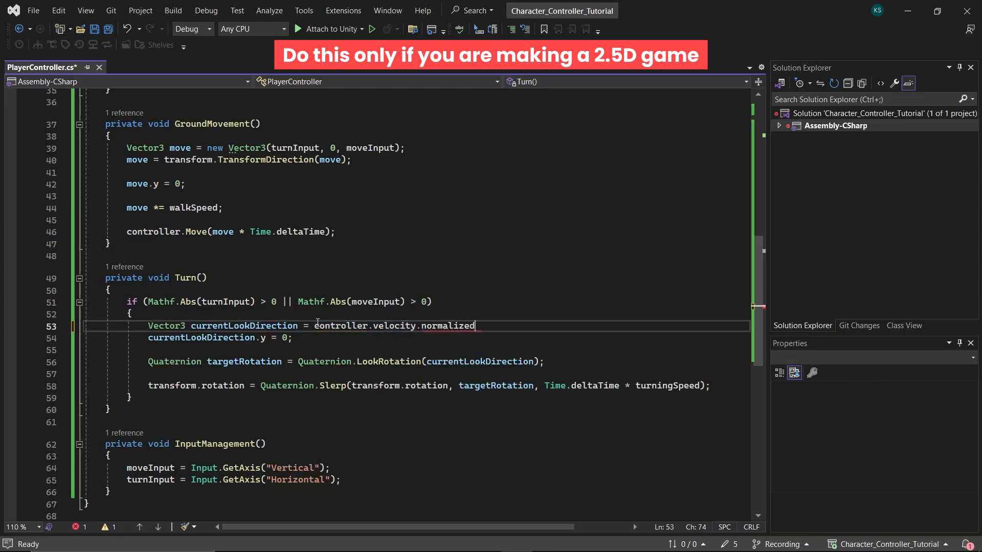
{"action": "type", "text": ";"}
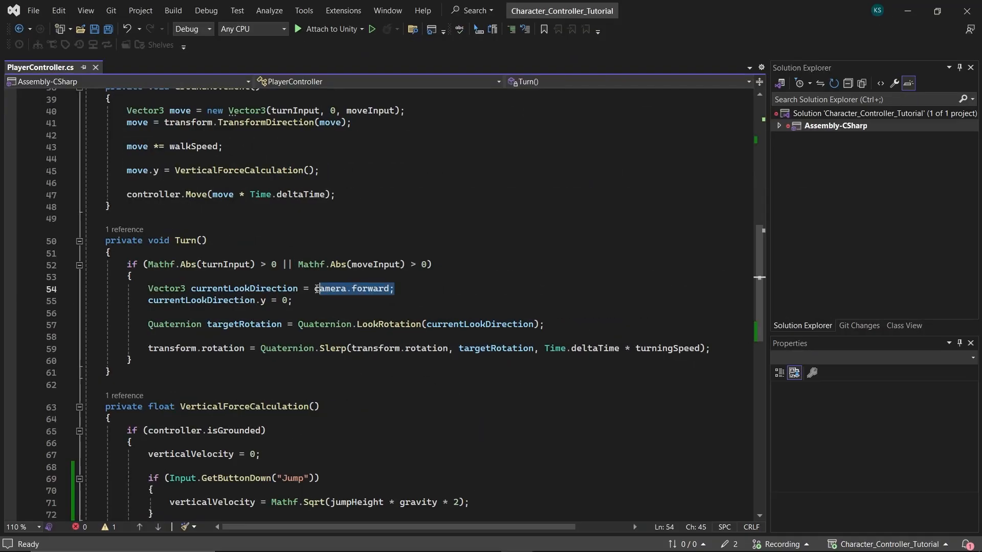
- Set currentLookDirection to controller.velocity.normalized and add a normalize call
{"action": "type", "text": "controller."}
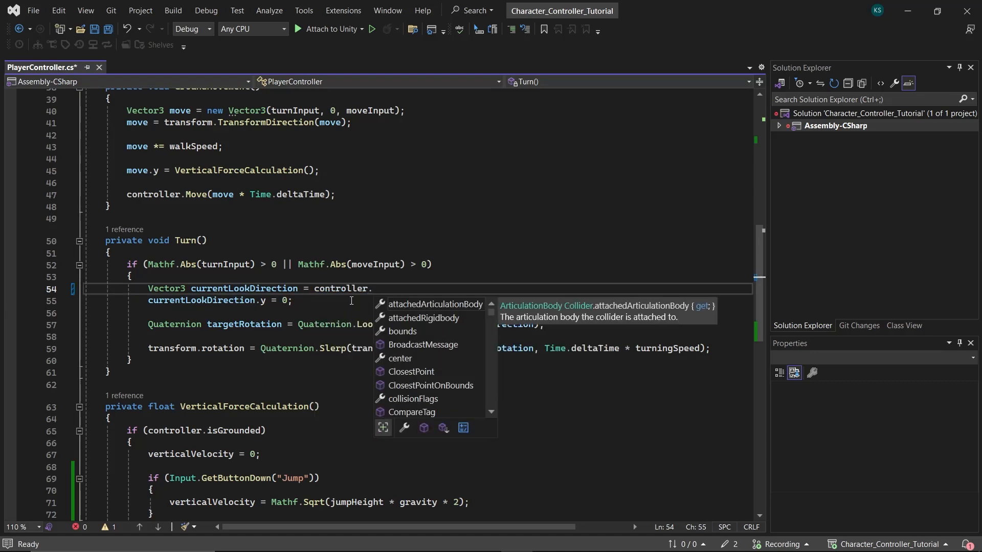
{"action": "type", "text": "velocity.normalized;"}
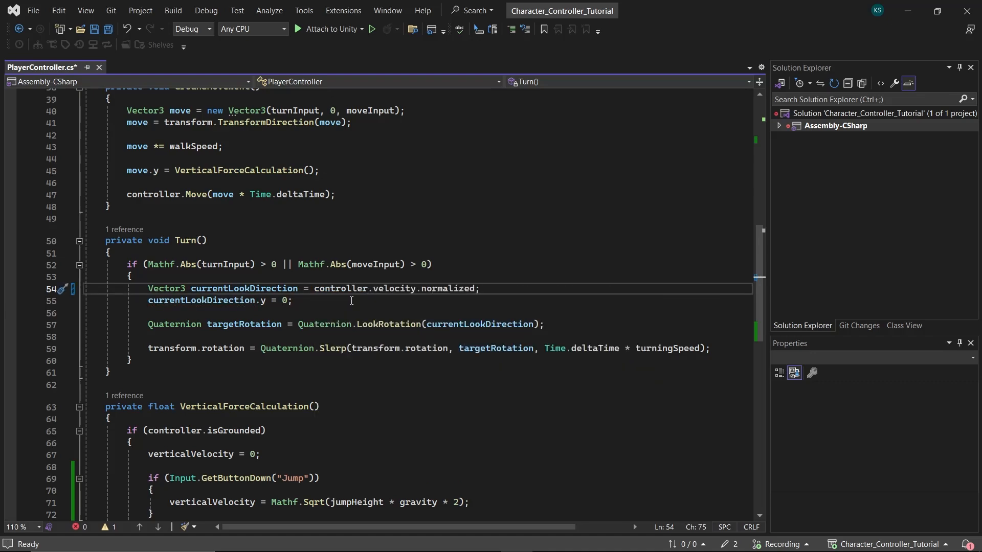
{"action": "type", "text": "currentLookDirection.Normalize();"}
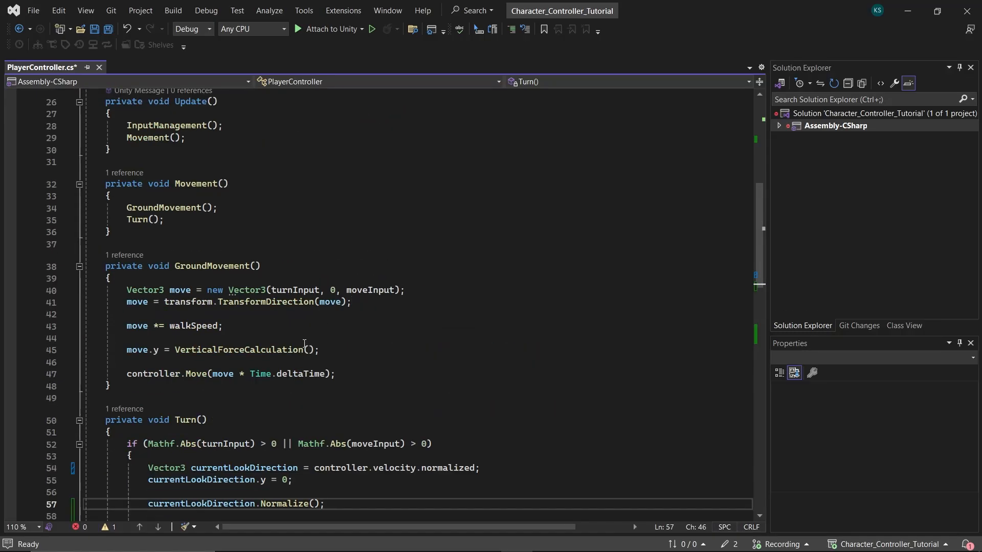
- Switch GroundMovement to camera.transform.TransformDirection and save the script
{"action": "double_click", "coordinate": [188, 303]}
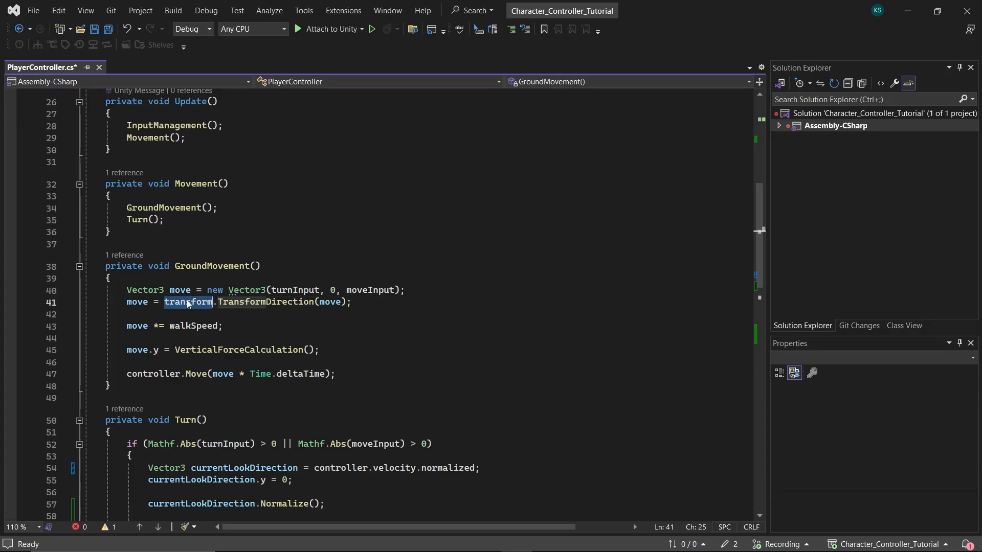
{"action": "type", "text": "camera"}
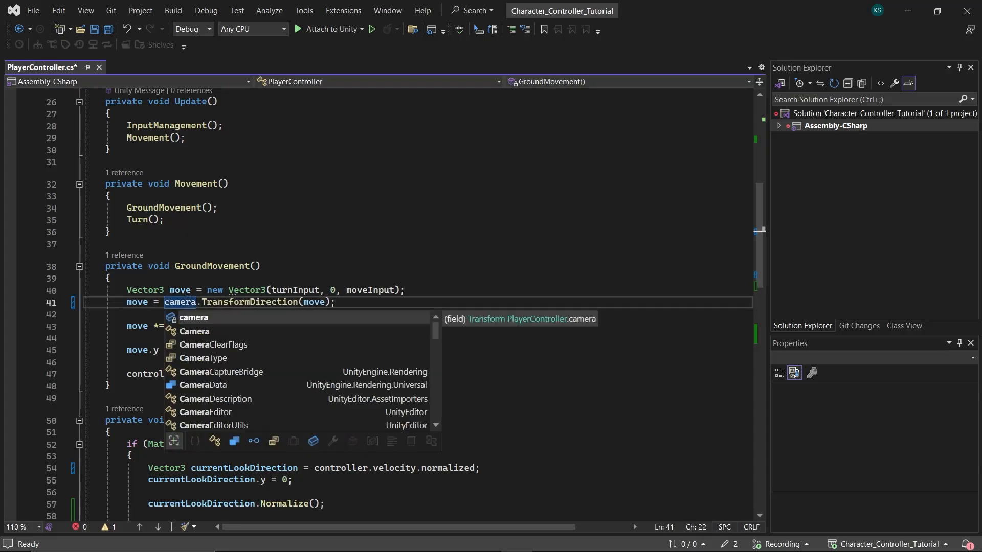
{"action": "type", "text": "transform"}
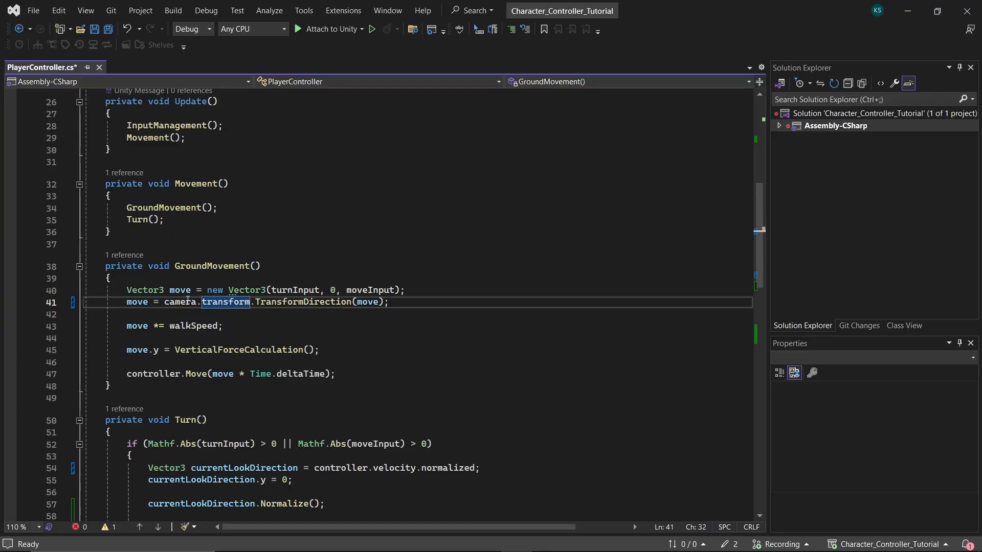
{"action": "key", "text": "Ctrl+S"}
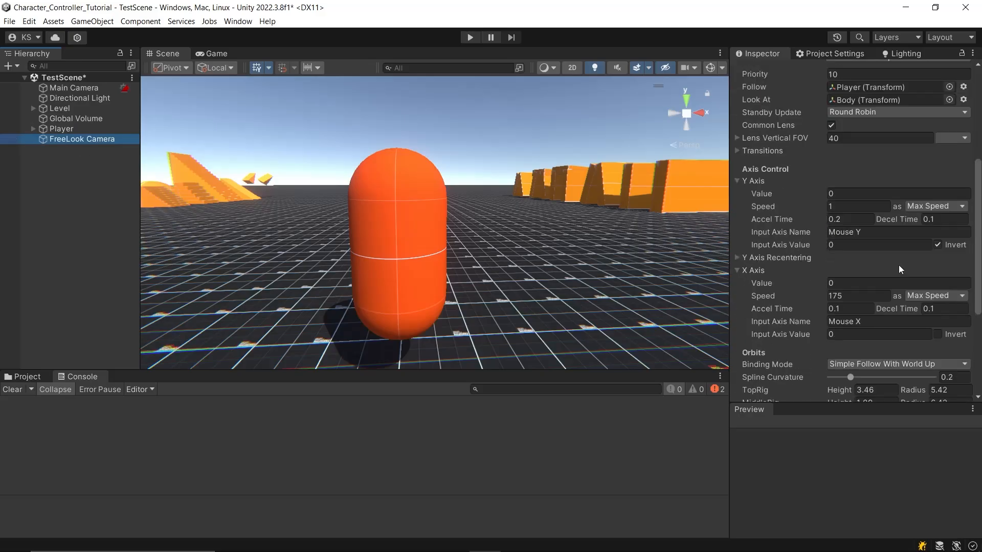
- Review the FreeLook Camera Inspector settings, then play-test the Player's movement
{"action": "left_click", "coordinate": [898, 364]}
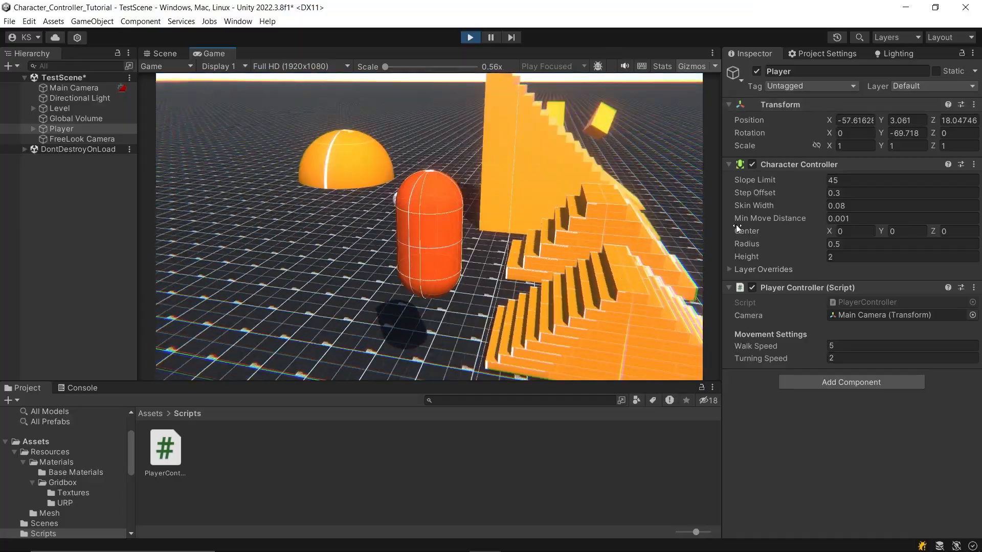
{"action": "left_click", "coordinate": [470, 37]}
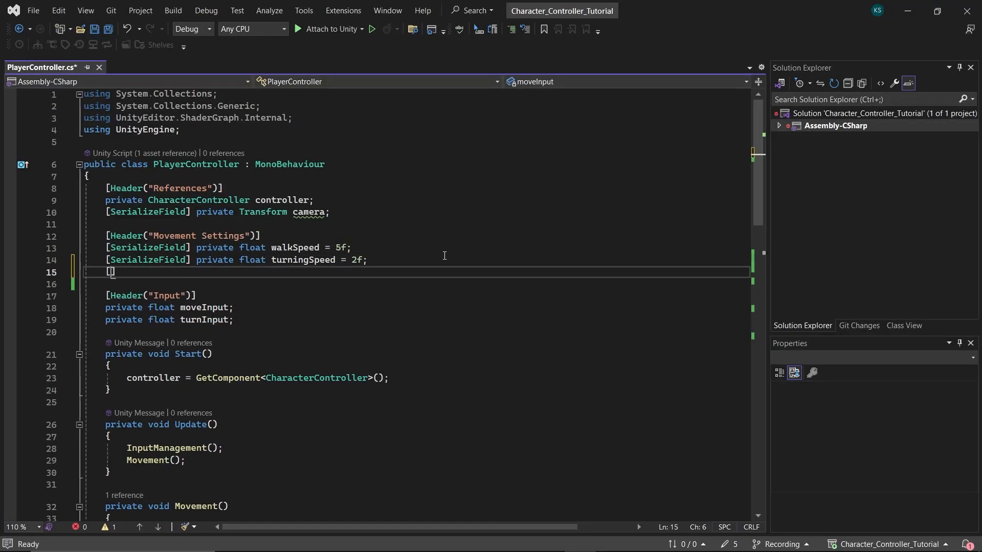
- Declare a serialized gravity float of 9.81f and begin a private verticalVelocity float
{"action": "type", "text": "[SerializeField] private float gravity"}
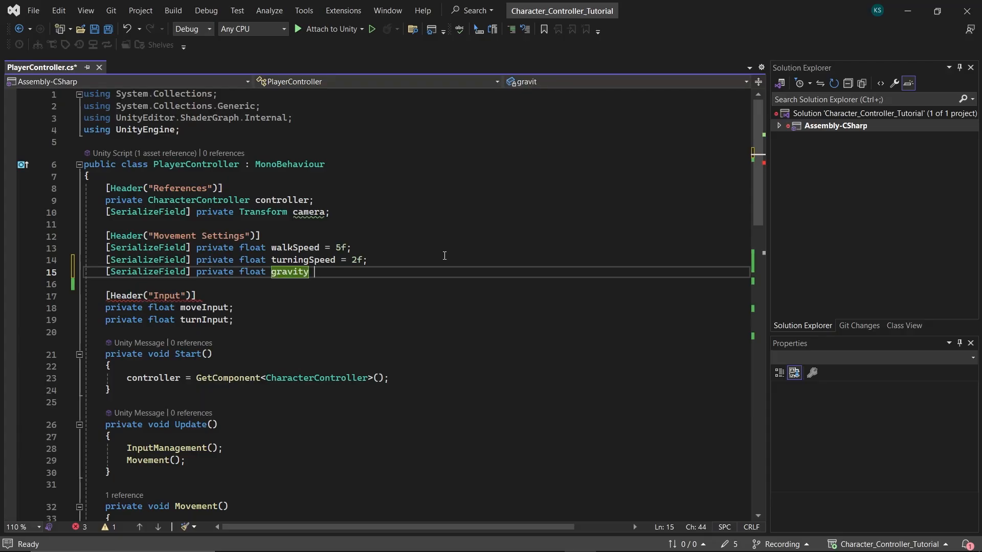
{"action": "type", "text": "= 9."}
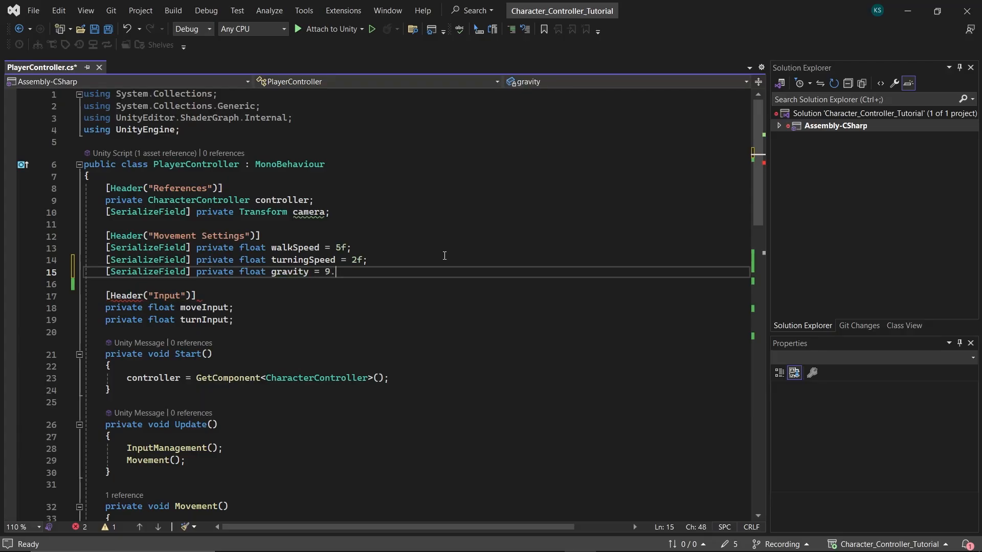
{"action": "type", "text": "81f;"}
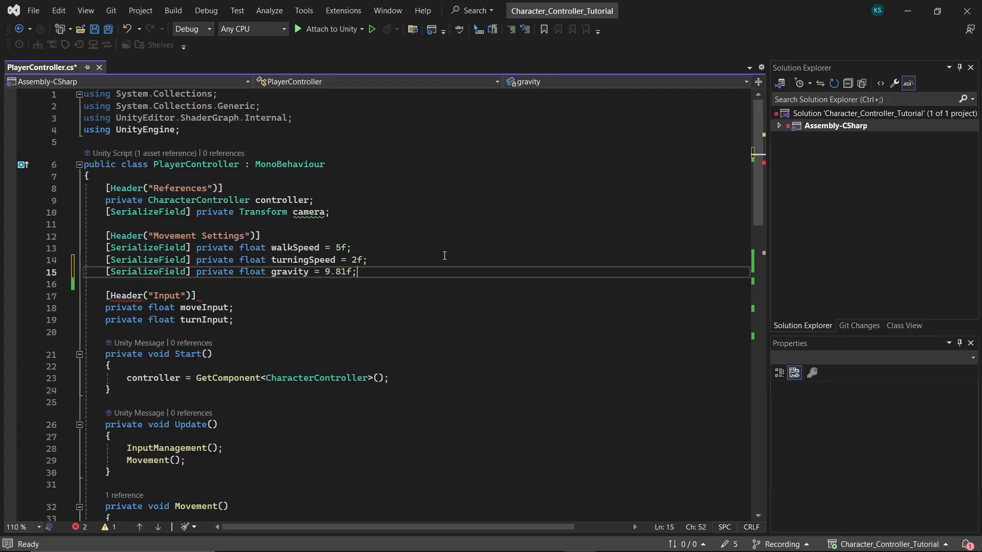
{"action": "type", "text": "private"}
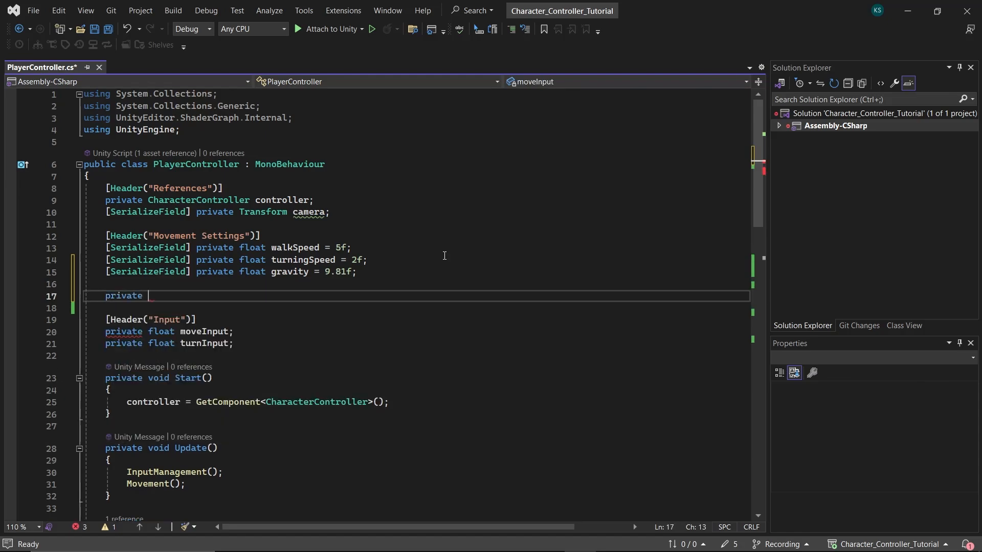
{"action": "type", "text": "float vertical"}
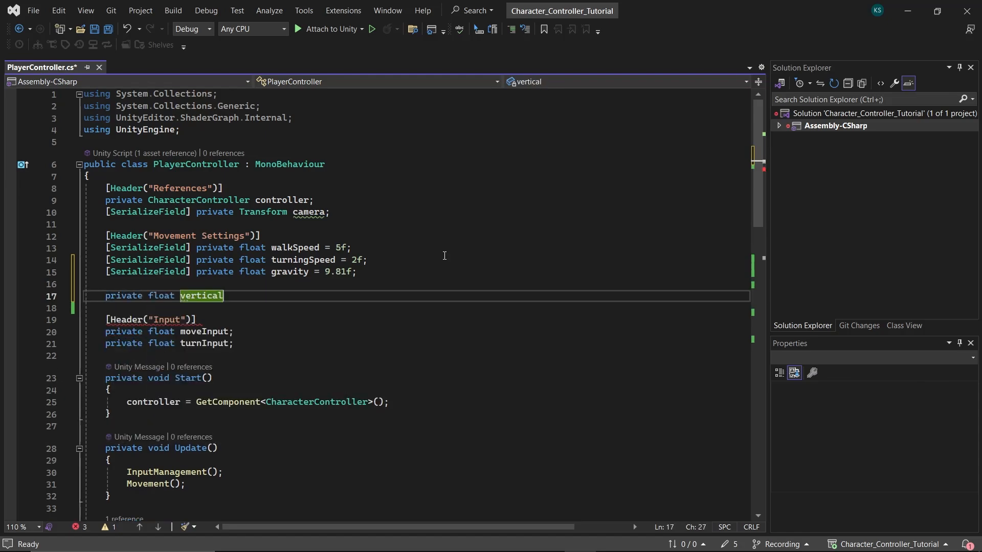
{"action": "type", "text": "Velocity"}
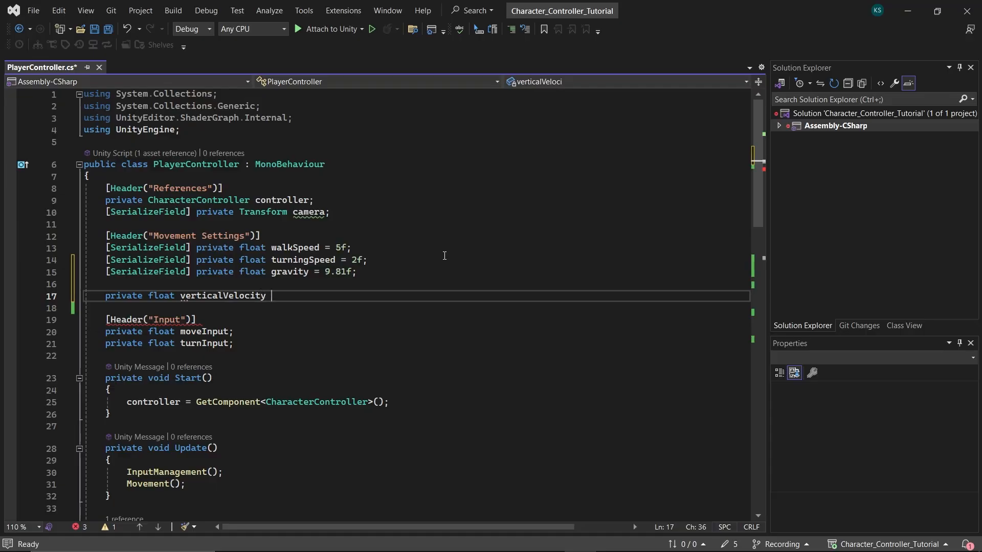
- Write a VerticalForceCalculation method that sets verticalVelocity to -1f when the controller is grounded
{"action": "scroll", "scroll_direction": "down", "scroll_amount": 3}
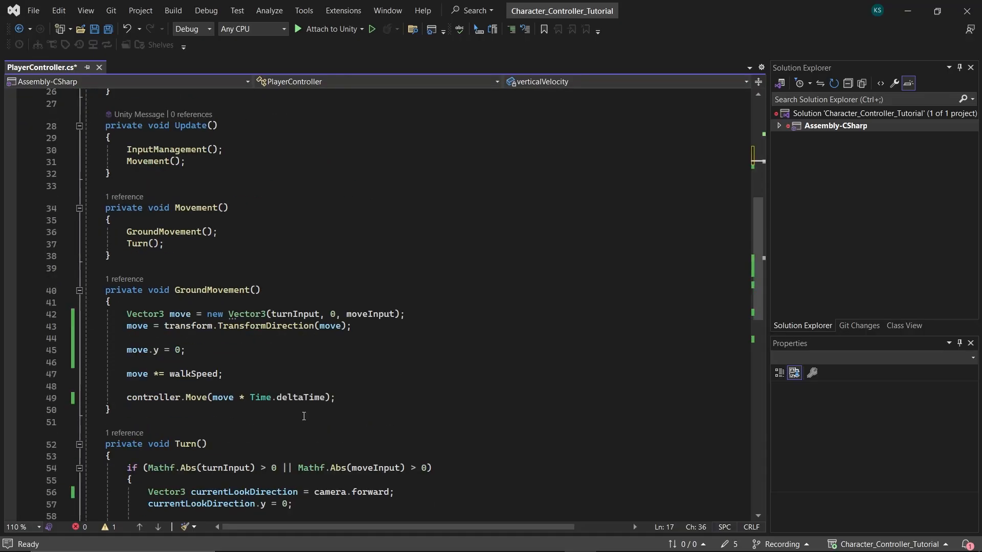
{"action": "type", "text": "pri"}
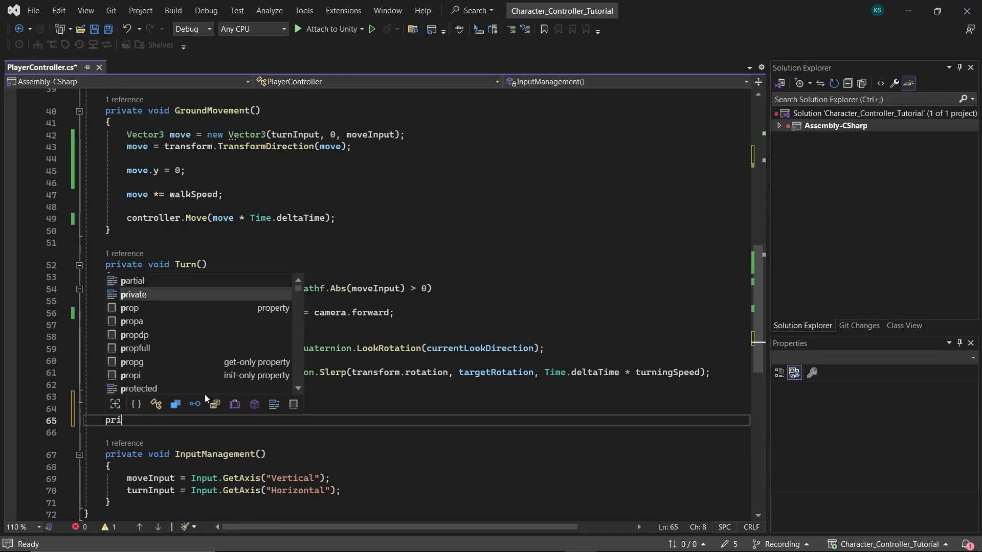
{"action": "type", "text": "vate float VerticalForceCalcu"}
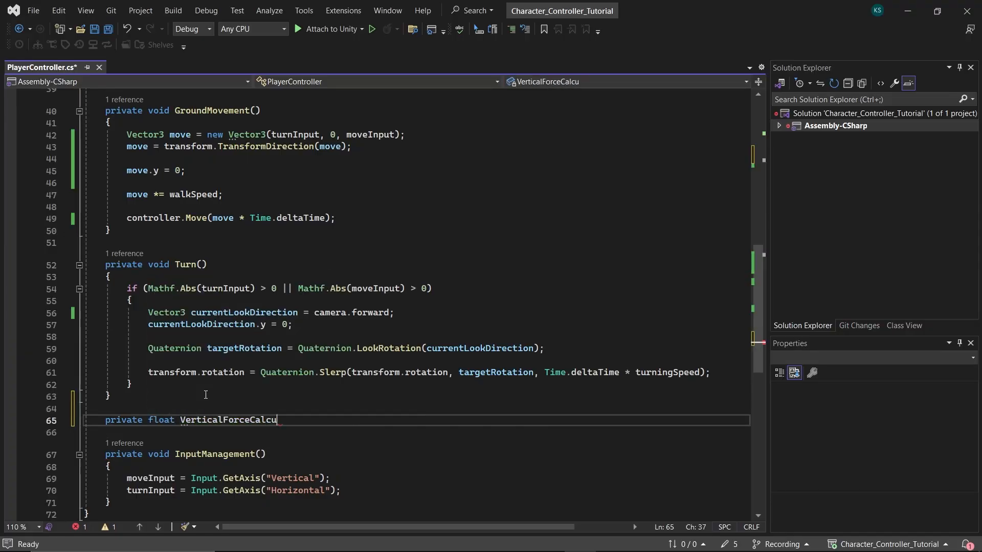
{"action": "type", "text": "lation()"}
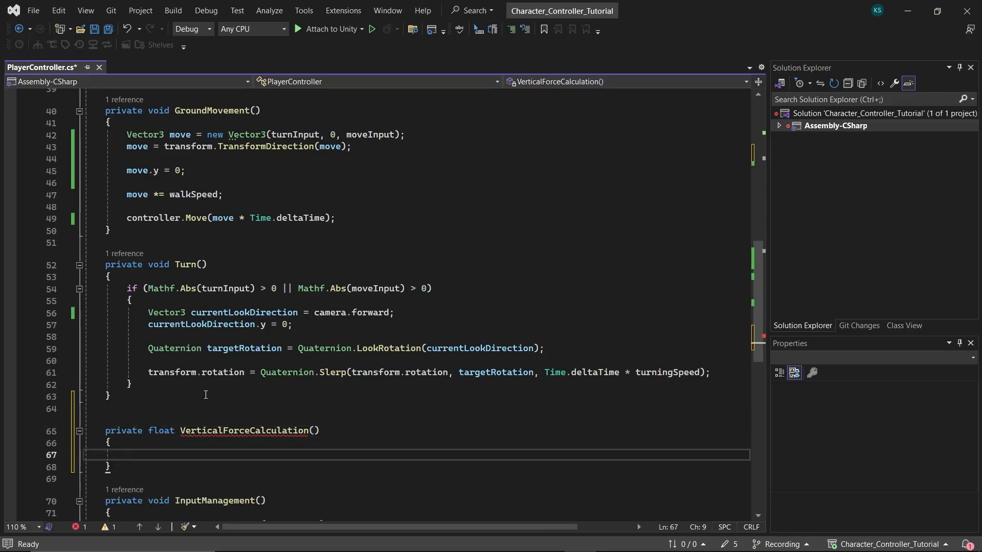
{"action": "type", "text": "if (controller.isGrounded"}
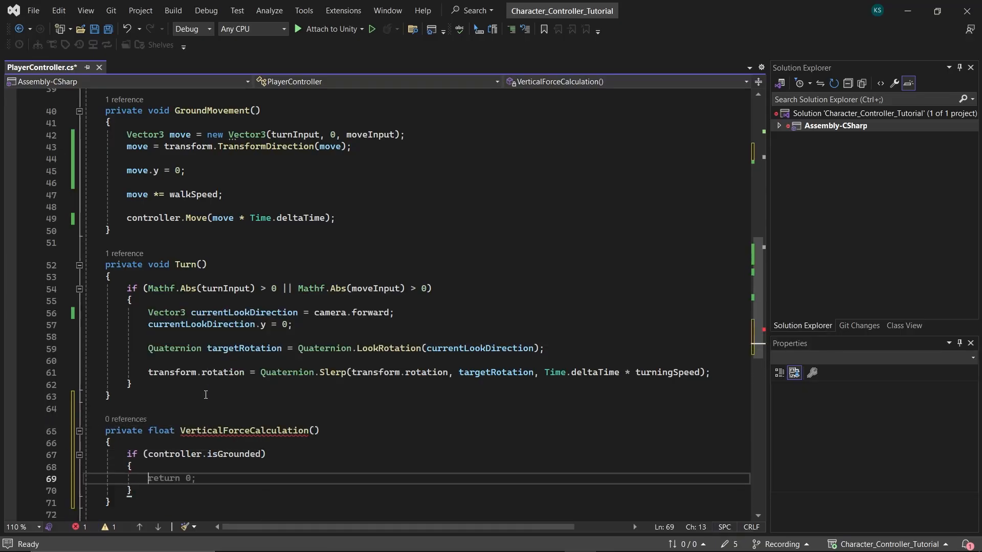
{"action": "type", "text": "verticalVelocity = -1"}
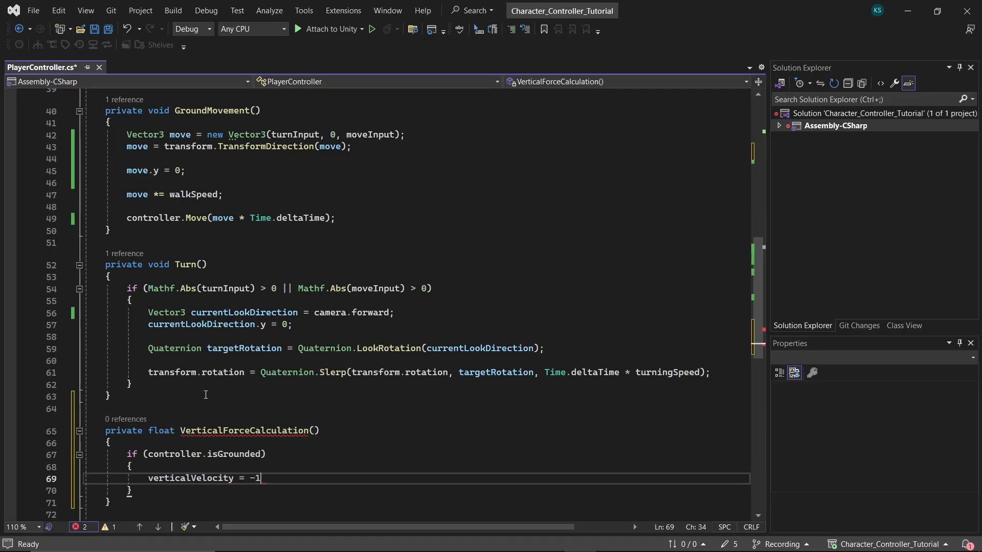
{"action": "type", "text": "f;"}
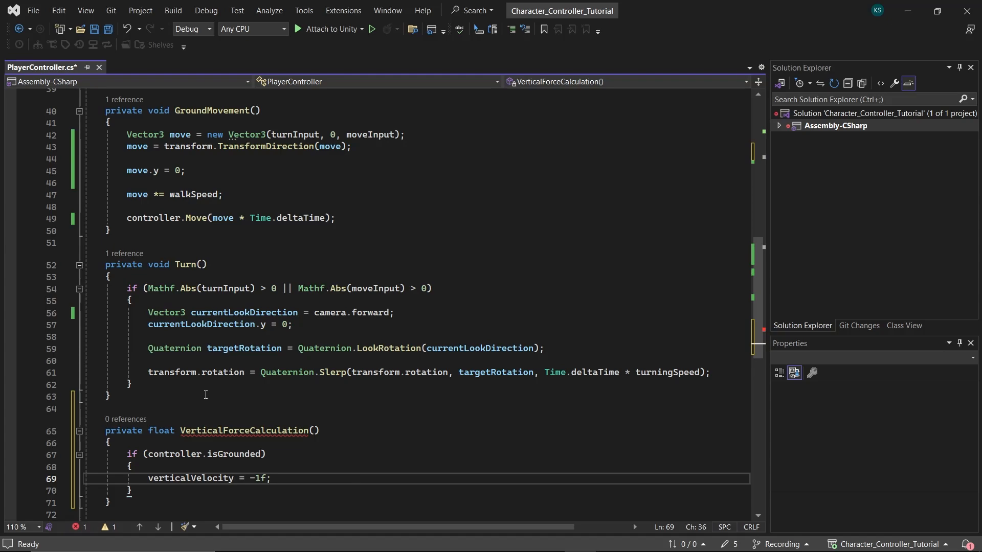
- When airborne, subtract gravity * Time.deltaTime from verticalVelocity, then return verticalVelocity
{"action": "type", "text": "else { }"}
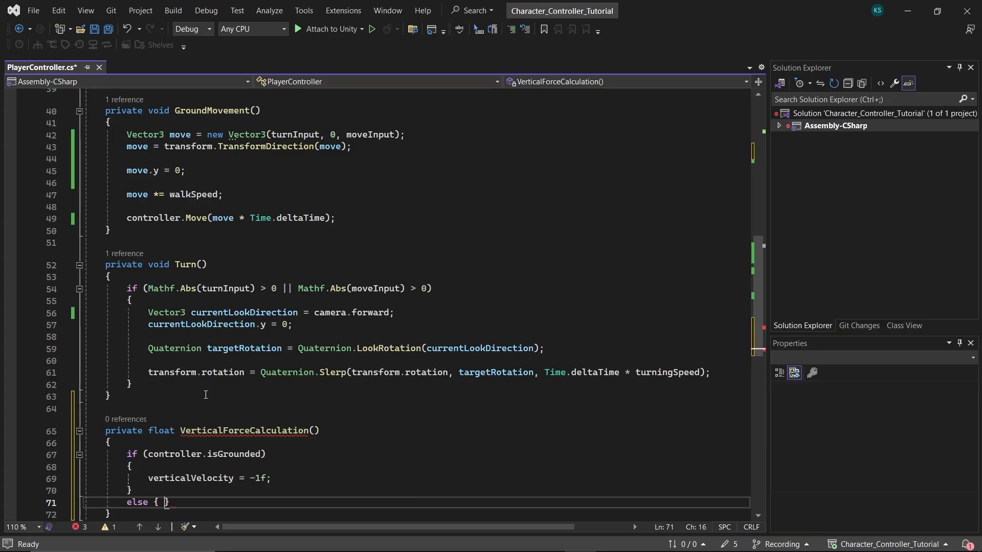
{"action": "type", "text": "verticalVelocity -="}
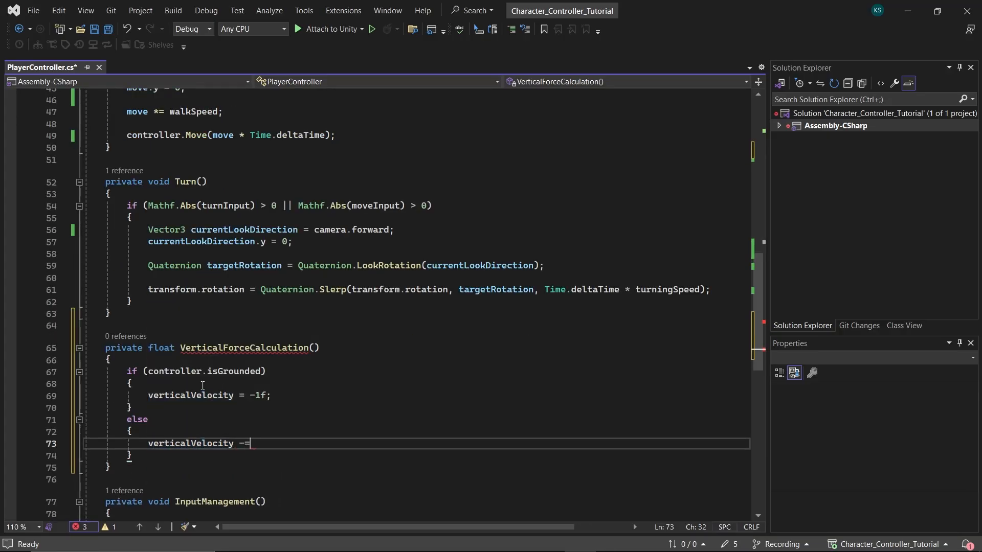
{"action": "type", "text": "gravity * Time.deltaTime;"}
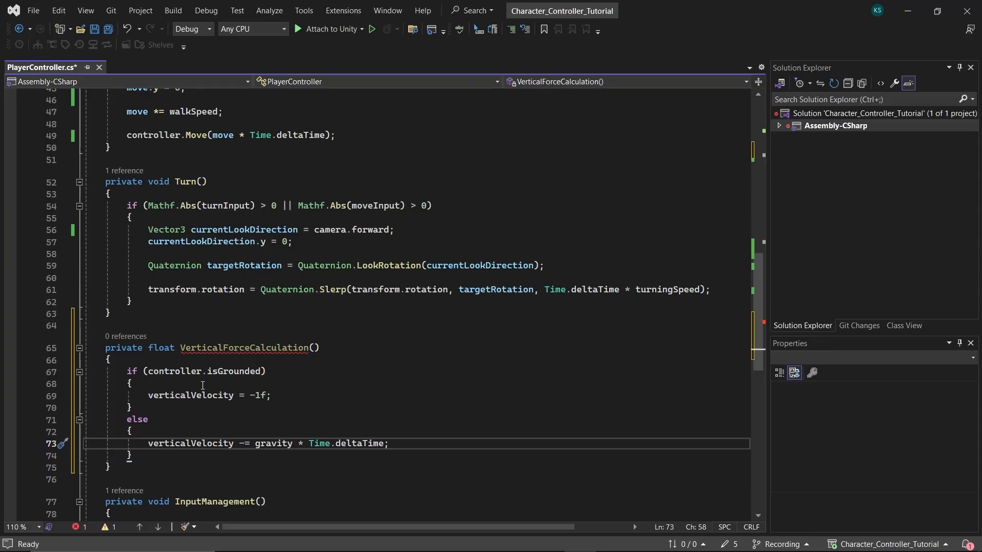
{"action": "type", "text": "return verticalVelocity;"}
{"action": "type", "text": "[SerializeField] private fl"}
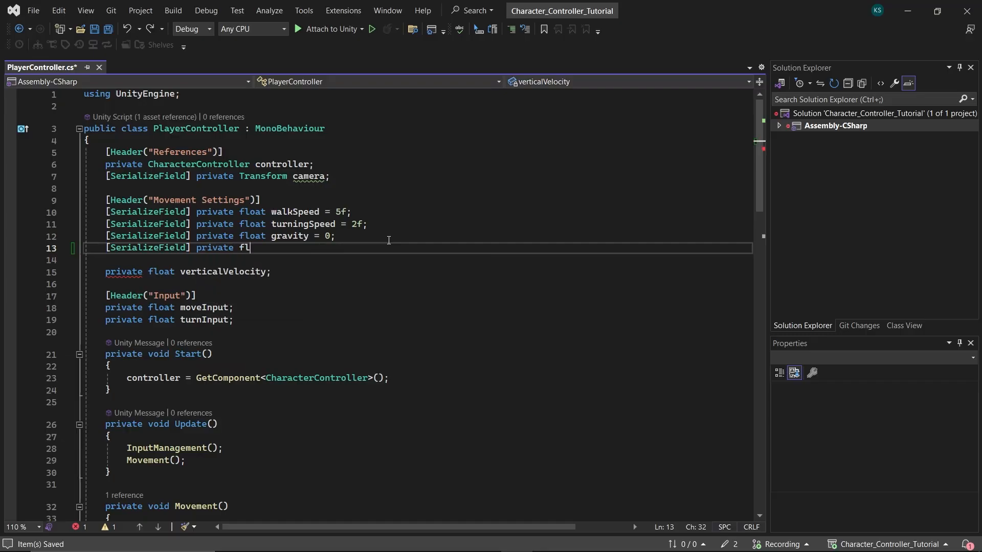
- Add a jumpHeight = 2f field and a GetButtonDown("Jump") check using Mathf.Sqrt(jumpHeight * gravity * ...)
{"action": "type", "text": "oat jumpHeig"}
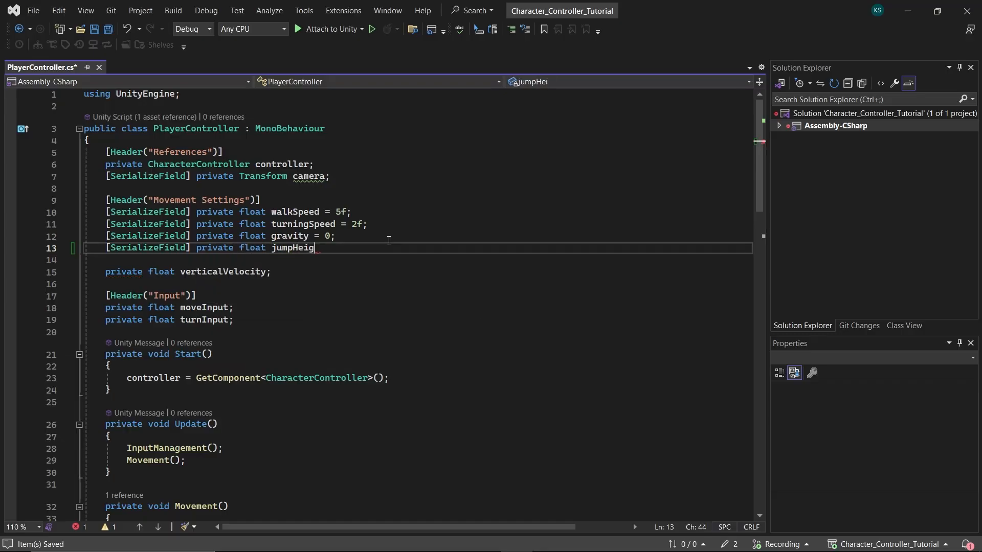
{"action": "type", "text": "ht = 2f;"}
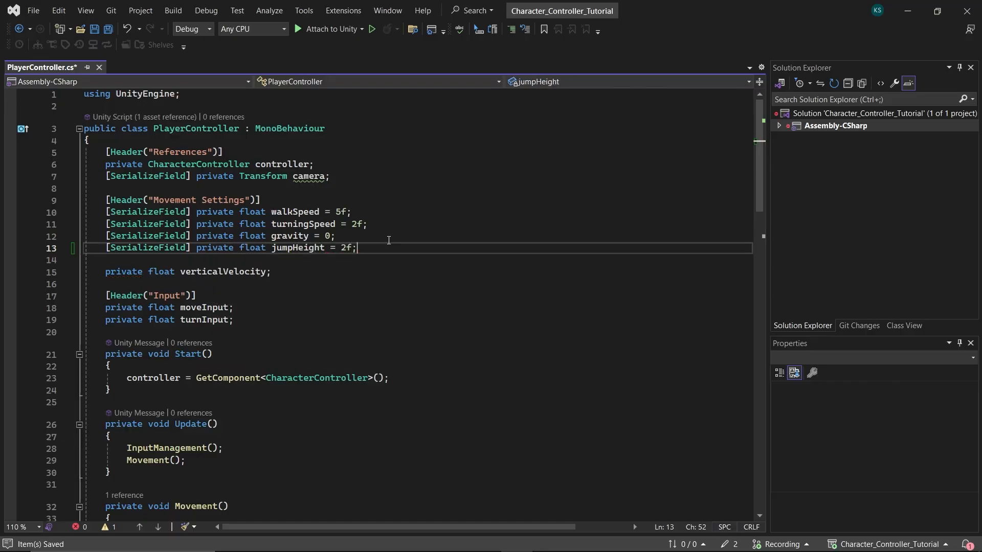
{"action": "scroll", "scroll_direction": "down", "scroll_amount": 3}
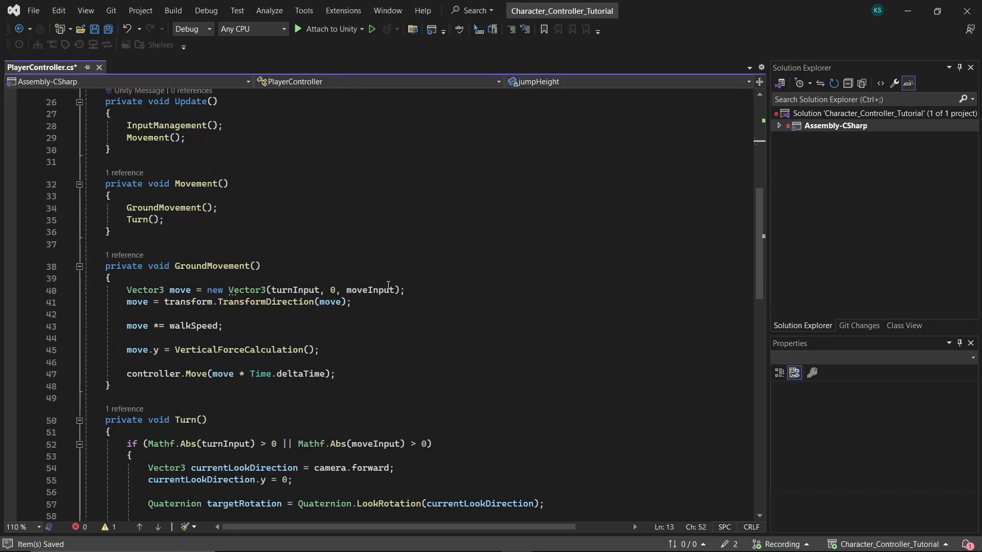
{"action": "scroll", "scroll_direction": "down", "scroll_amount": 3}
{"action": "type", "text": "if ( "}
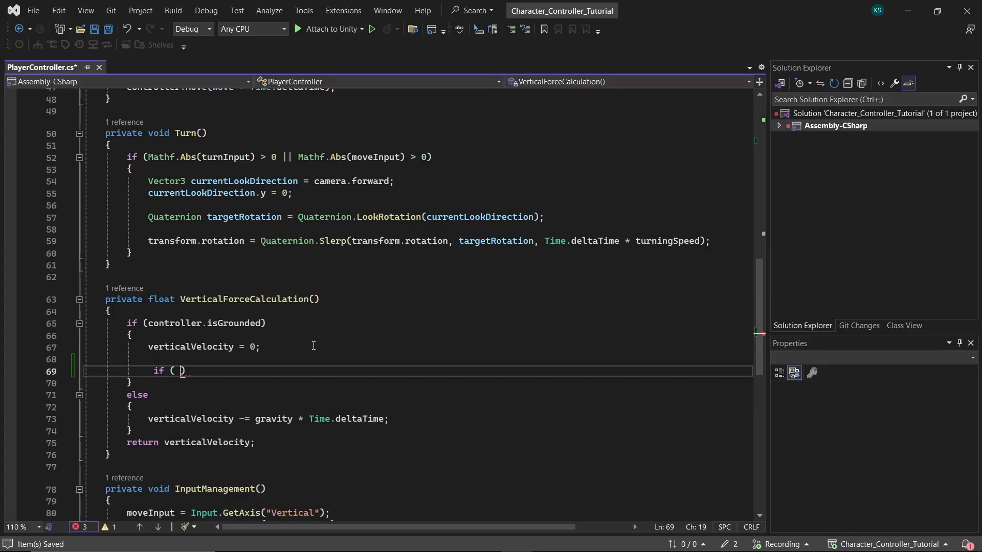
{"action": "type", "text": "Input.GetButtonDown(\"Jump"}
{"action": "type", "text": "verticalVelocity ="}
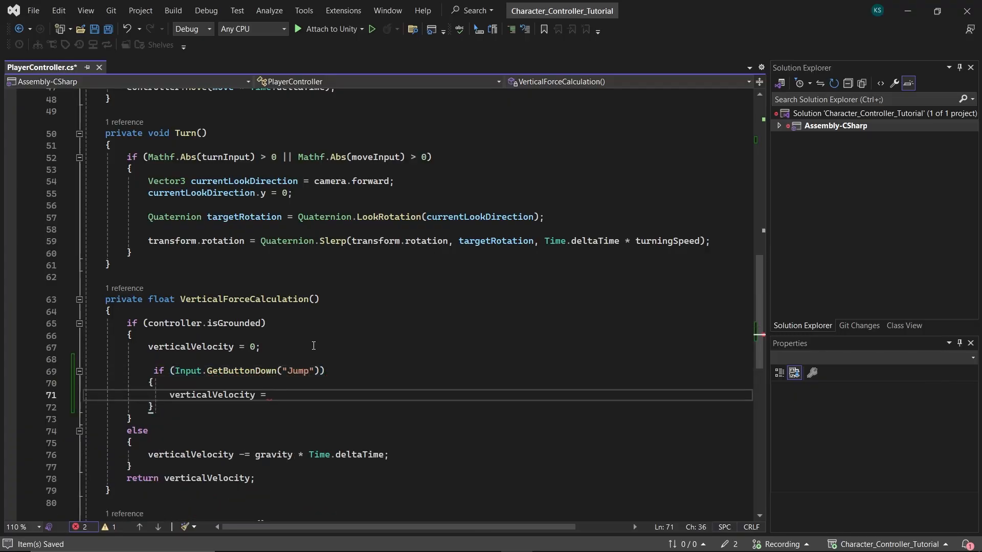
{"action": "type", "text": "Mathf.Sqrt()"}
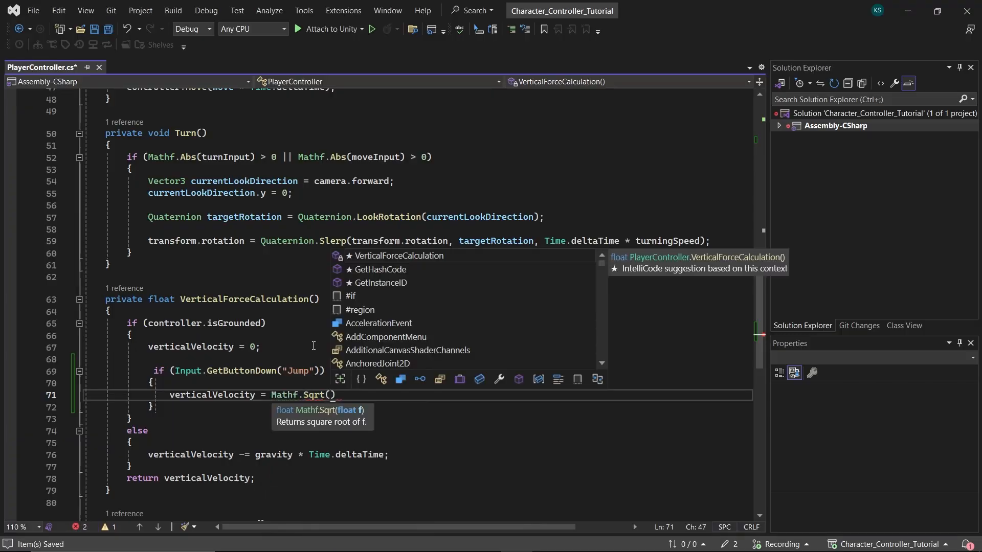
{"action": "type", "text": "jumpHeight * gravity *"}
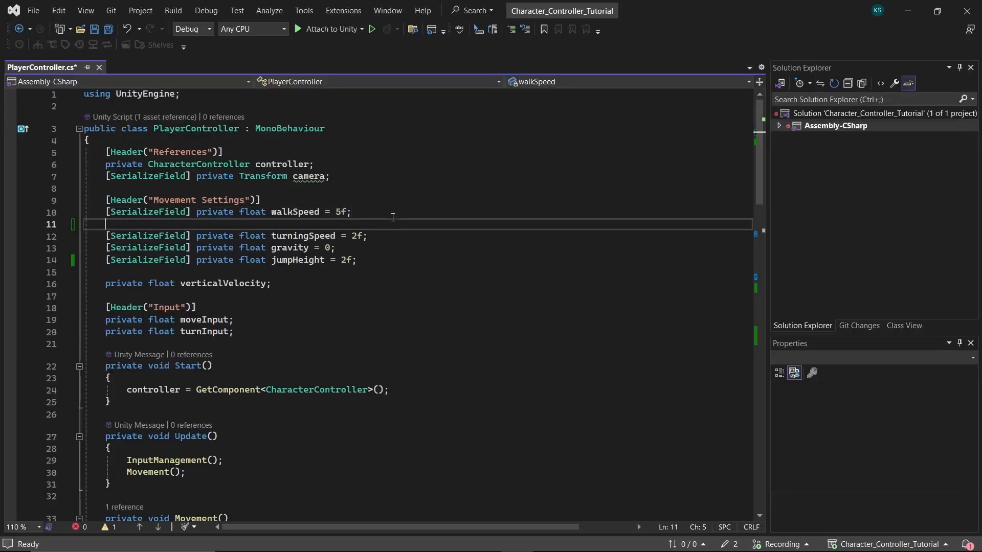
- Declare serialized sprintSpeed = 10f and sprintTransitSpeed = 5f fields, and begin a private speed field
{"action": "type", "text": "[SerializeField]"}
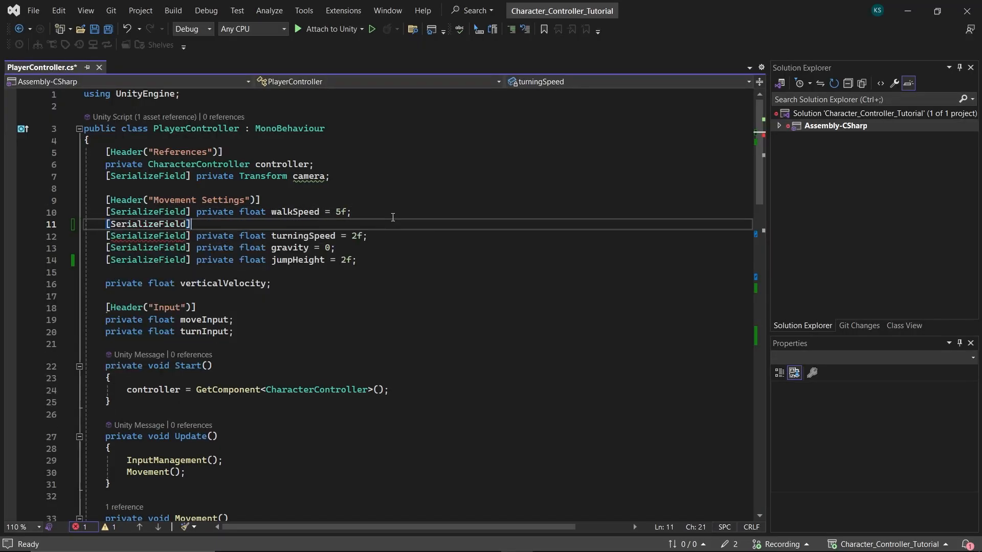
{"action": "type", "text": "private float s"}
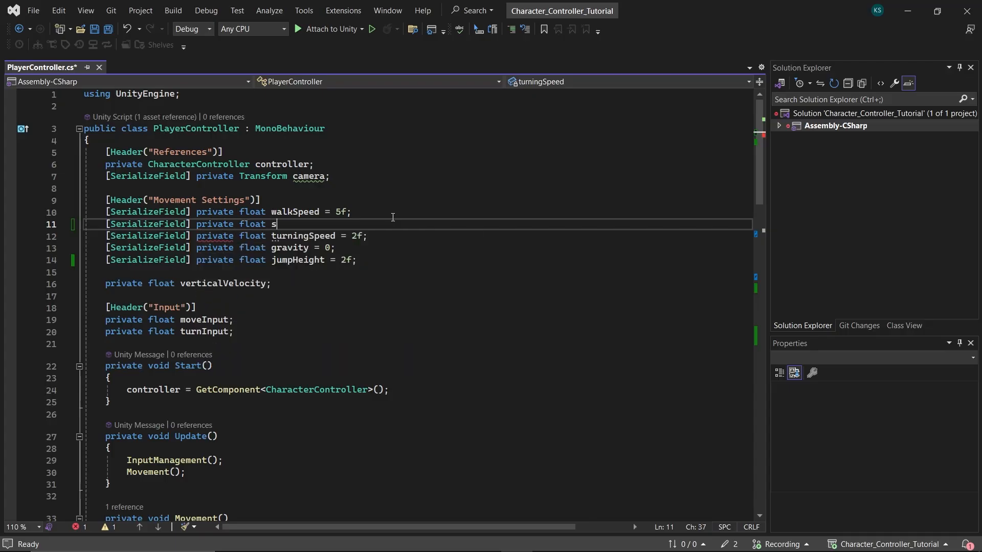
{"action": "type", "text": "printSpeed = 10"}
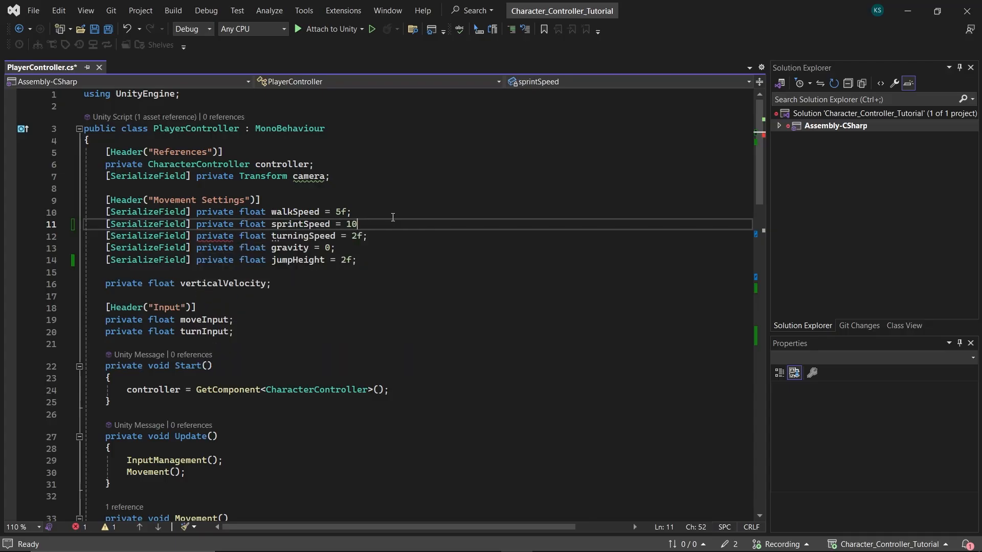
{"action": "type", "text": "f;"}
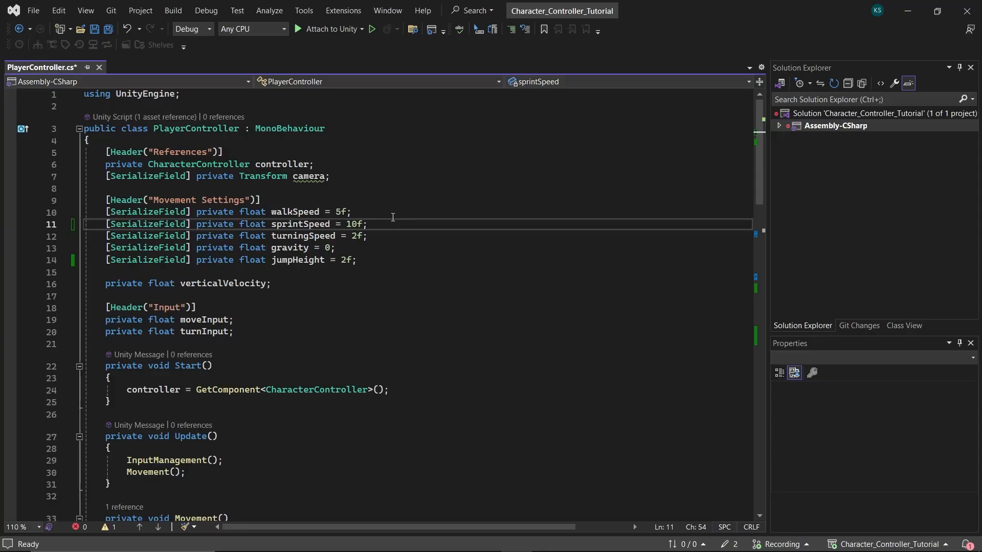
{"action": "key", "text": "Enter"}
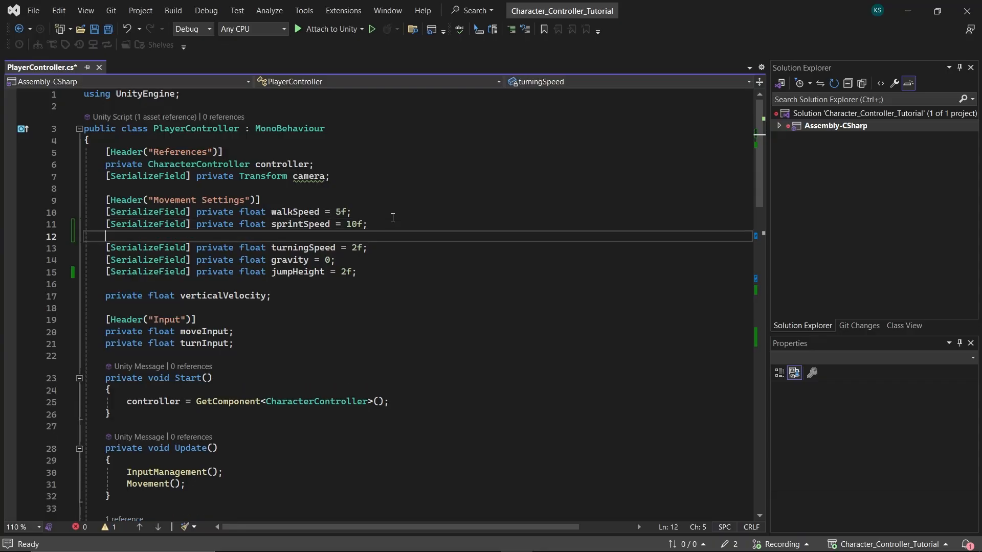
{"action": "type", "text": "[SerializeField] private float sprintTransit"}
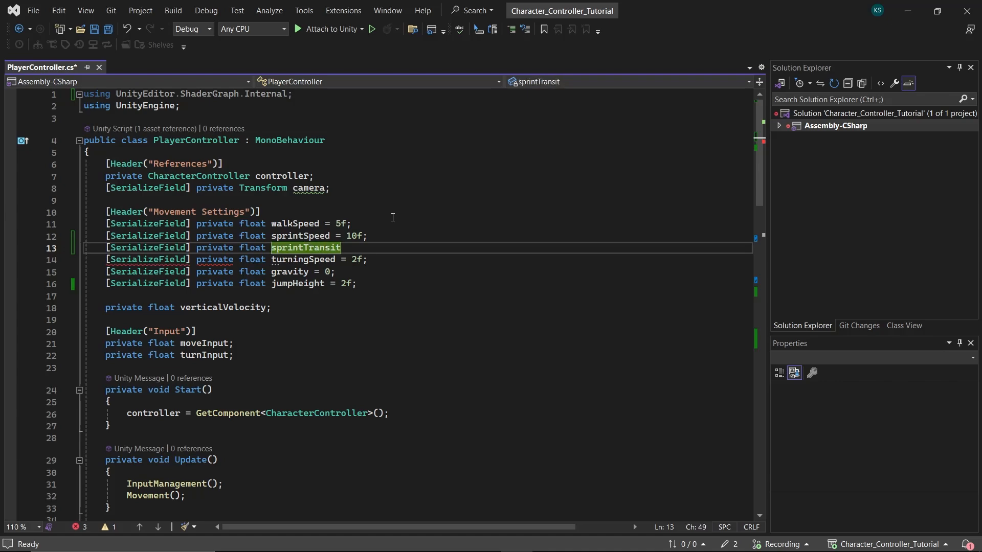
{"action": "type", "text": "Speed = 5f;"}
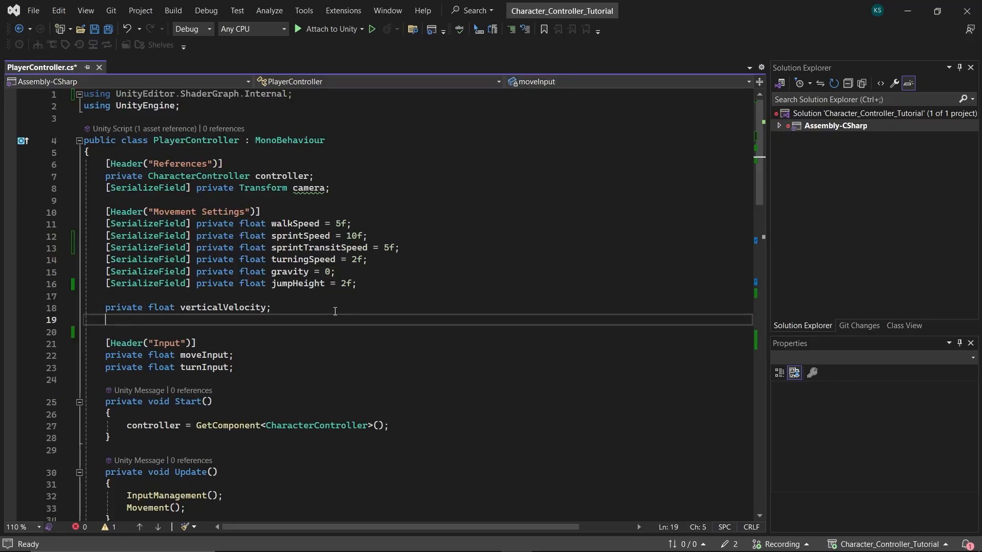
{"action": "type", "text": "private float sp"}
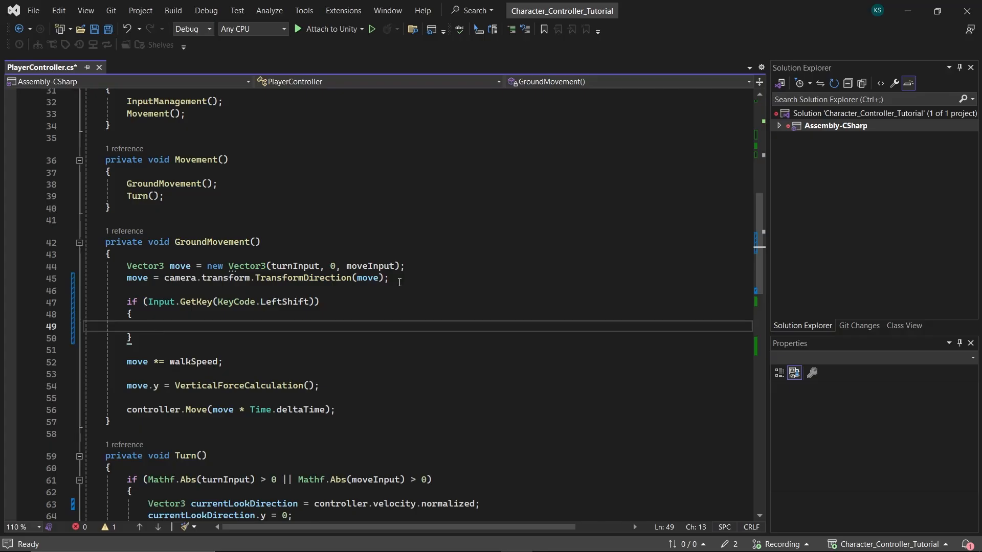
- Lerp speed toward sprintSpeed while sprinting, otherwise toward walkSpeed, at sprintTransitSpeed
{"action": "type", "text": "speed = Mathf.Lerp(spe"}
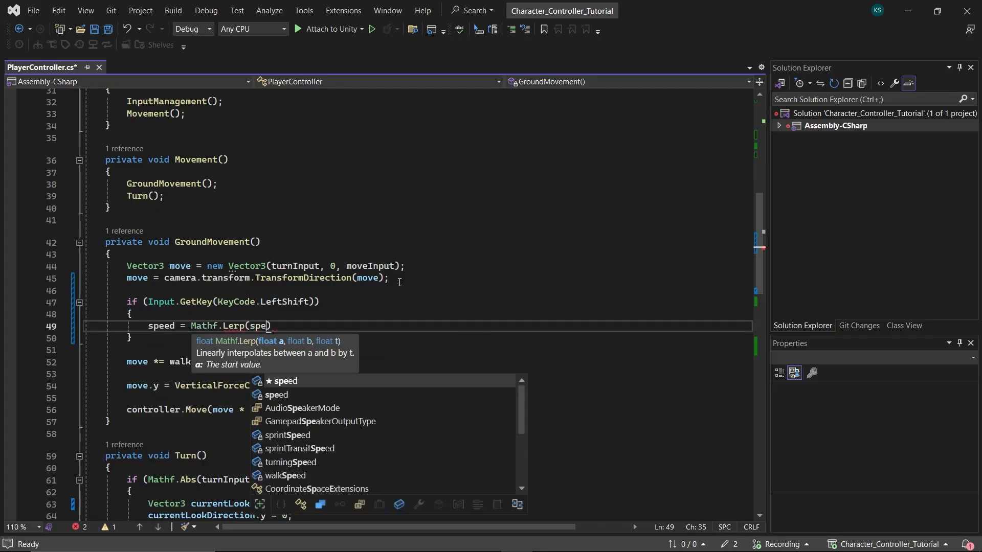
{"action": "type", "text": "ed, sprintSpeed, sprintTransitSpeed * Time.deltaTime"}
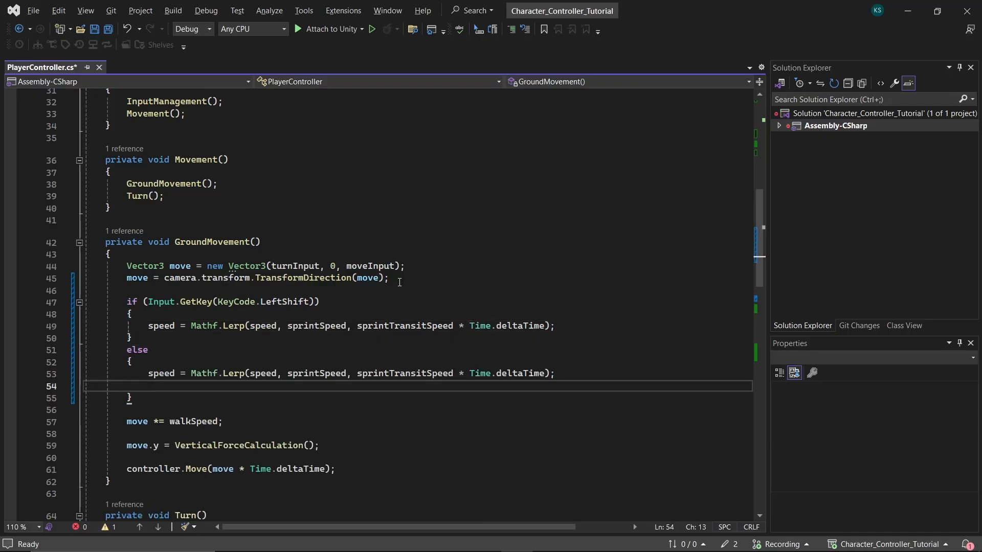
{"action": "type", "text": "walk"}
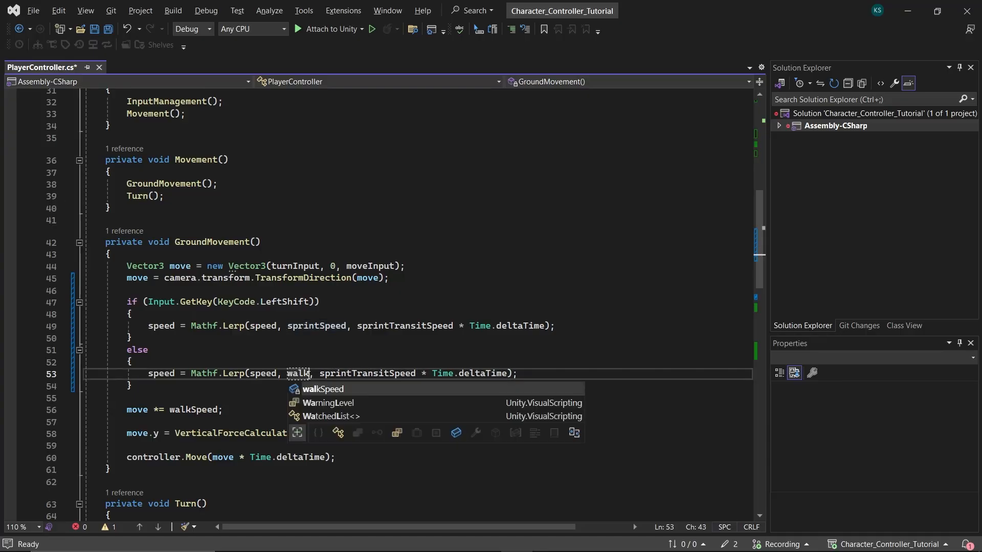
{"action": "key", "text": "Tab"}
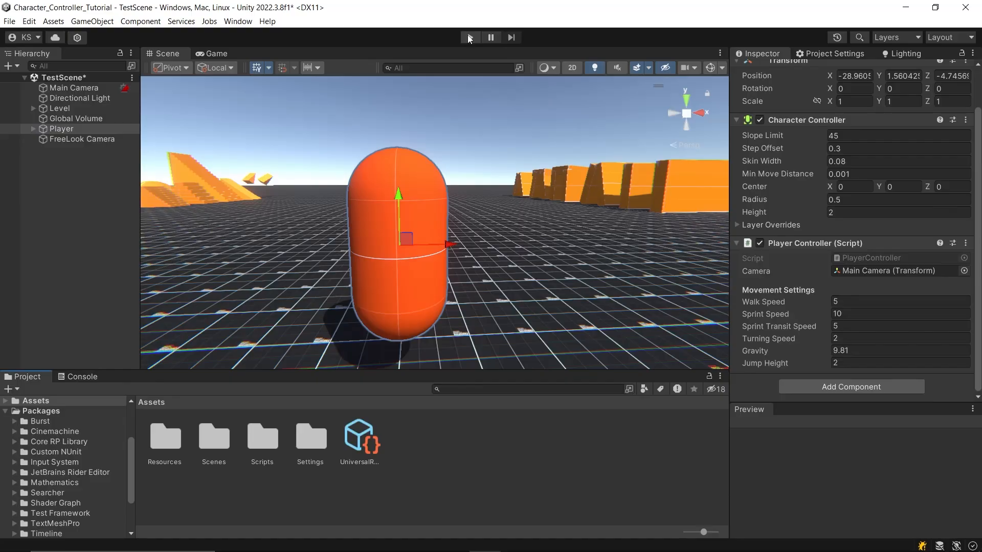
- Enter play mode to test the Player's movement
{"action": "left_click", "coordinate": [470, 37]}
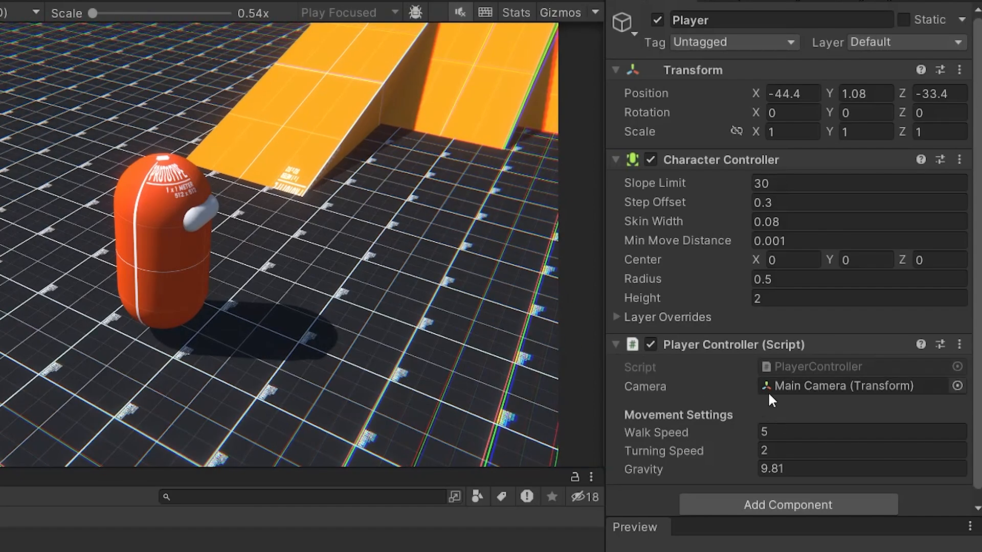
- Enter 0.5 as the Character Controller's Step Offset in the Inspector
{"action": "left_click", "coordinate": [827, 183]}
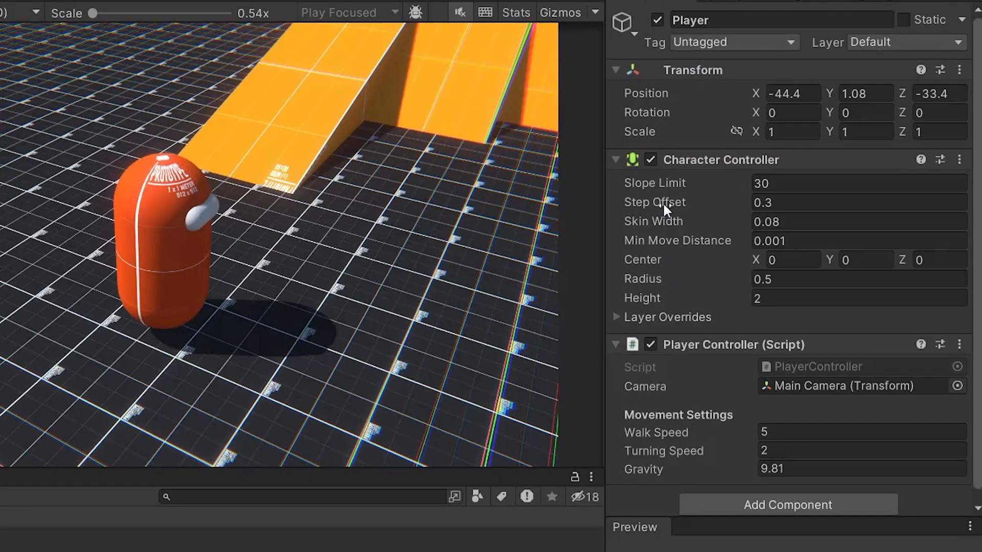
{"action": "left_click", "coordinate": [858, 202]}
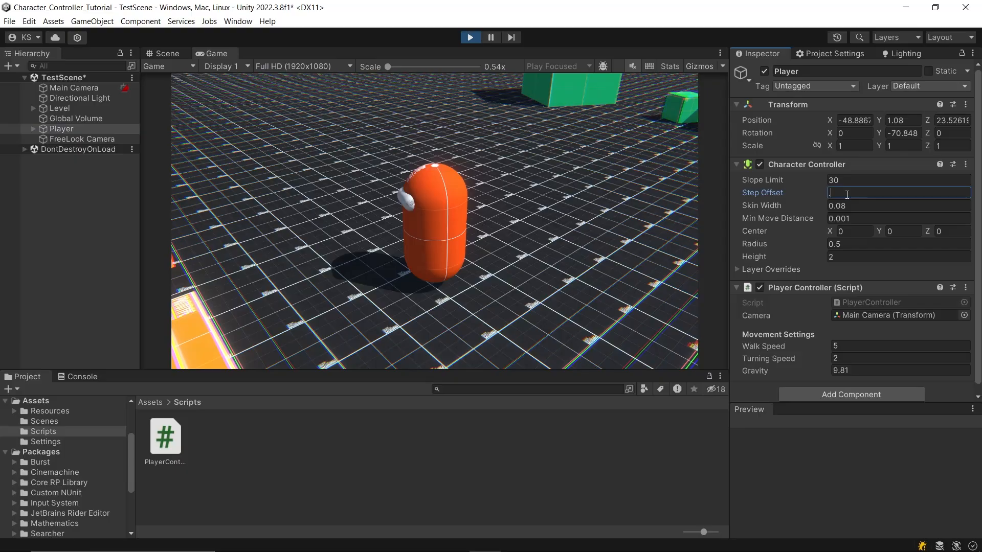
{"action": "type", "text": "0.5"}
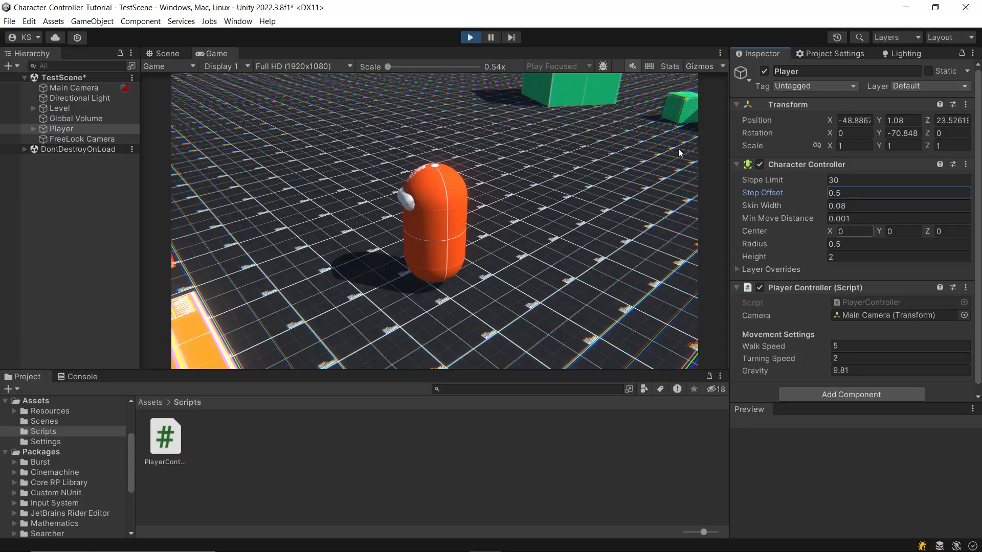